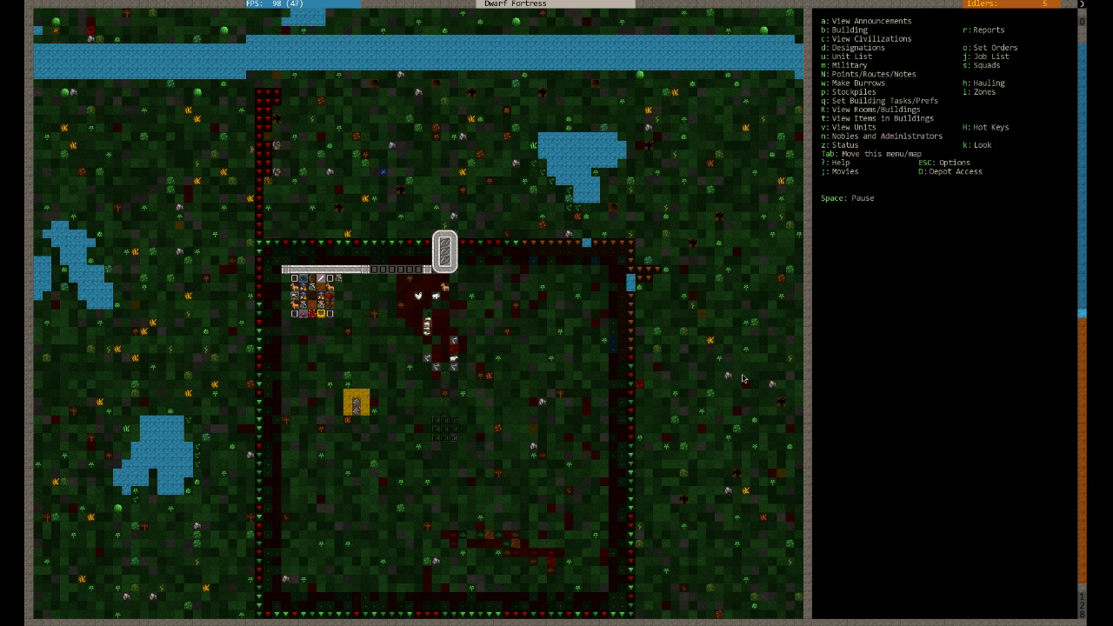
mouse_move(452, 257)
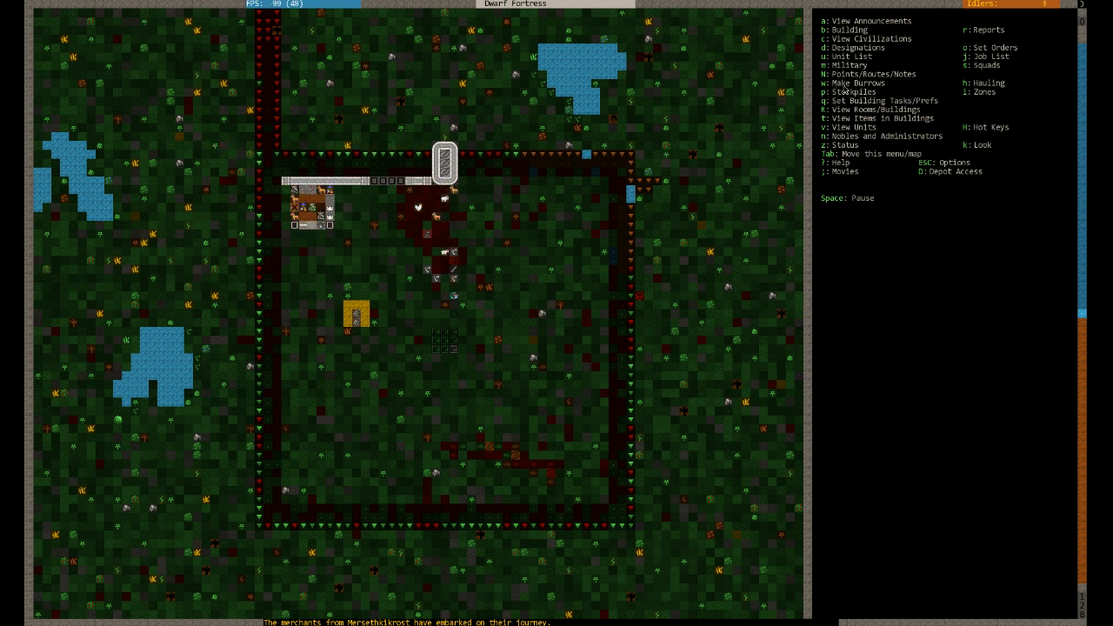
Start the Civilians burrow and place its first corner over the fortress interior
key("w")
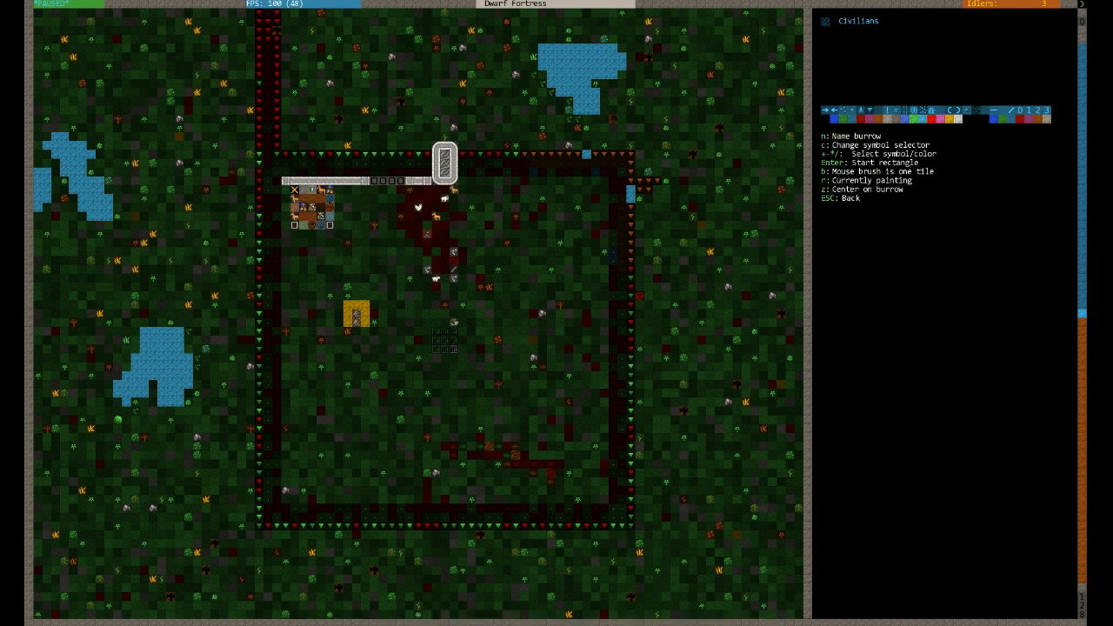
left_click(559, 454)
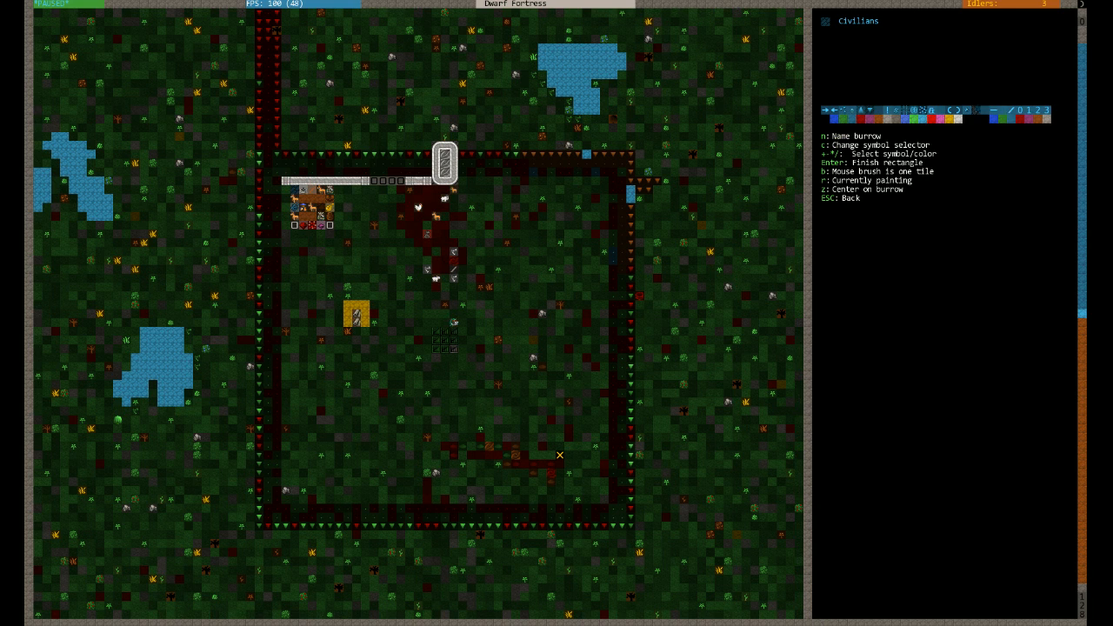
mouse_move(595, 490)
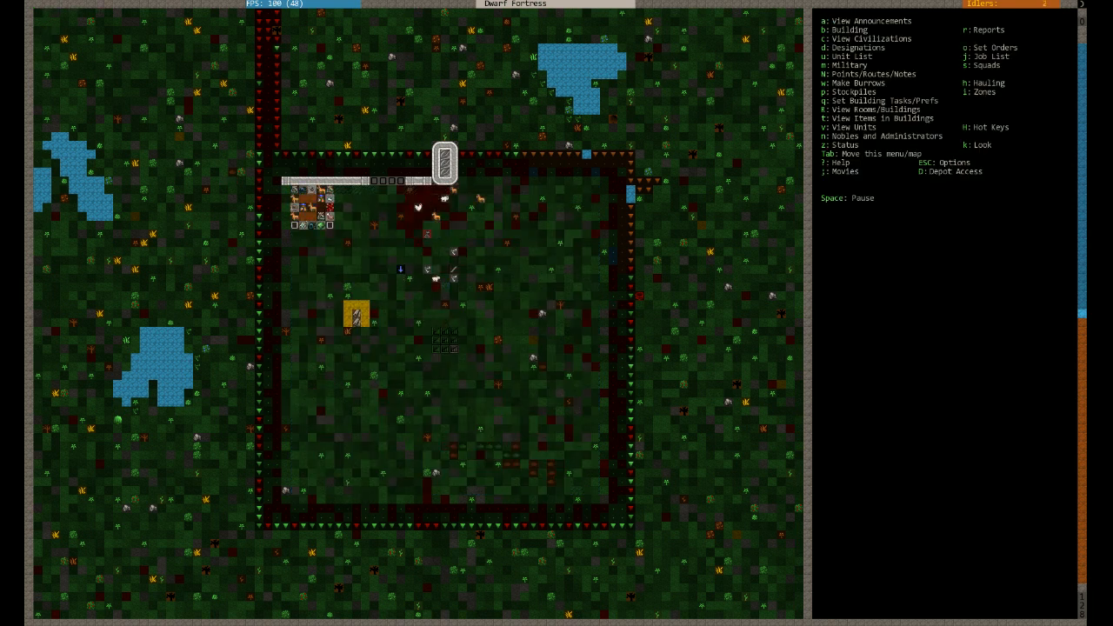
scroll("down", 3)
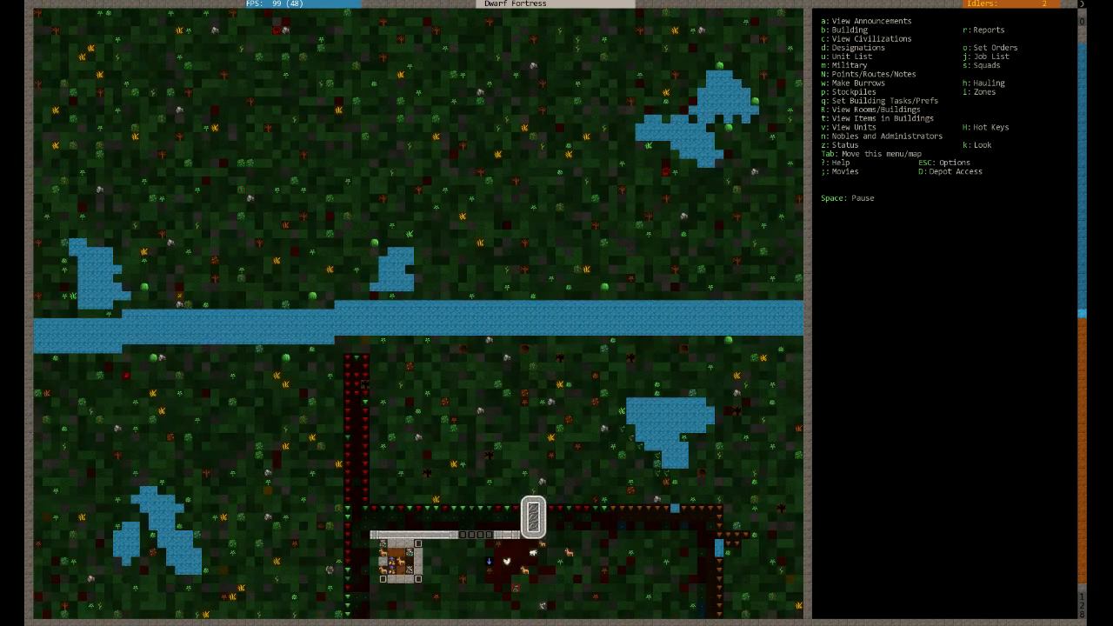
scroll("down", 3)
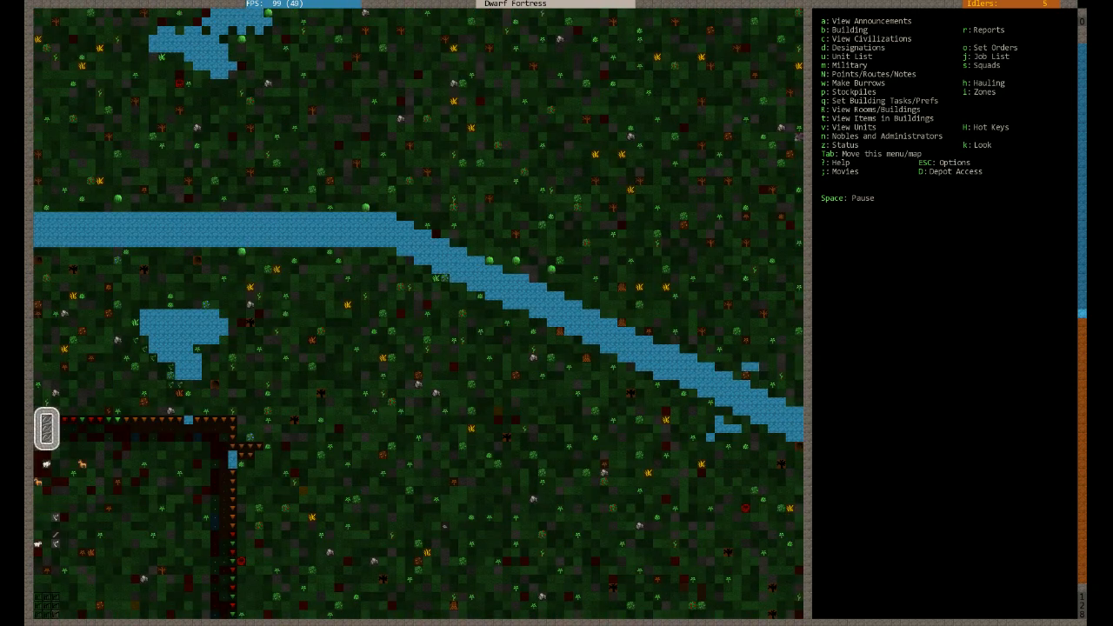
scroll("down", 3)
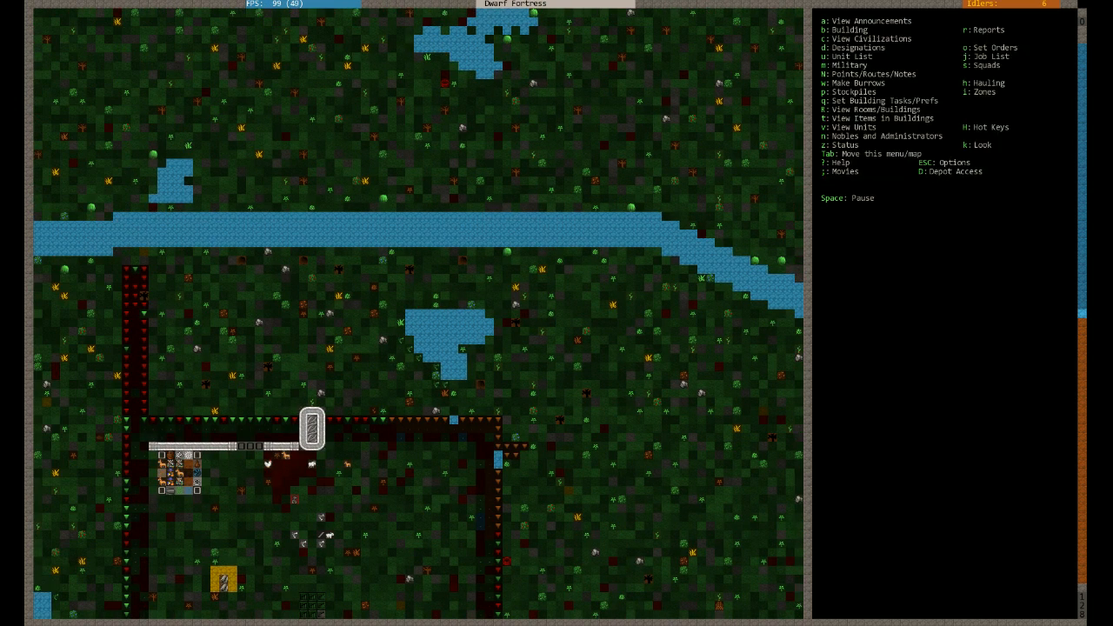
Review the military alert settings for restricting civilians to the Civilians burrow
key("m")
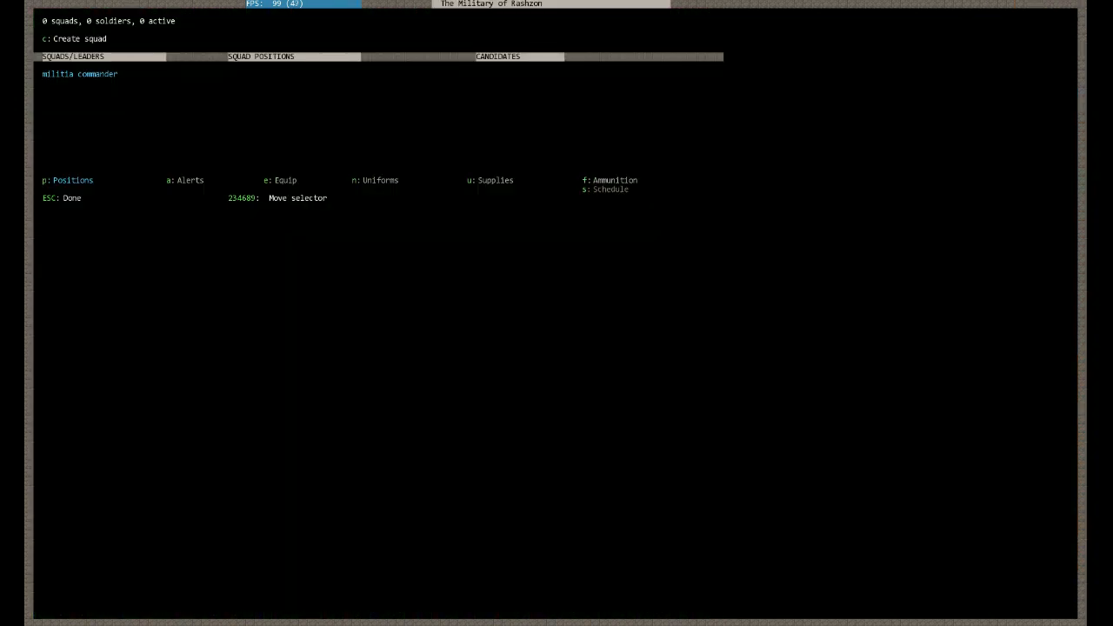
left_click(184, 179)
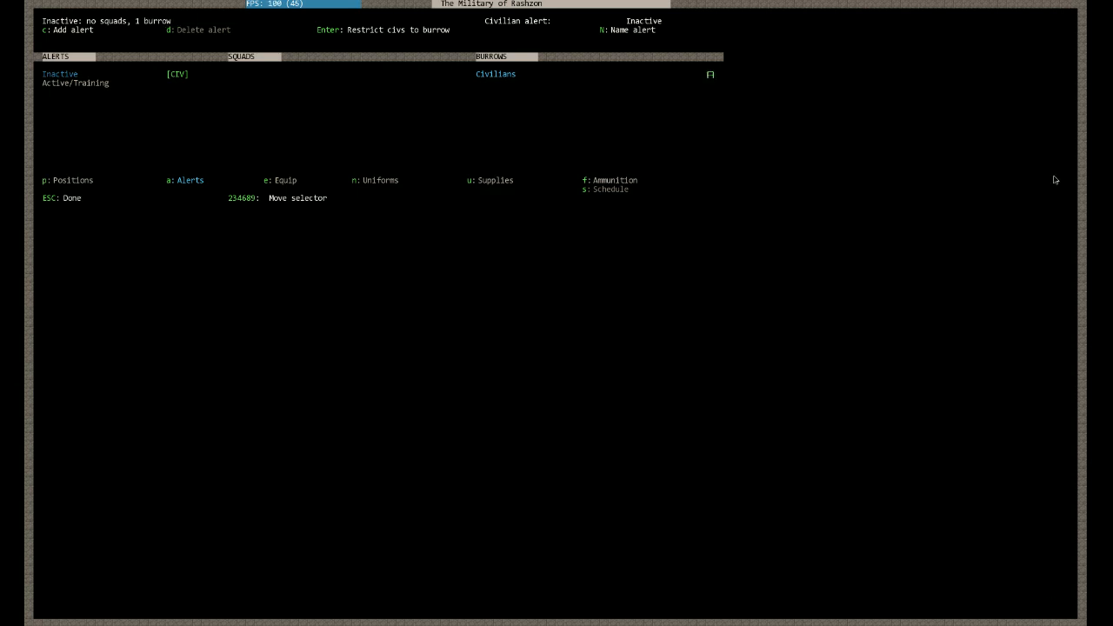
mouse_move(701, 62)
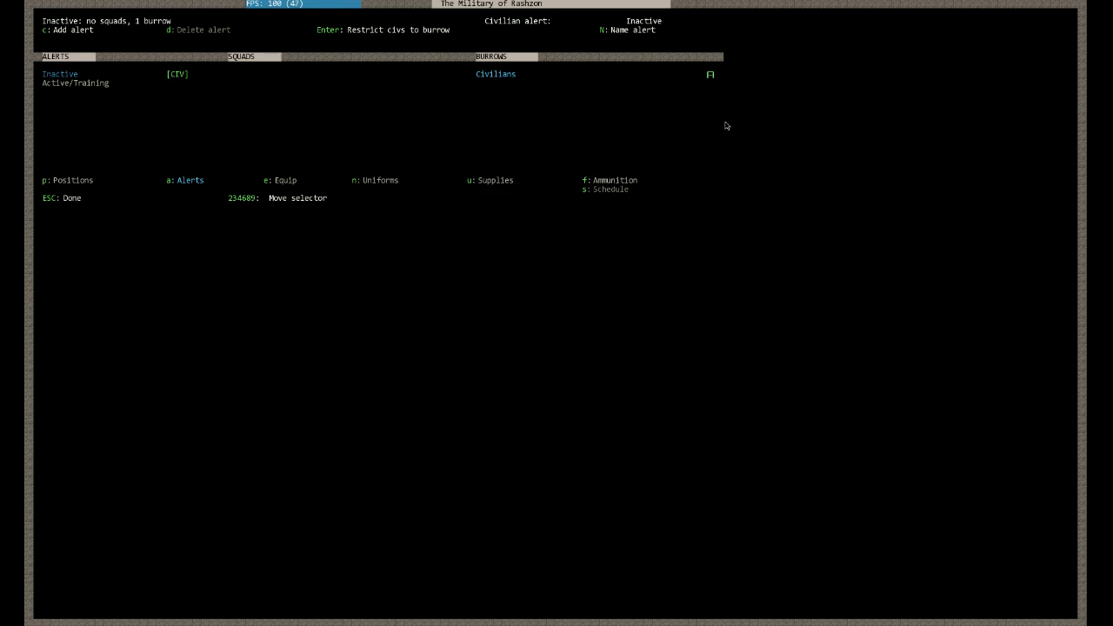
key("Enter")
type("MeetH")
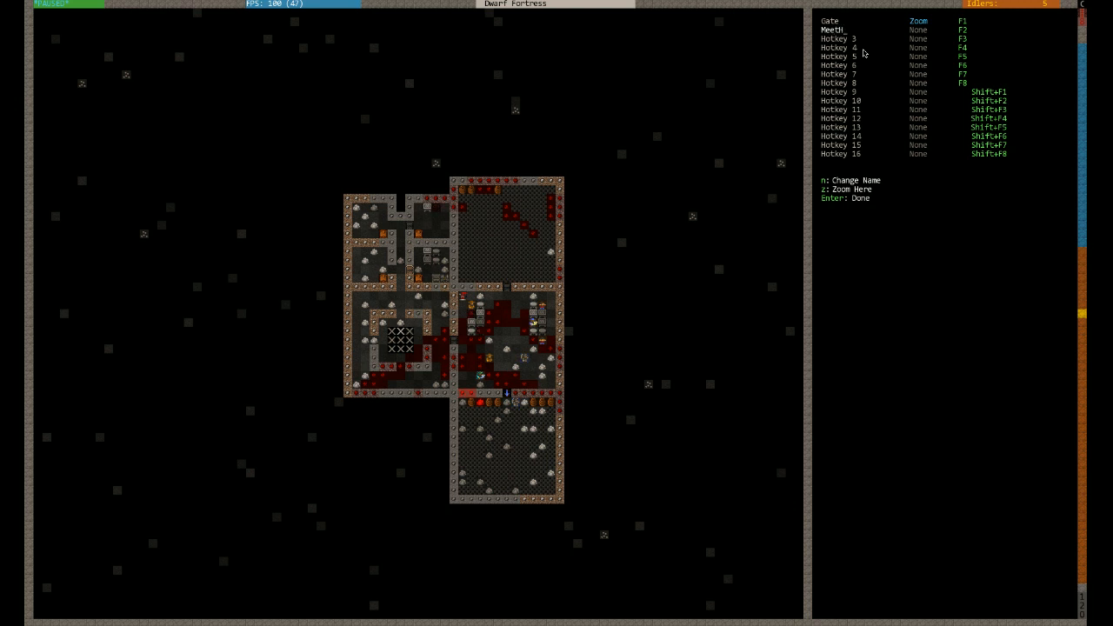
Finish naming the second hotkey MeetHall and confirm it
type("all")
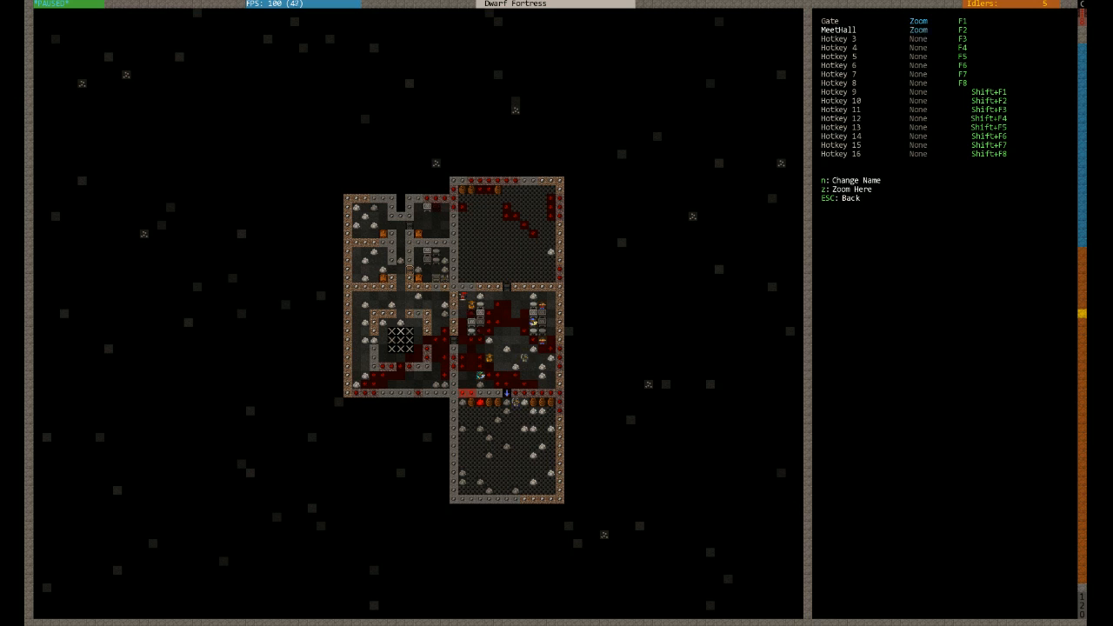
key("Escape")
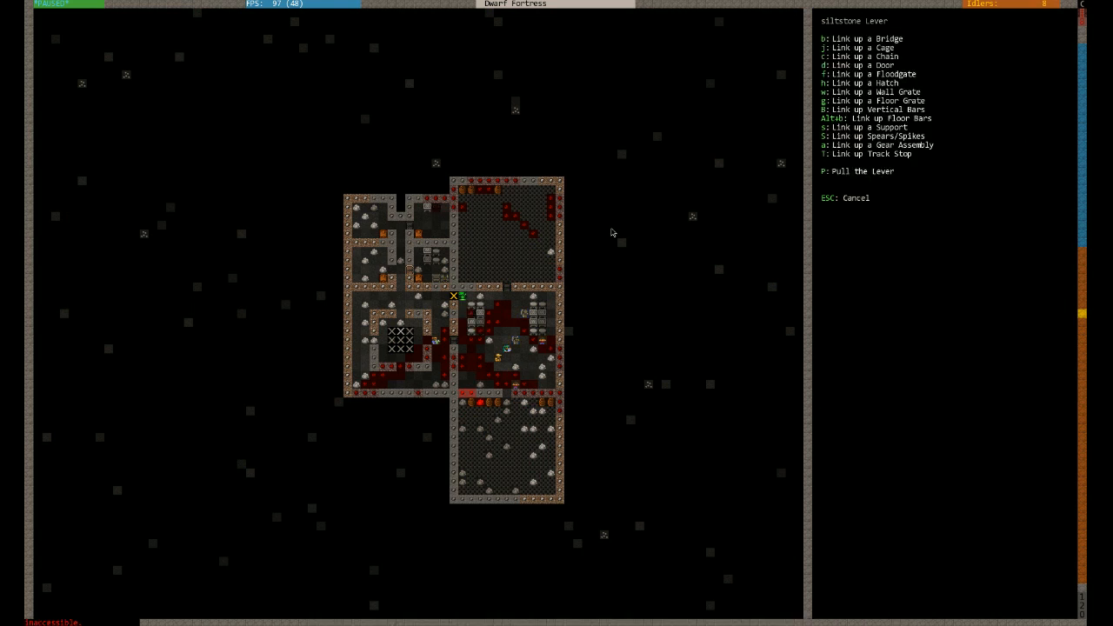
Leave the siltstone lever's linking options and return to the main menu
key("Escape")
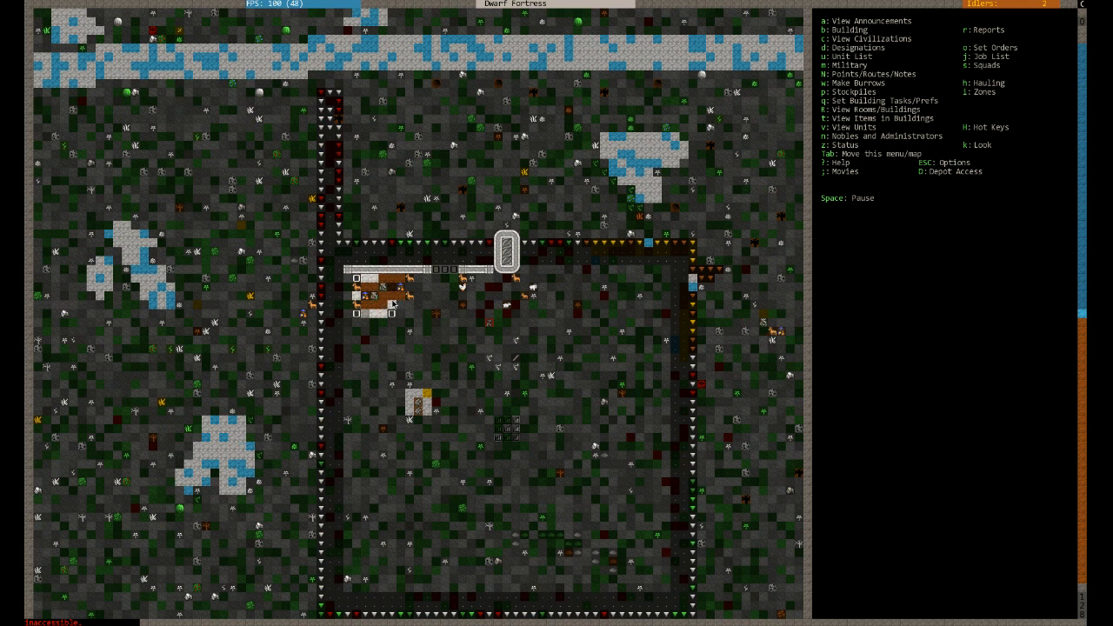
mouse_move(509, 348)
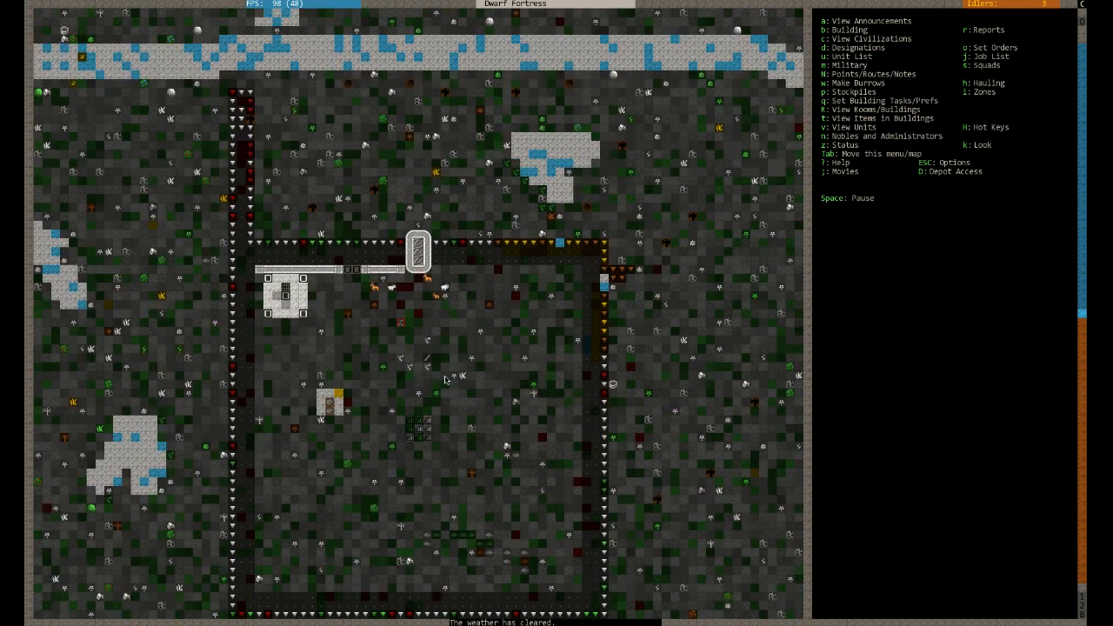
key("k")
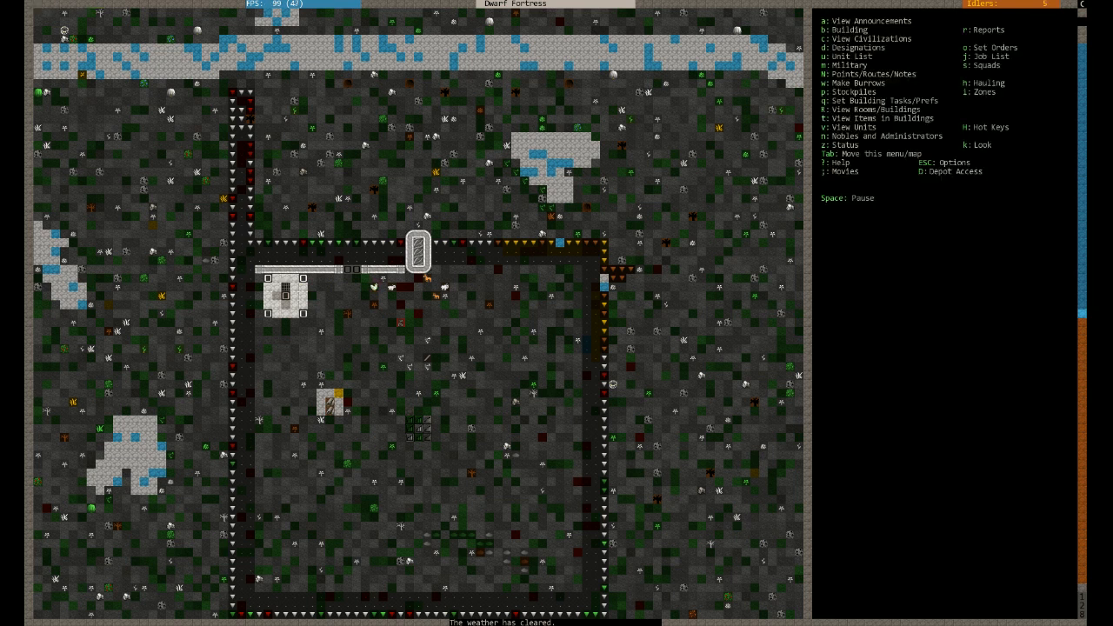
left_click(393, 287)
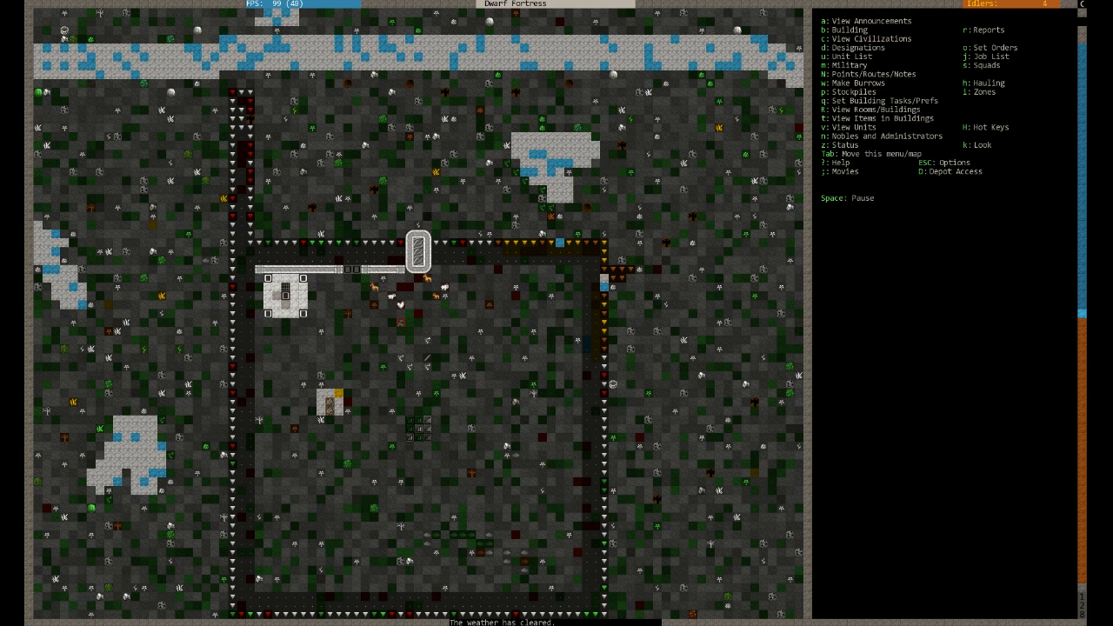
key("b")
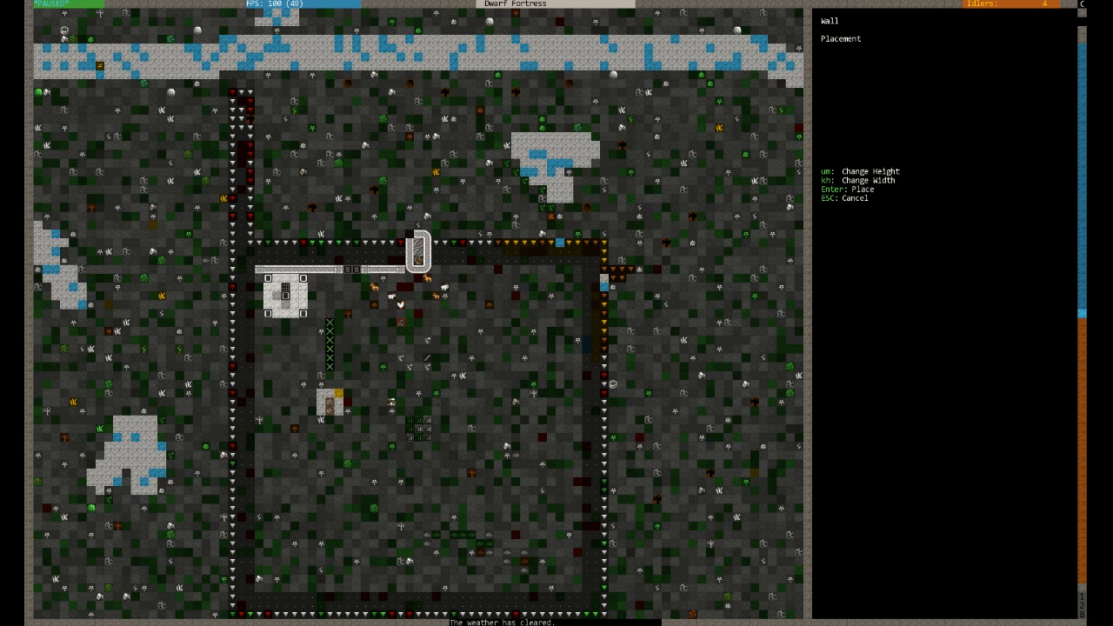
Place the wall column beside the stockpile as planned construction and exit look mode
key("Enter")
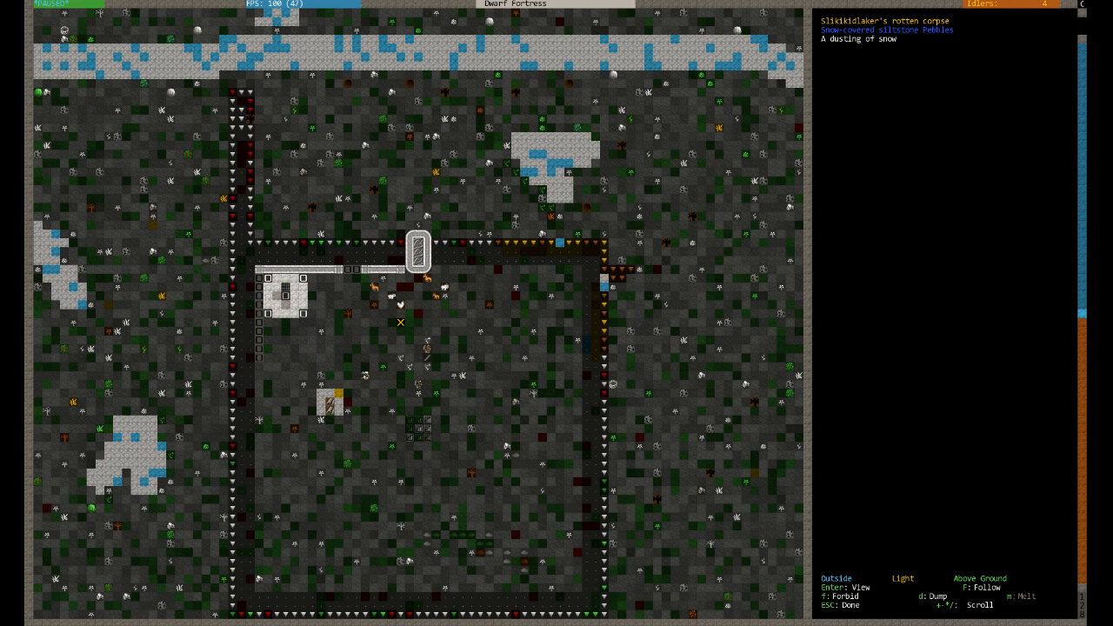
key("Escape")
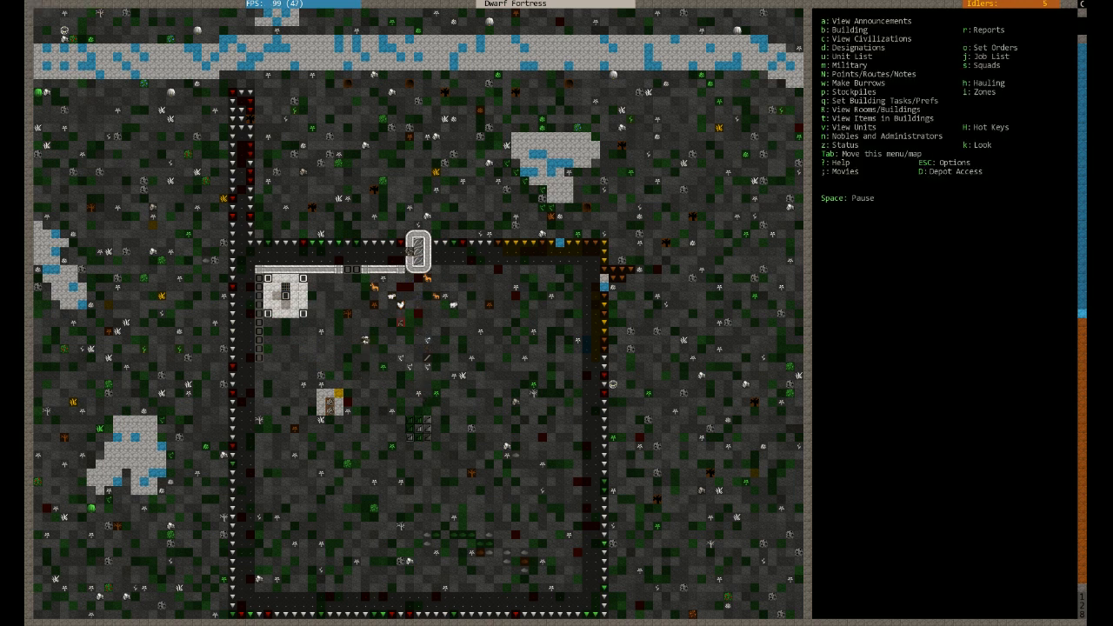
scroll("down", 3)
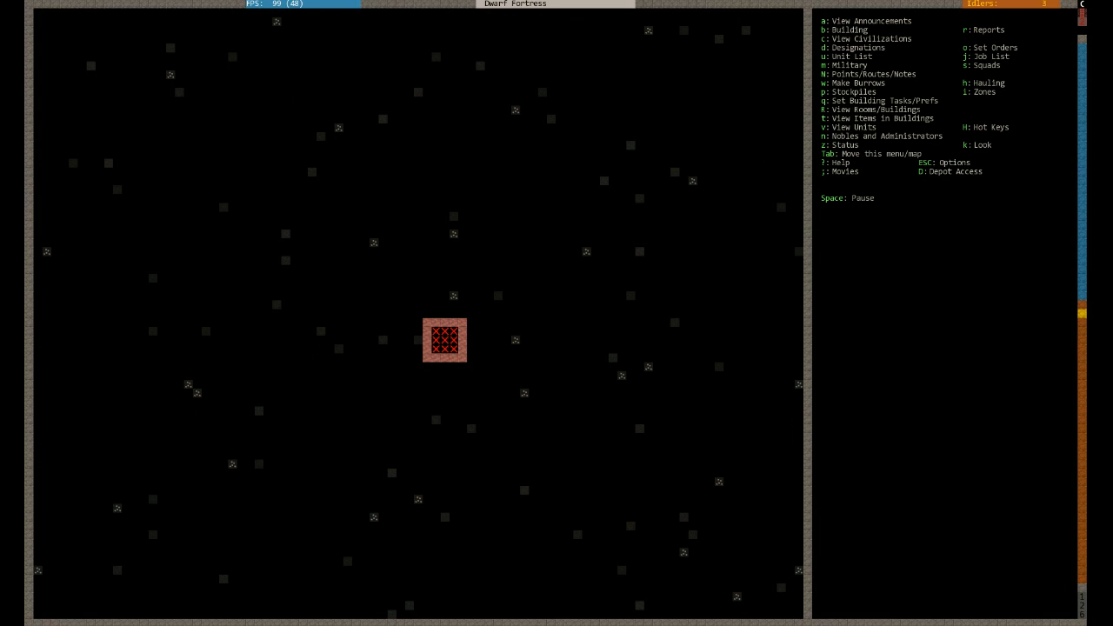
left_click(143, 84)
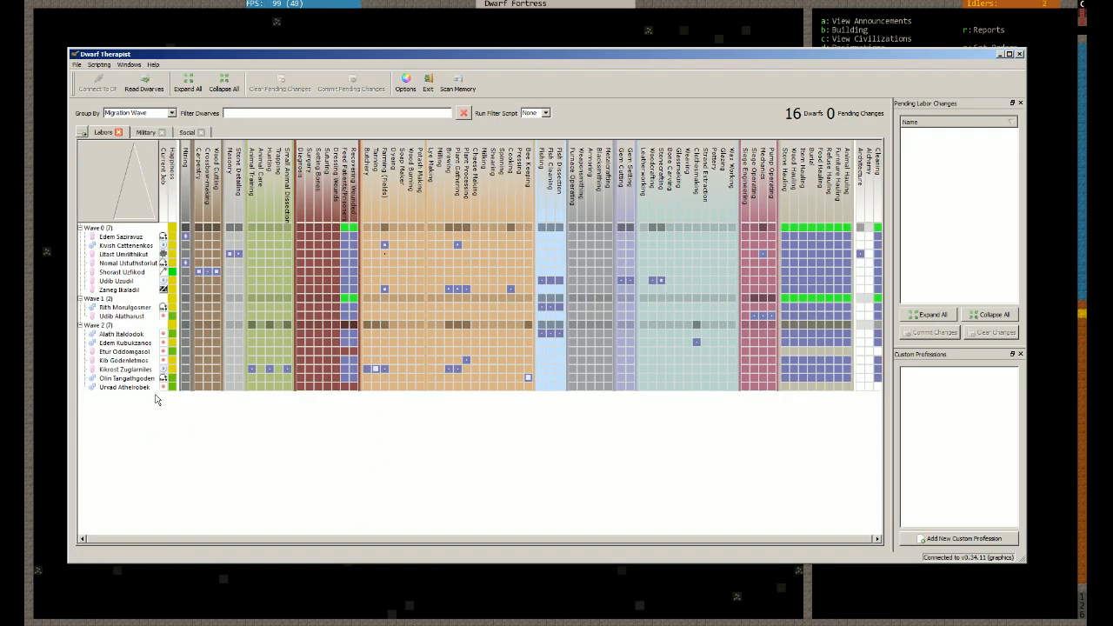
mouse_move(180, 423)
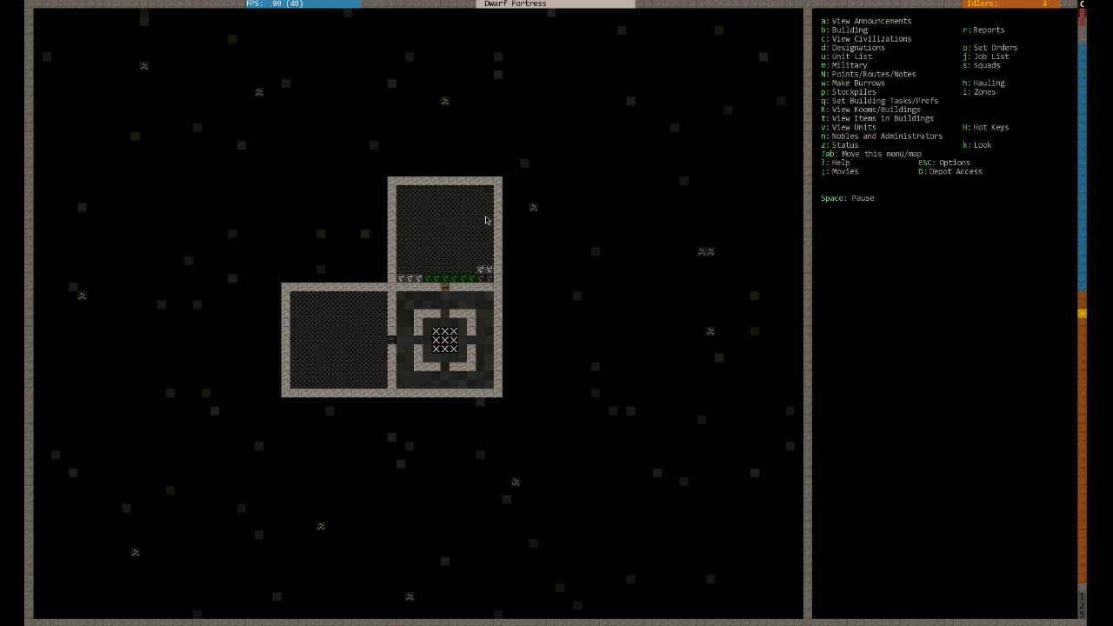
Look over the underground fortress rooms, then bring up the building menu
key("k")
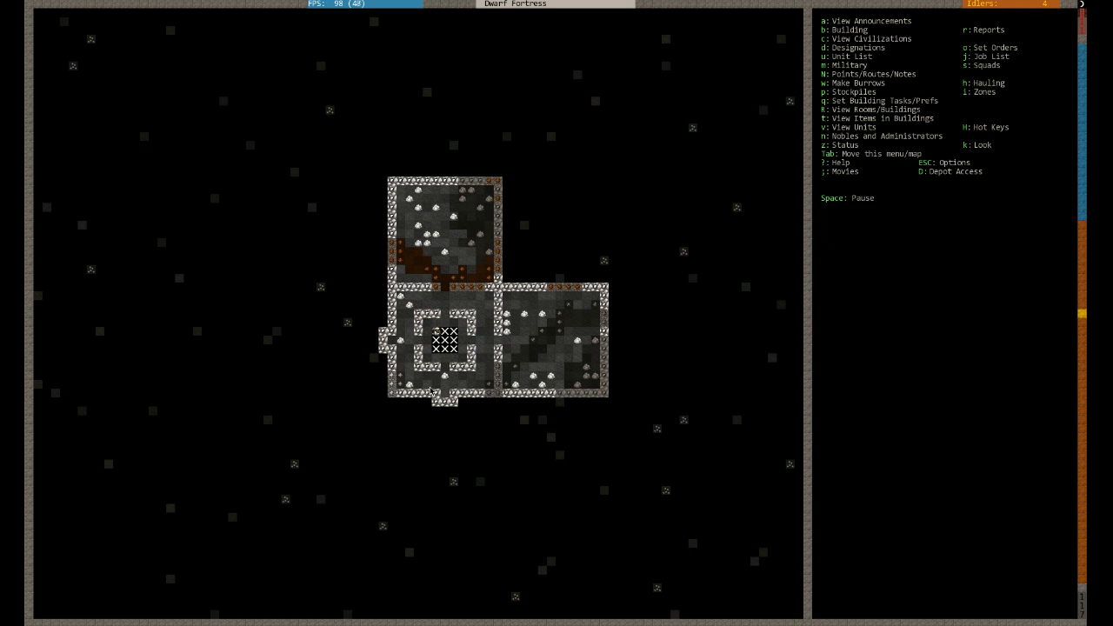
key("b")
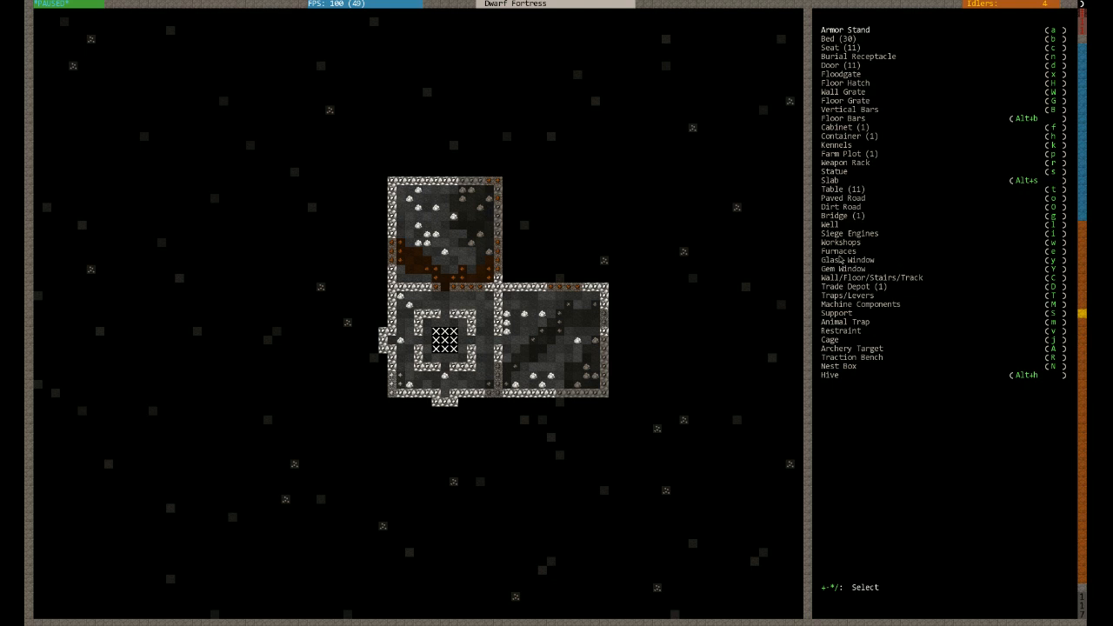
Place a wood furnace in the upper underground room
left_click(838, 251)
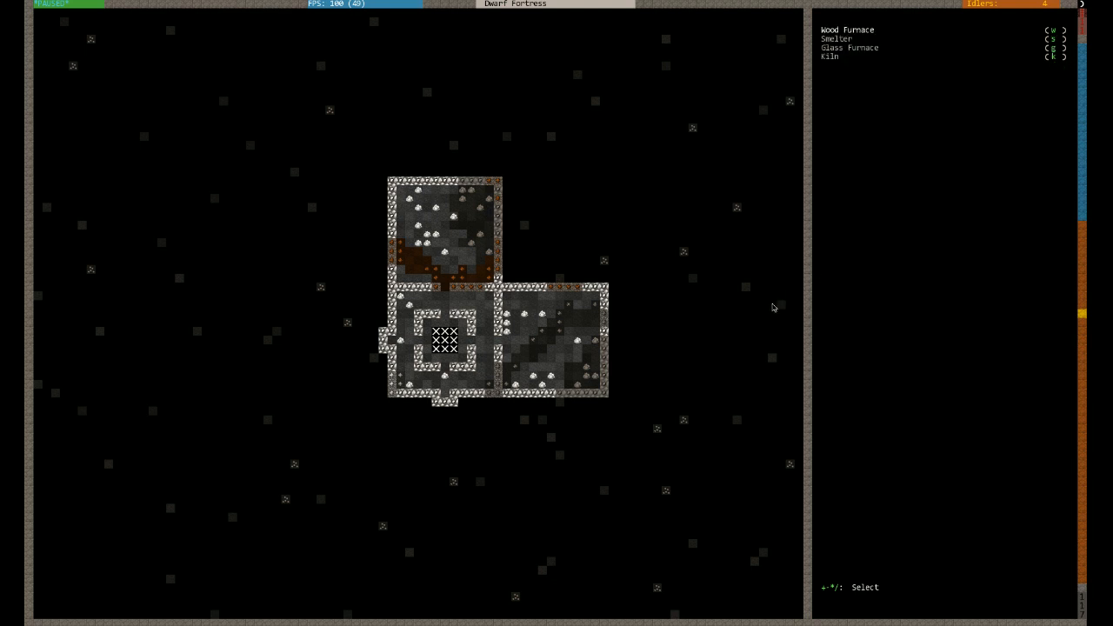
left_click(848, 30)
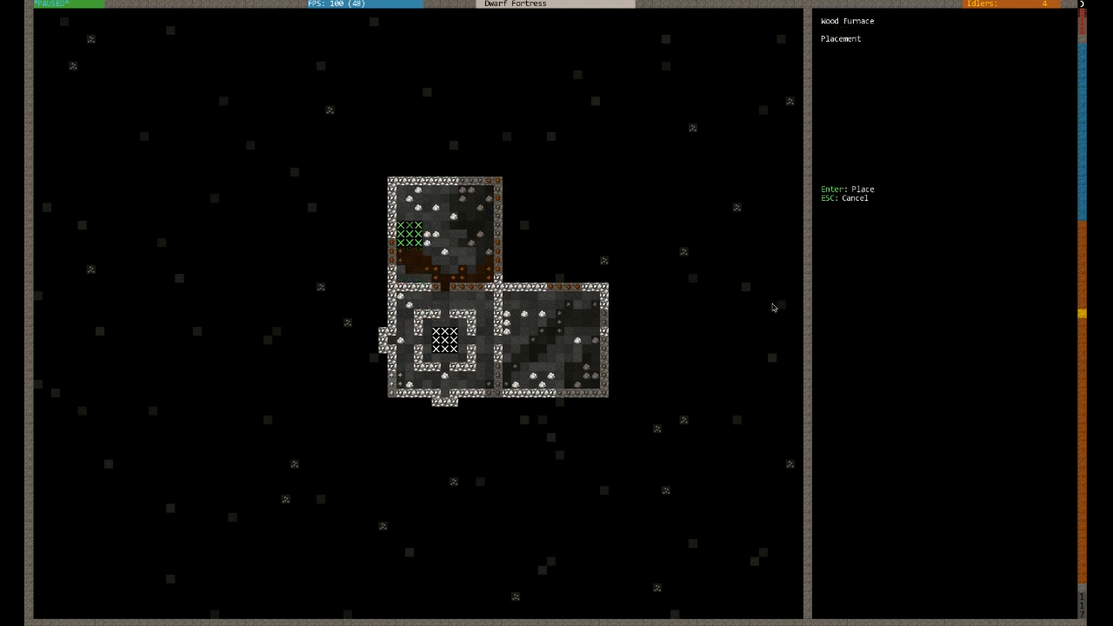
key("Enter")
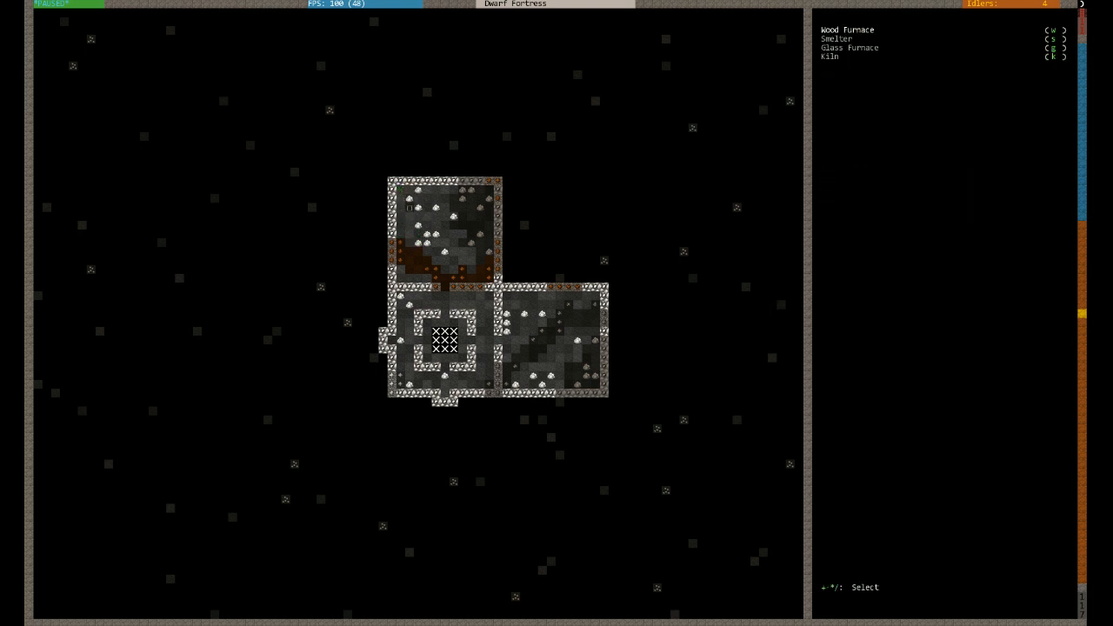
Cover the upper room's floor with a wood stockpile
left_click(848, 29)
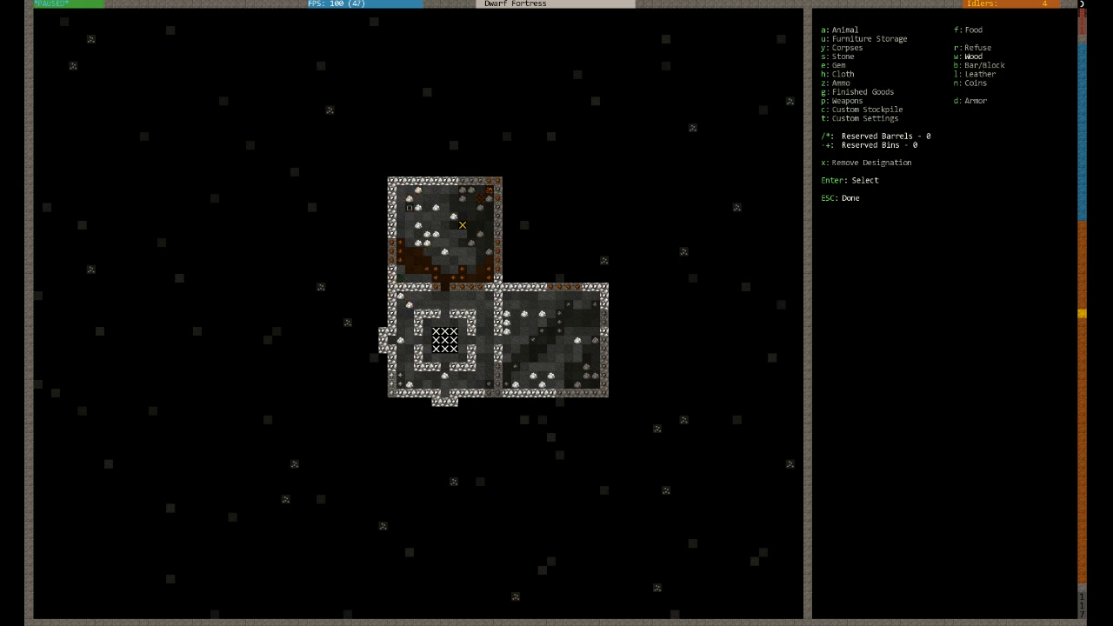
key("Escape")
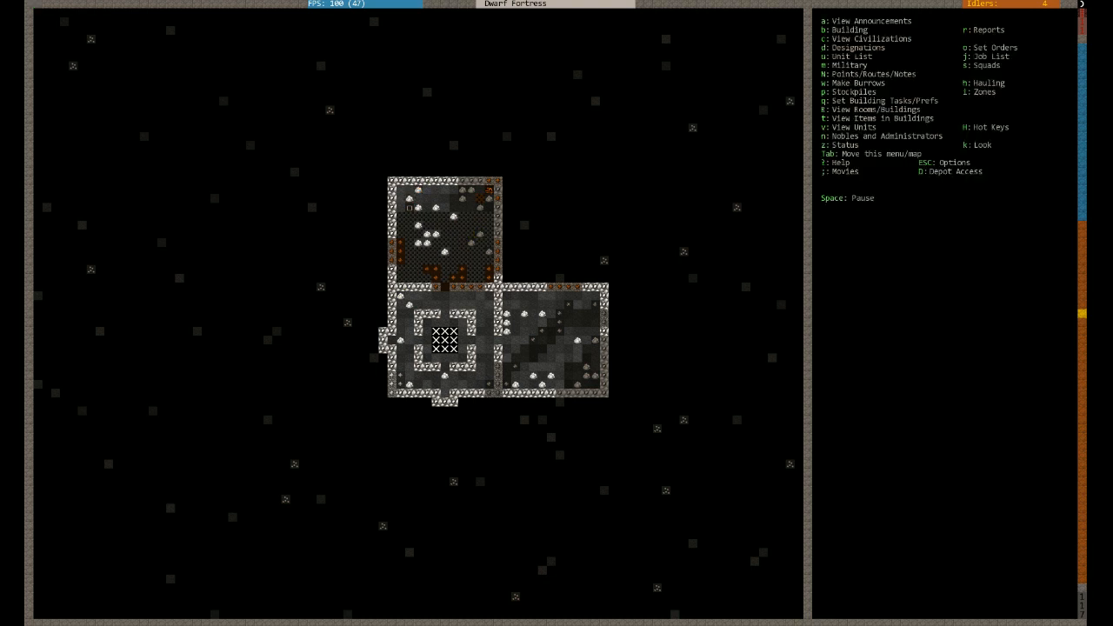
key("b")
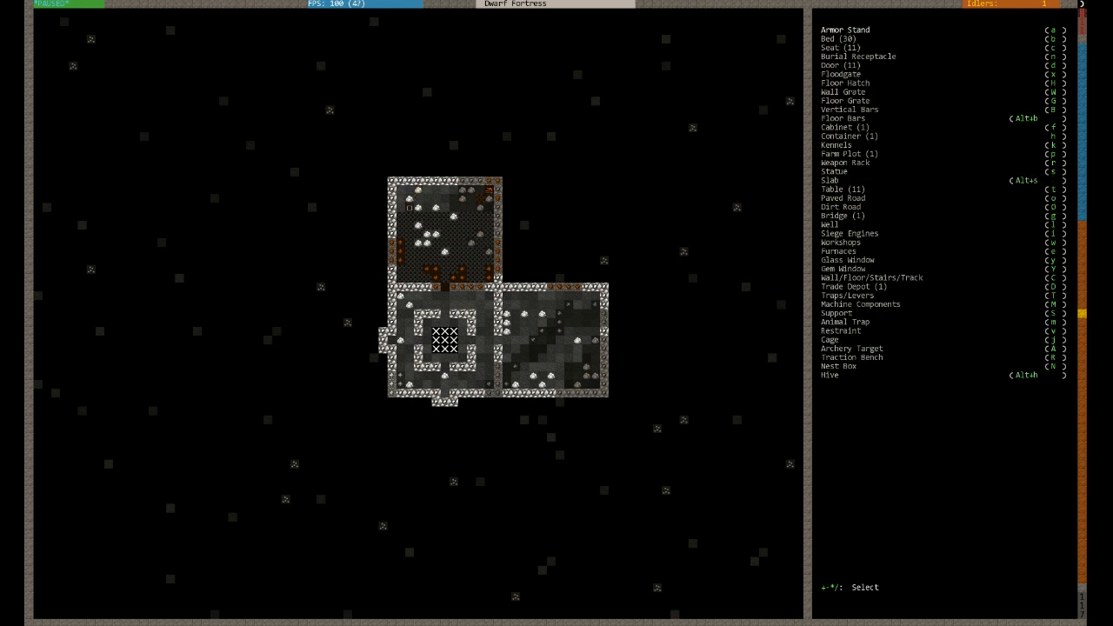
View the Furnaces choices showing the two existing wood furnaces, then back out
left_click(837, 251)
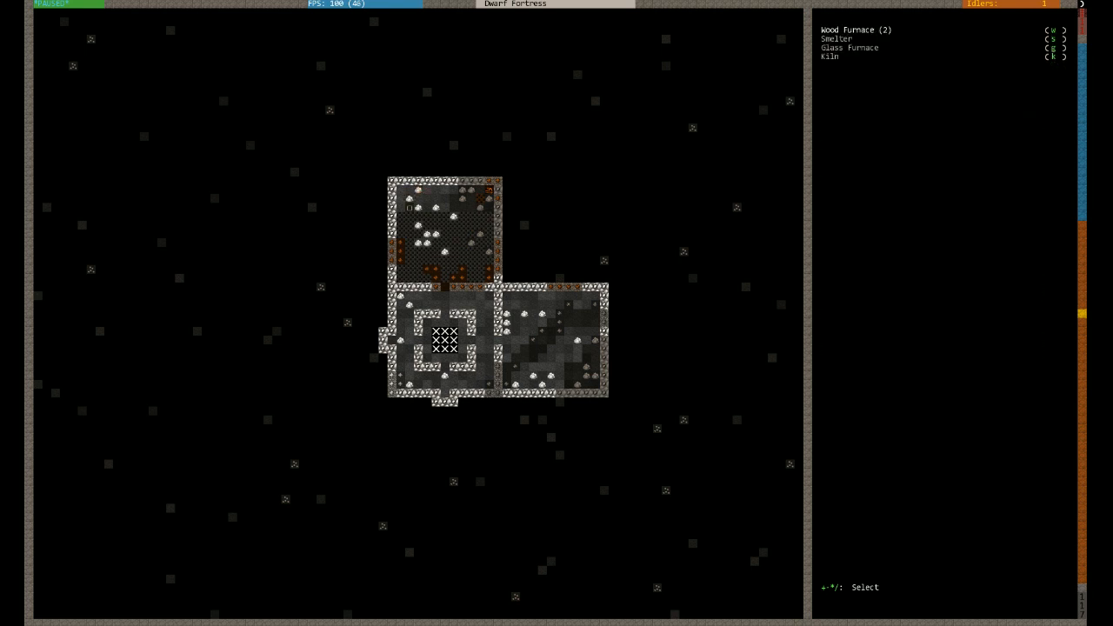
key("Escape")
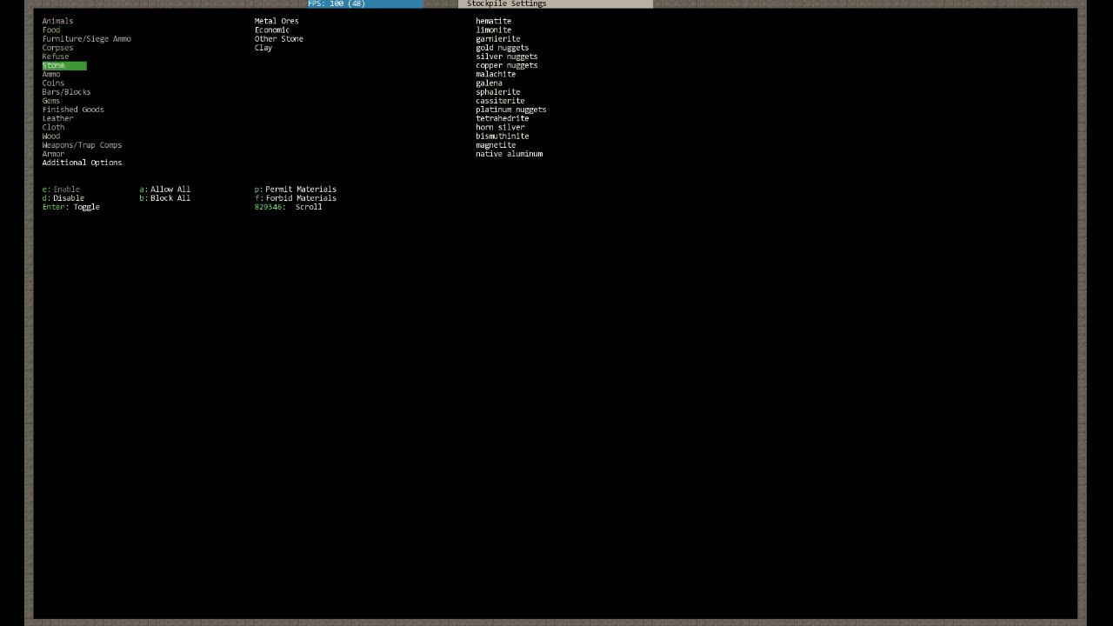
Exclude Other Stone, Clay, metal bars and blocks, keeping ores and economic stone
left_click(272, 30)
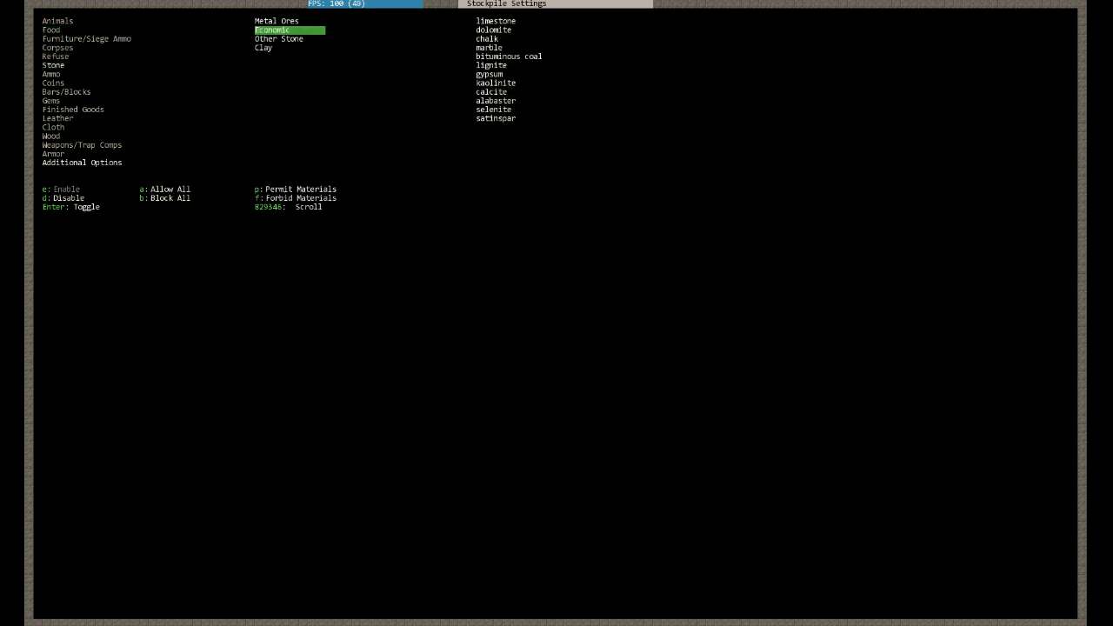
left_click(275, 20)
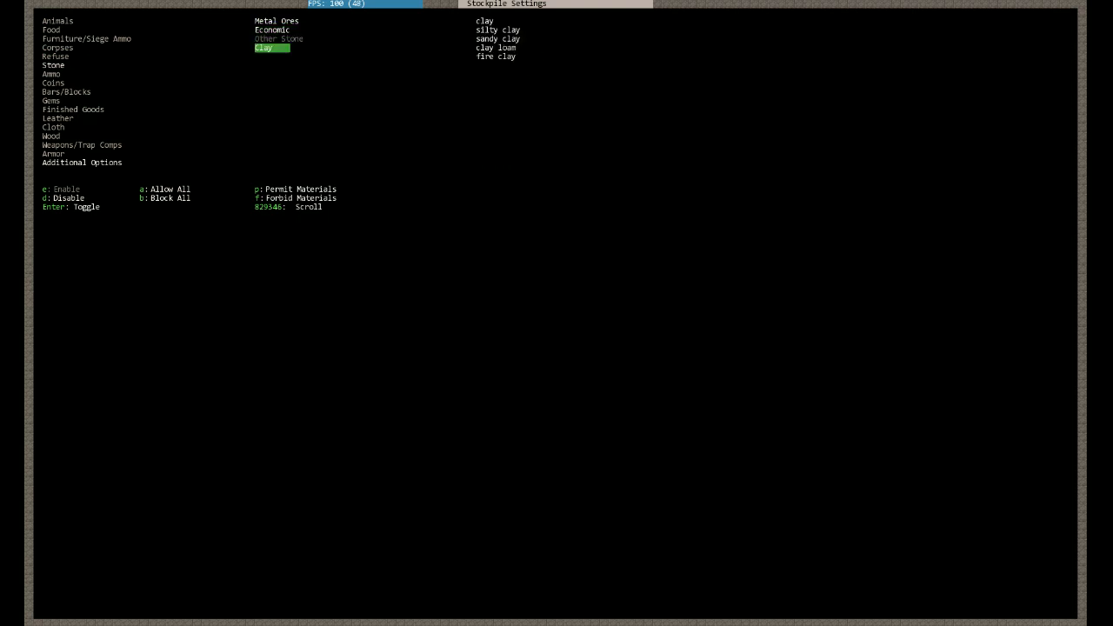
left_click(275, 20)
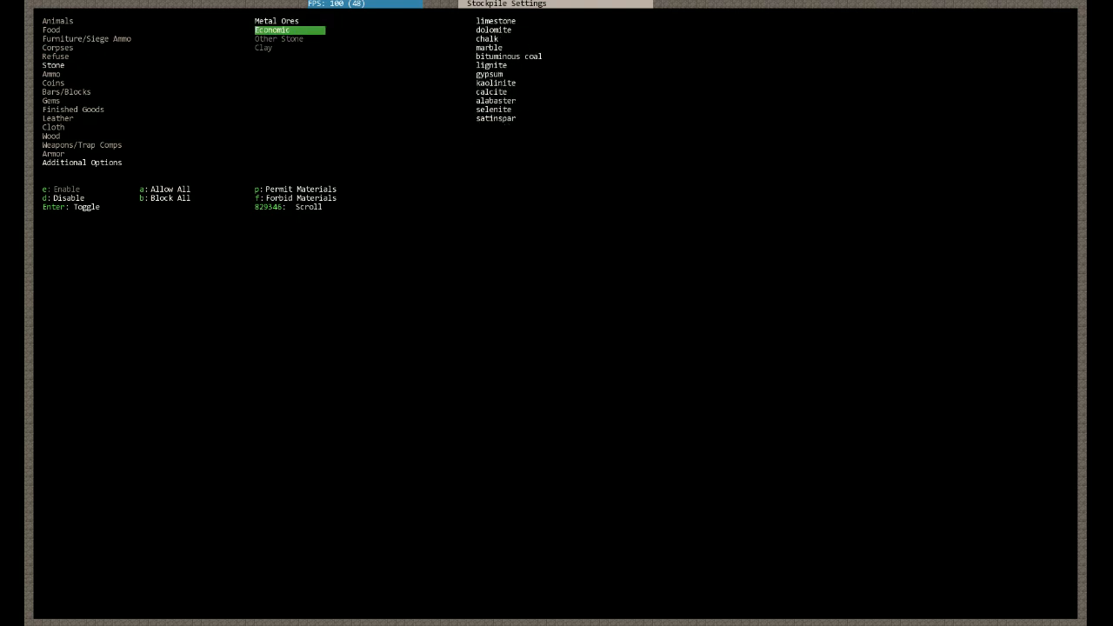
left_click(276, 21)
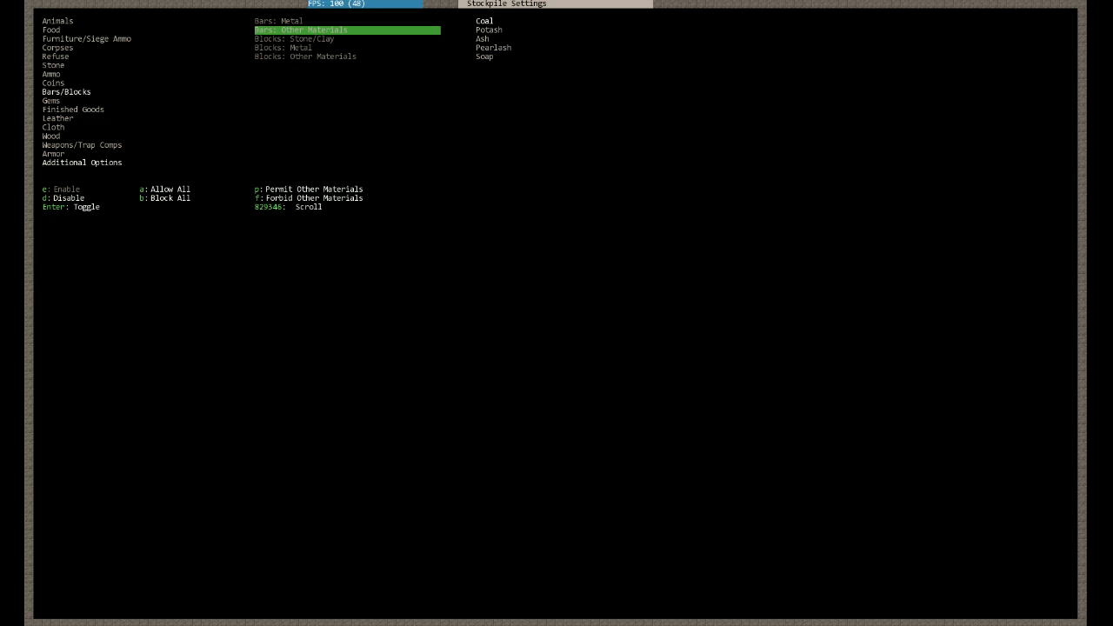
key("Escape")
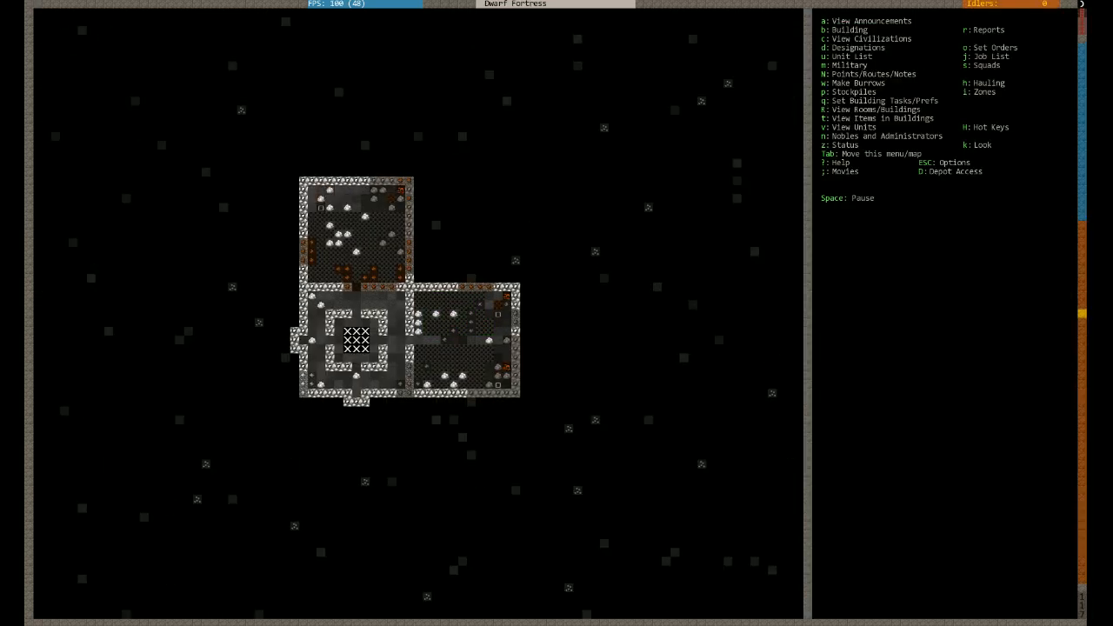
Mark dig areas south and west of the chamber and inspect a bismuthinite floor tile
key("d")
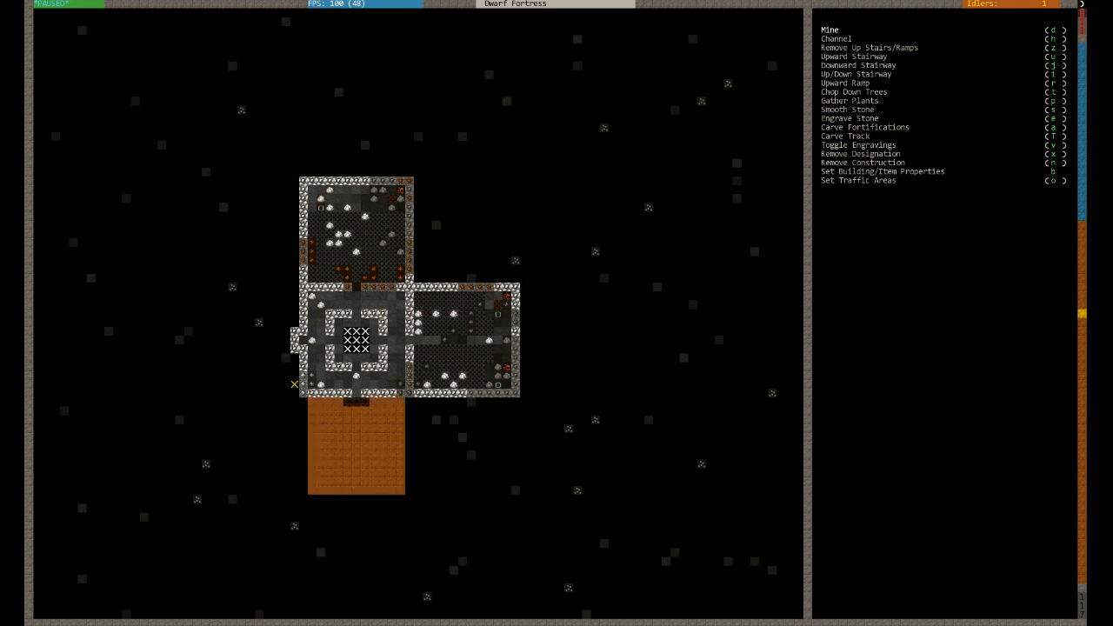
key("Escape")
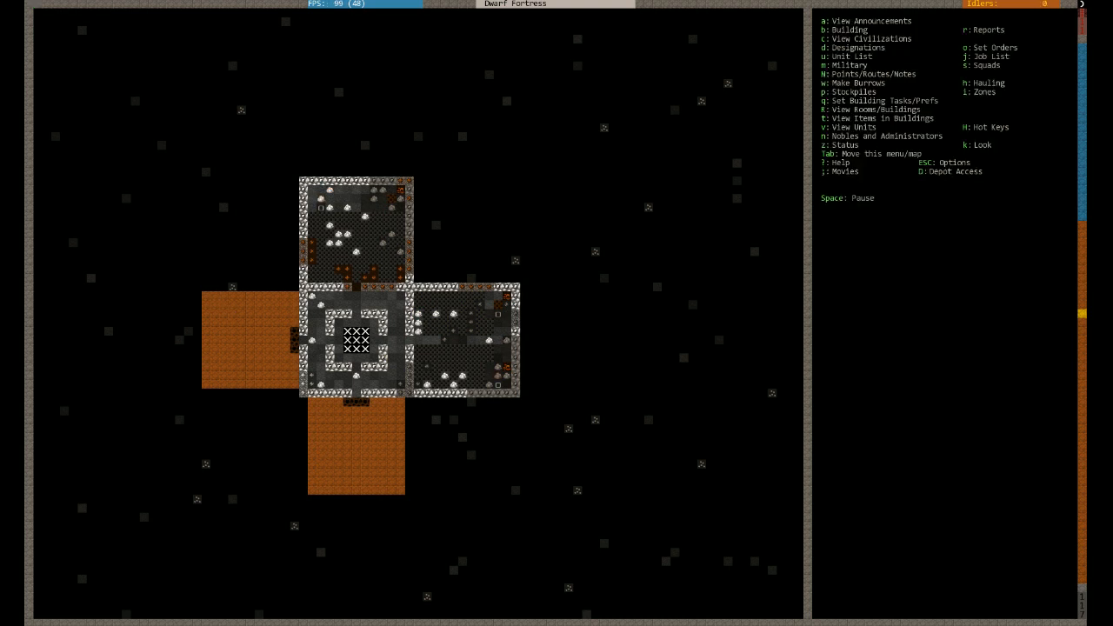
key("k")
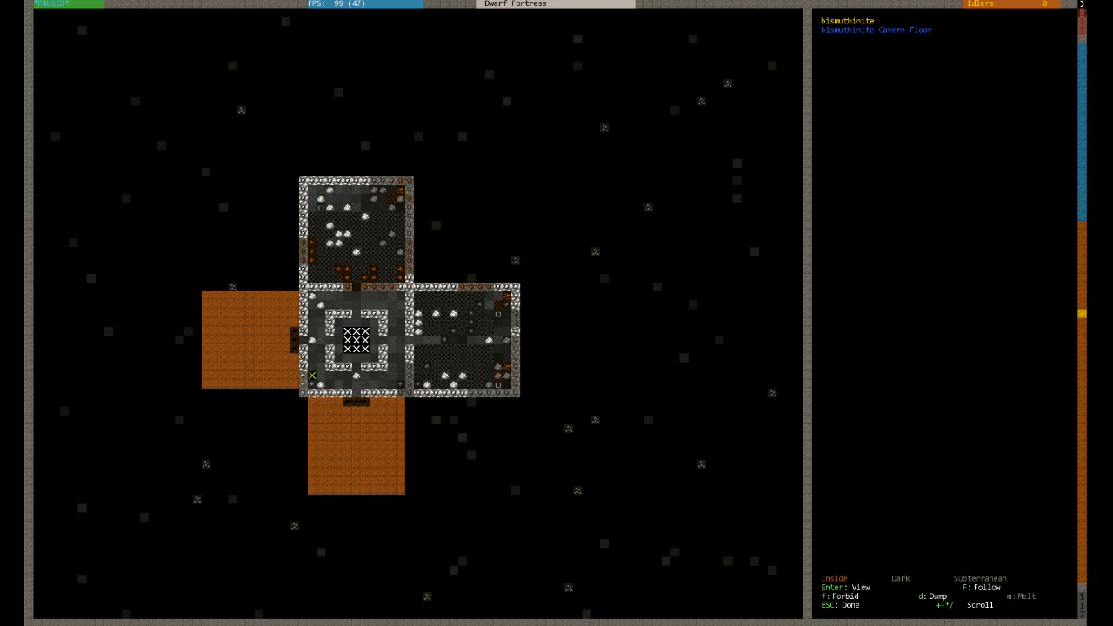
left_click(10, 616)
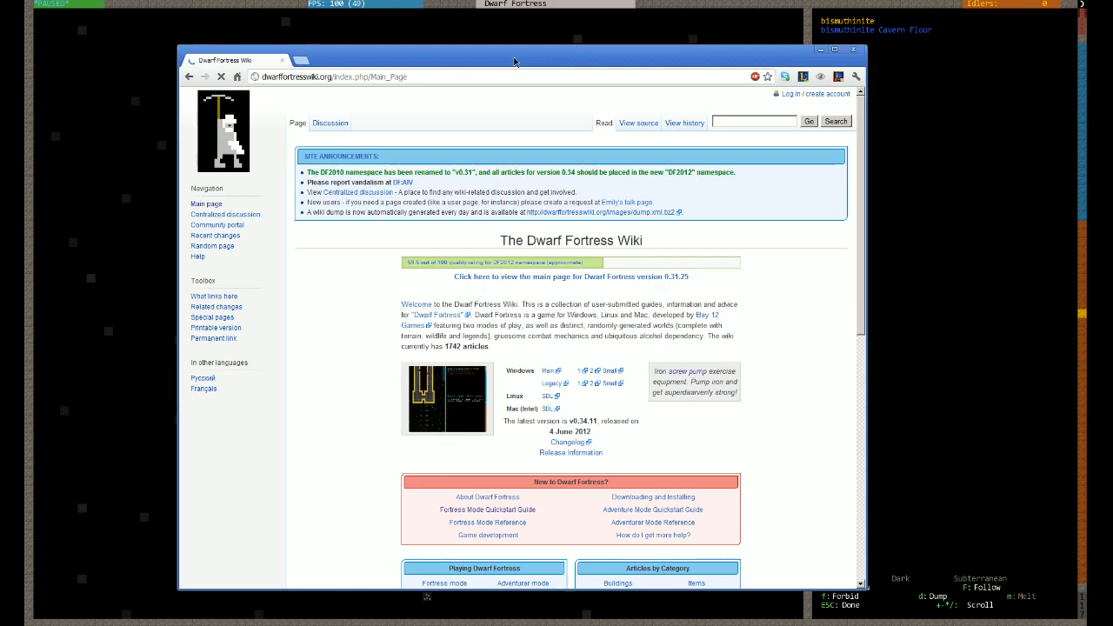
Search the Dwarf Fortress Wiki for 'bismuth' and open the Bismuthinite article
type("b")
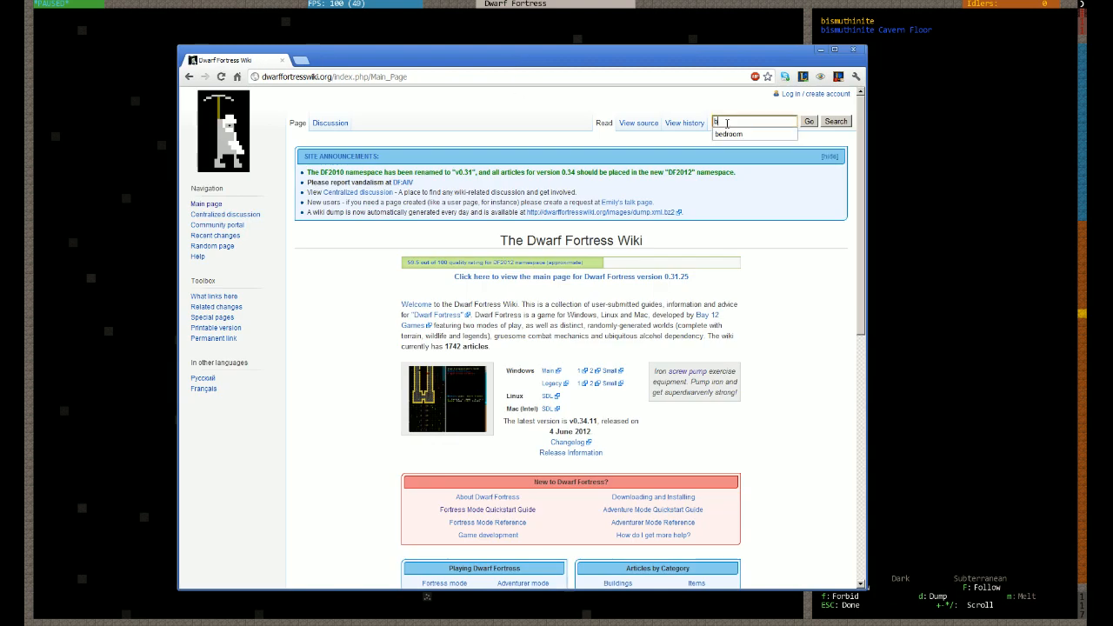
type("bismuthinite")
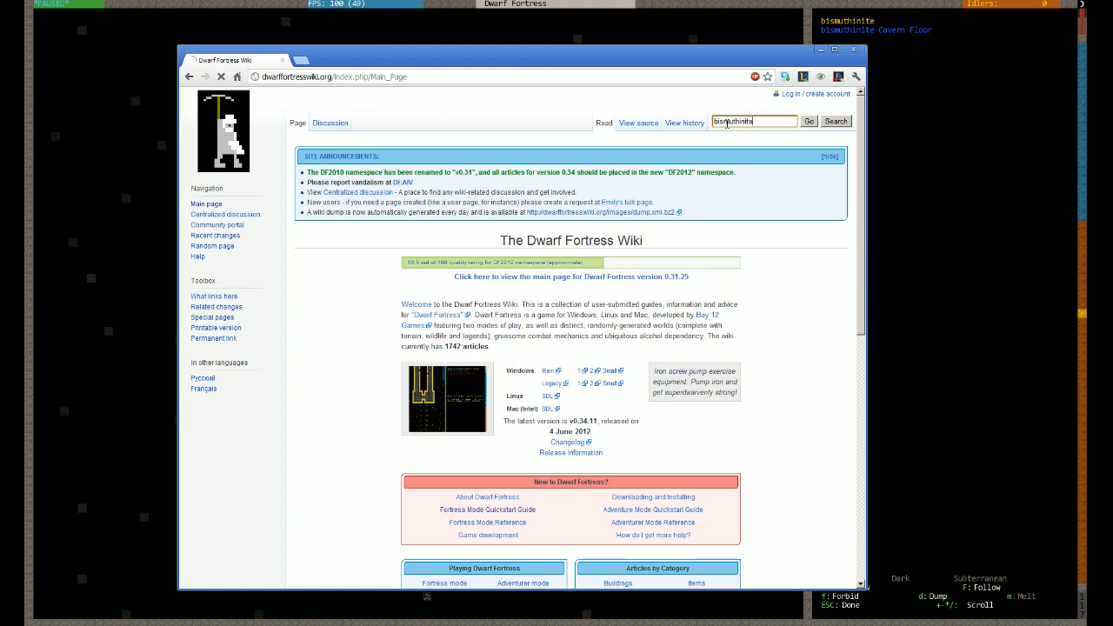
left_click(808, 121)
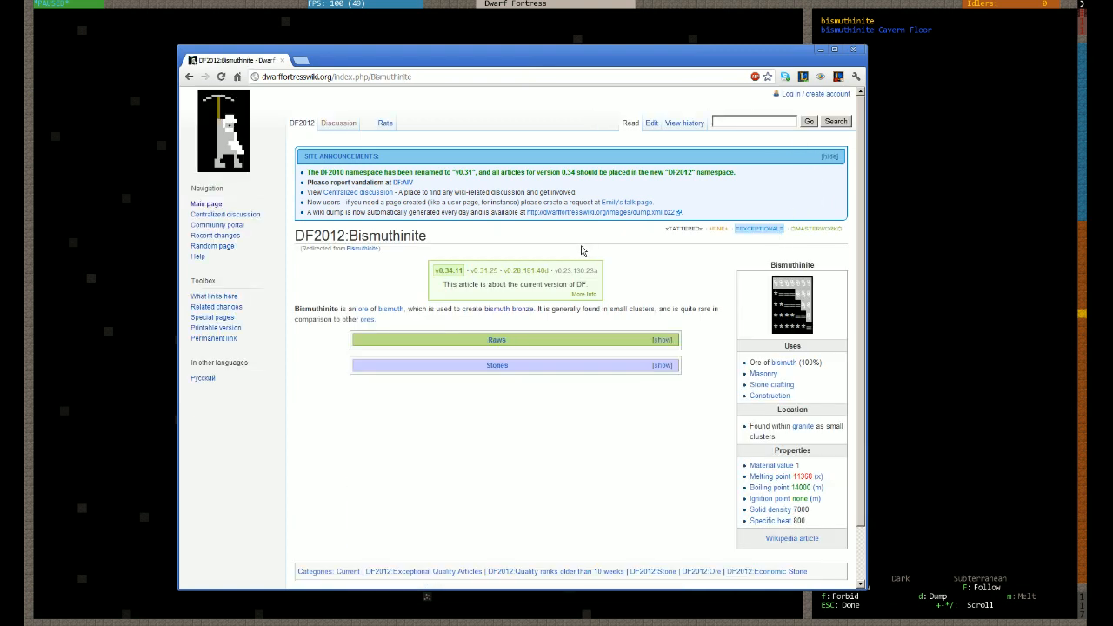
mouse_move(517, 317)
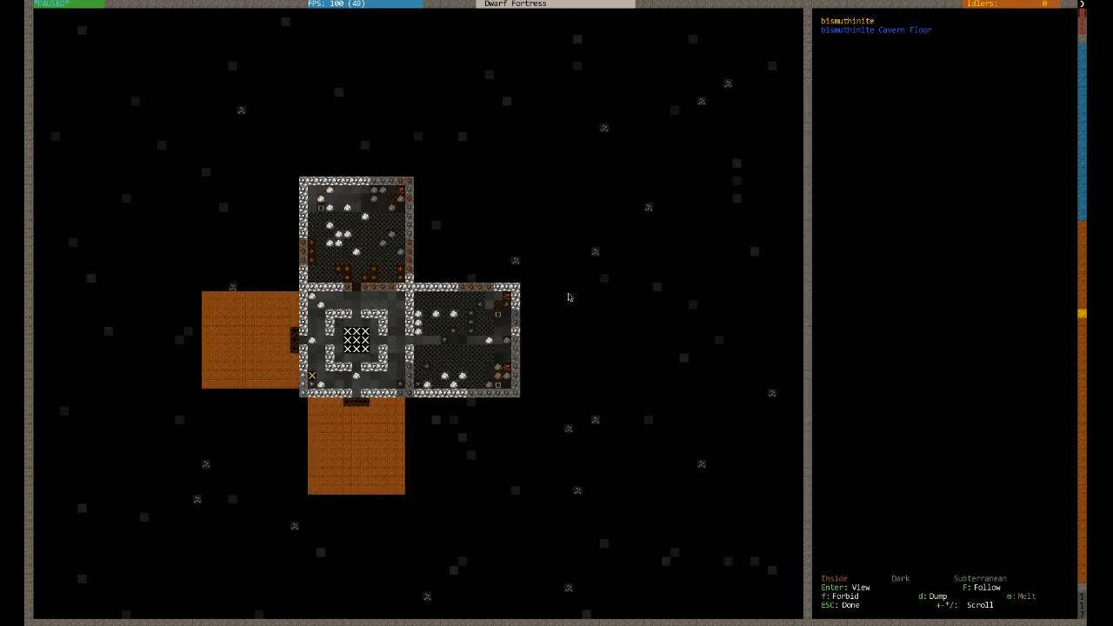
Leave look mode, check the surface moat channel and the level below, then exit designations
key("Escape")
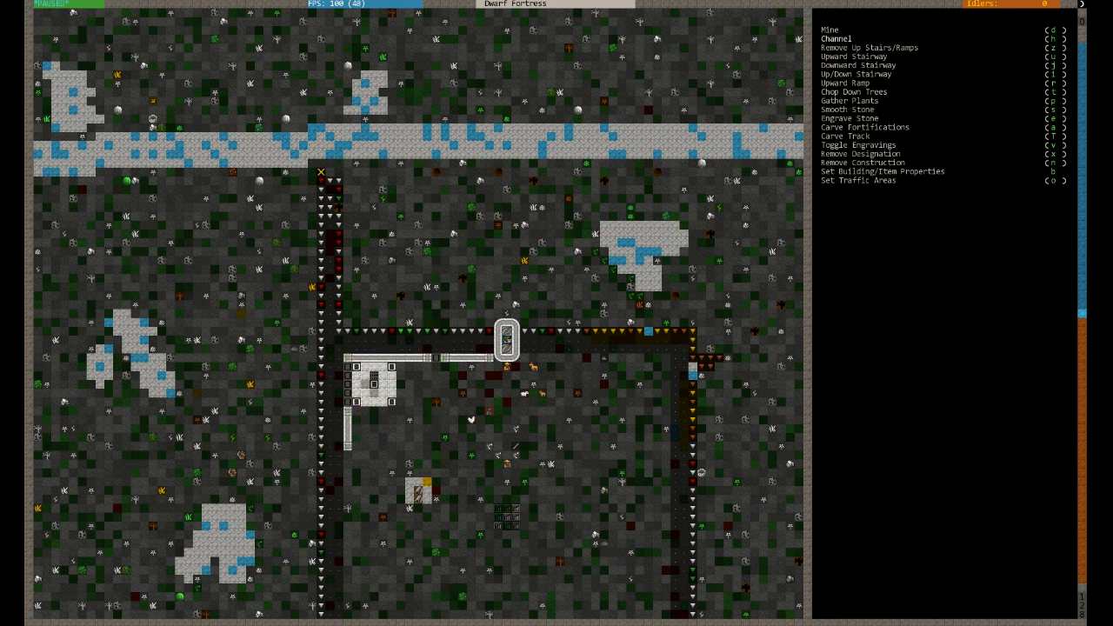
key("Escape")
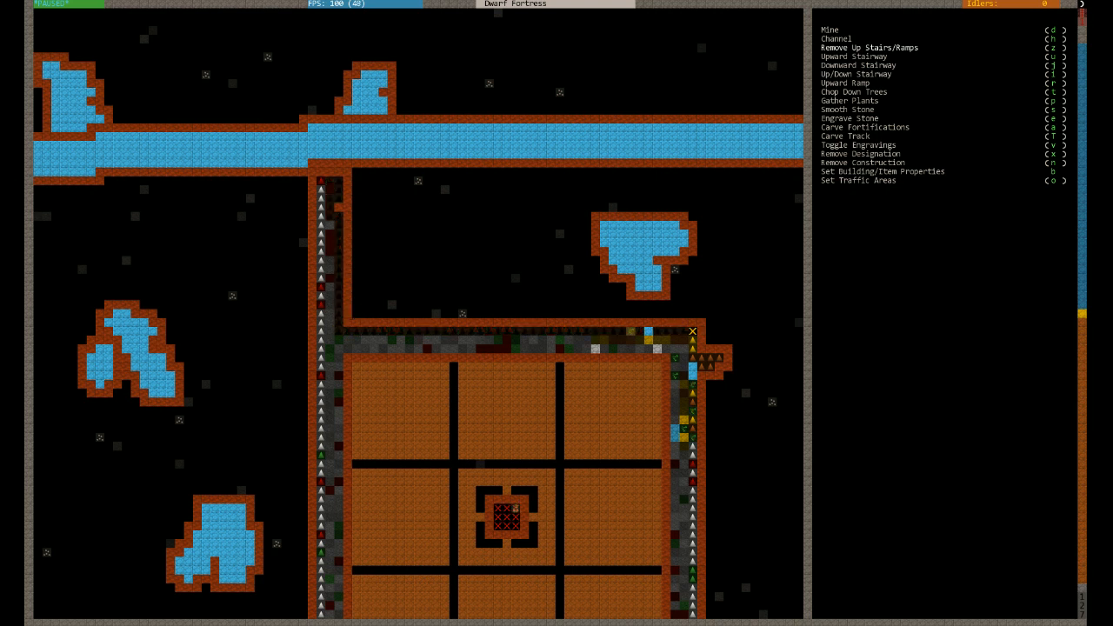
key("Escape")
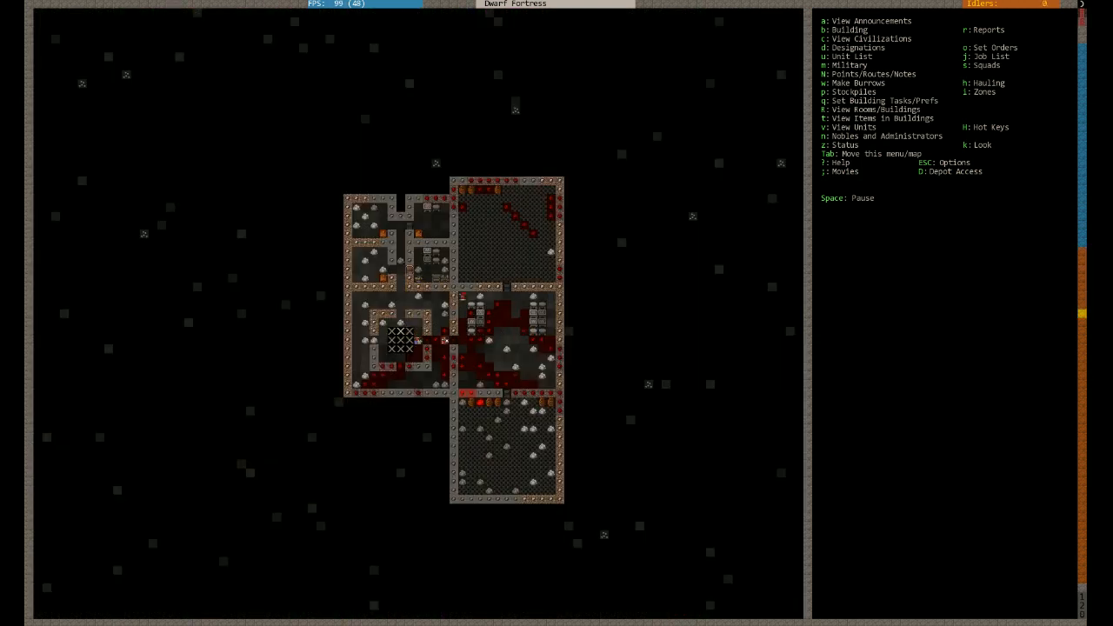
Queue several Make wooden Wheelbarrow jobs at the carpenter's workshop
key("b")
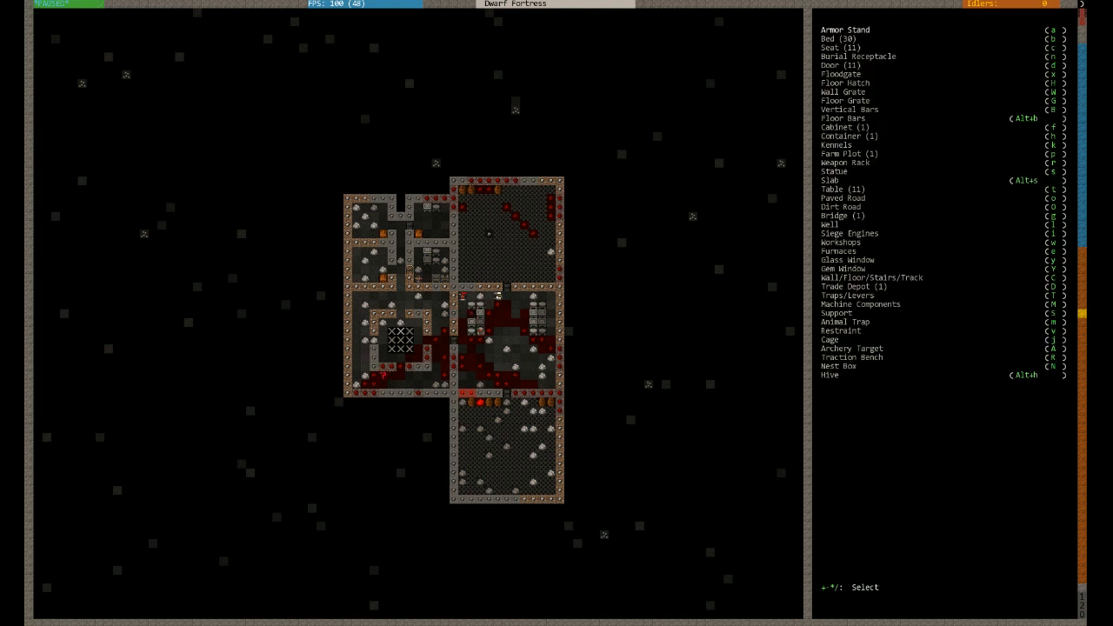
left_click(841, 66)
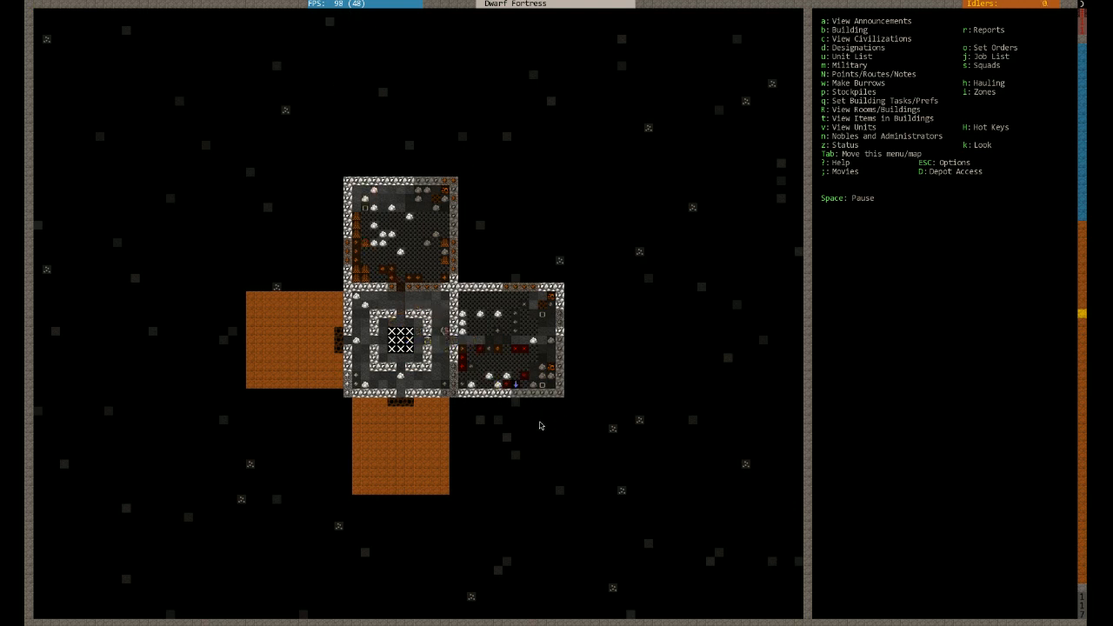
mouse_move(551, 494)
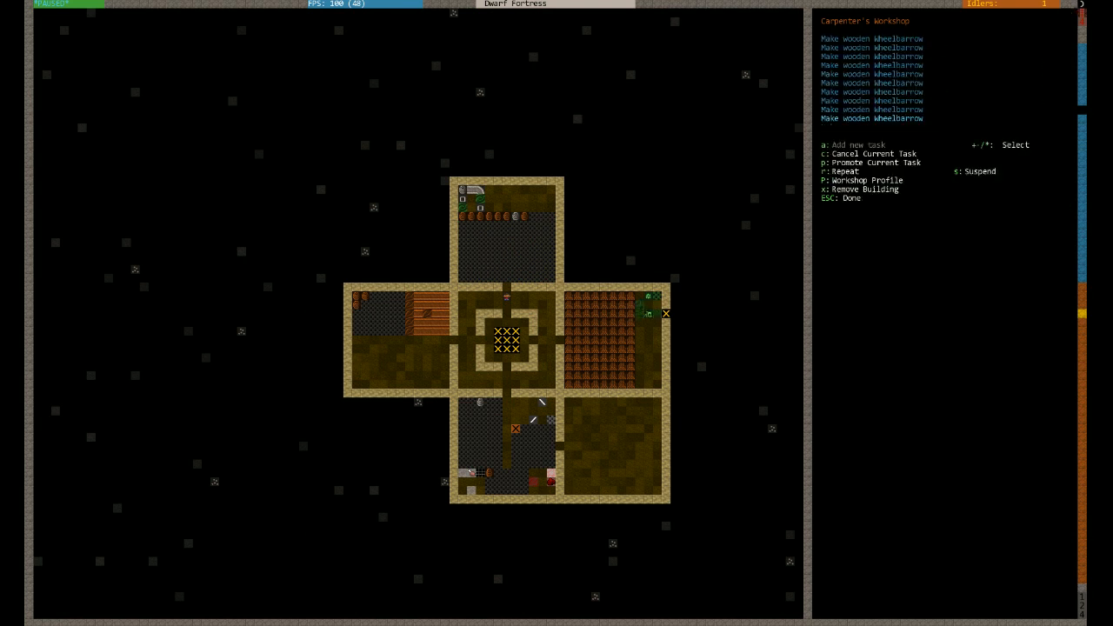
key("Escape")
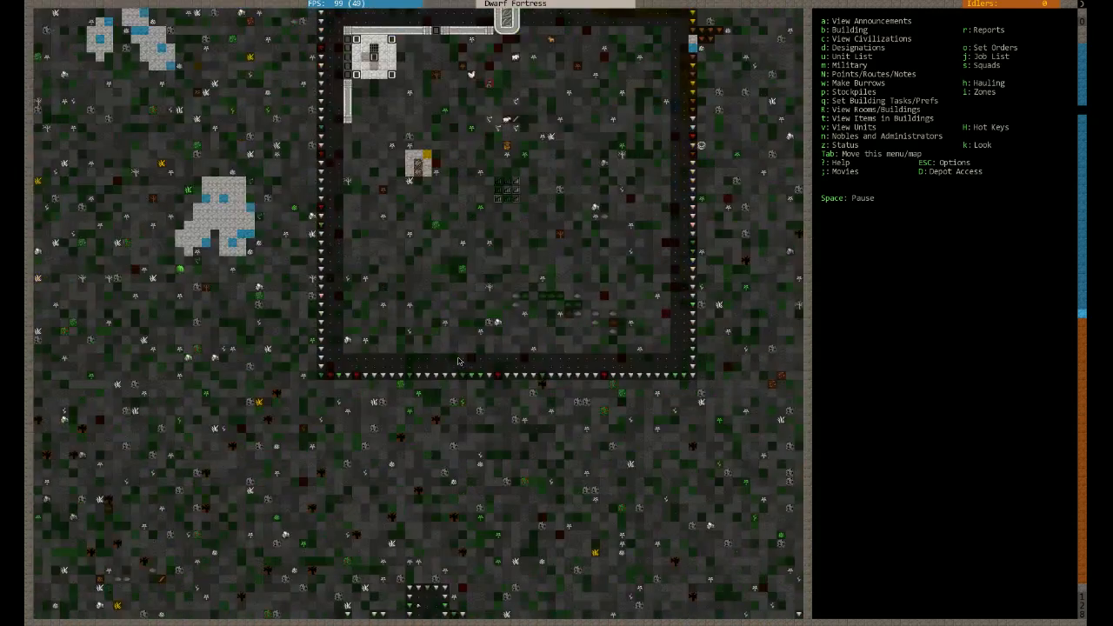
Place two raising bridges, one at the moat's southern edge and one across the northern river
scroll("up", 3)
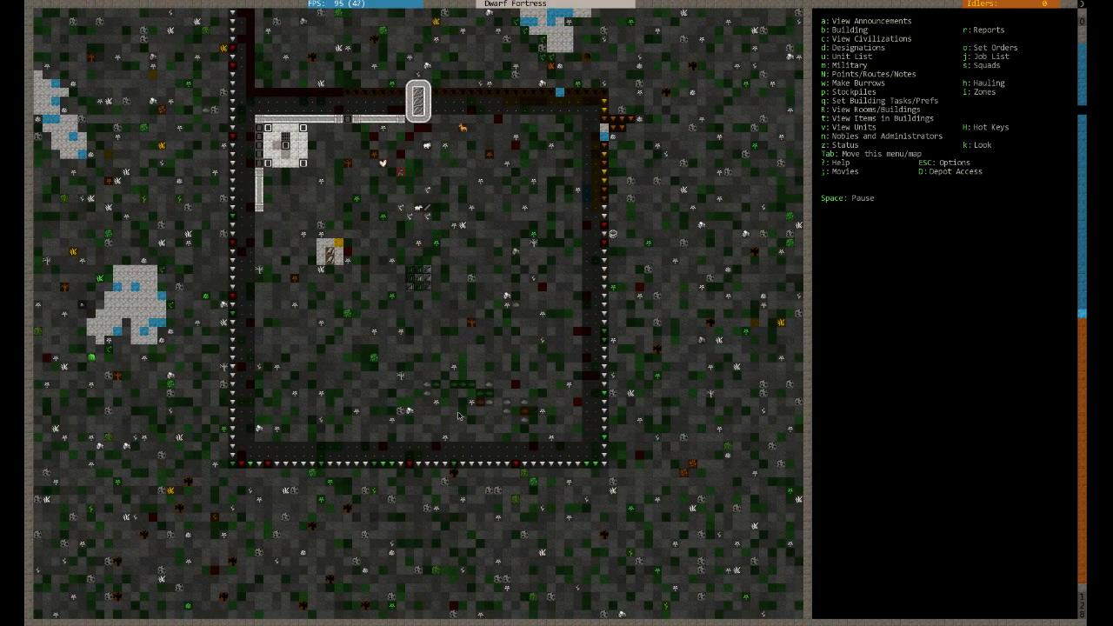
key("b")
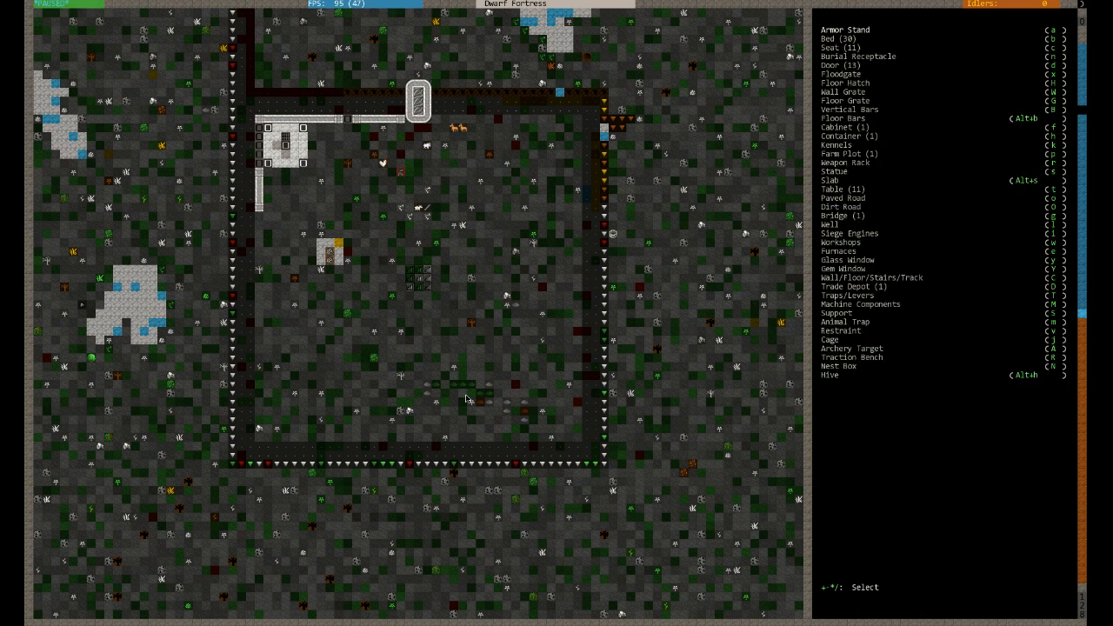
left_click(832, 215)
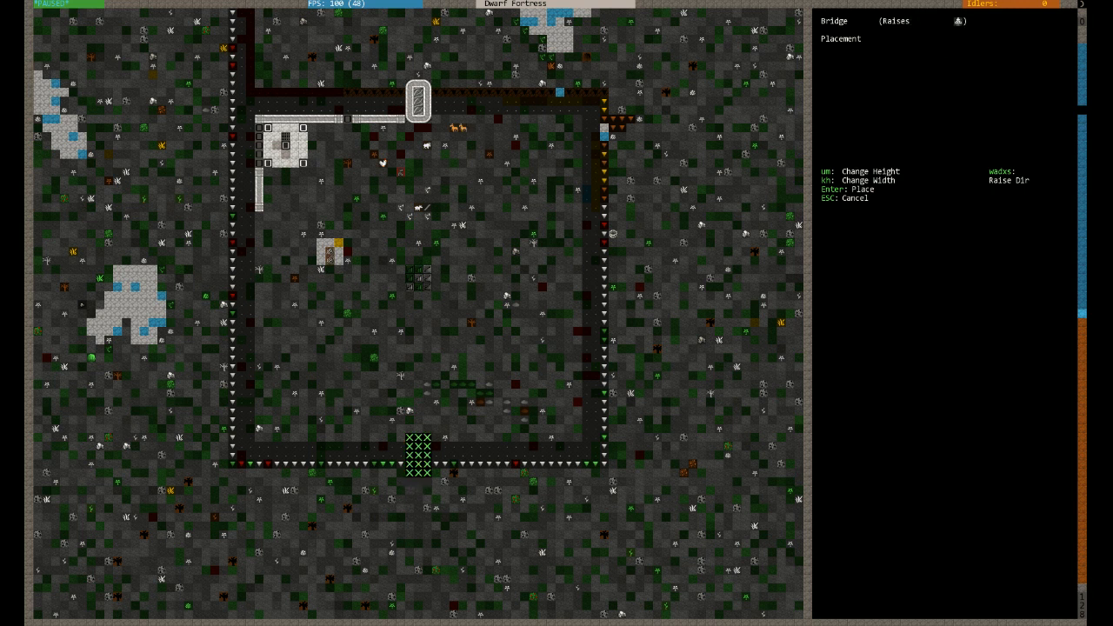
key("Enter")
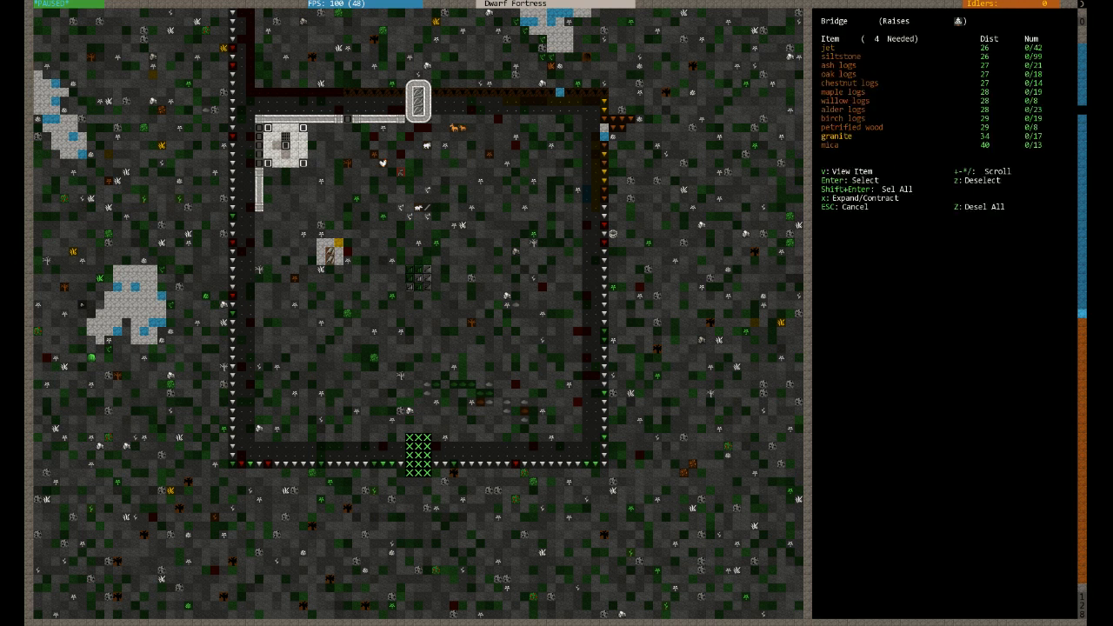
key("Escape")
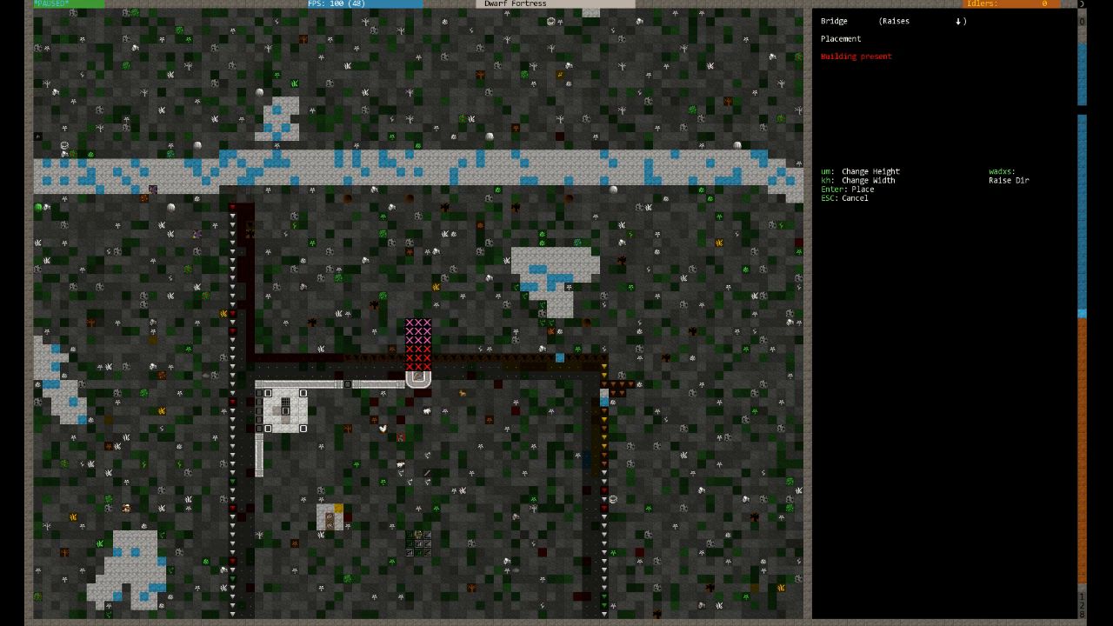
key("Enter")
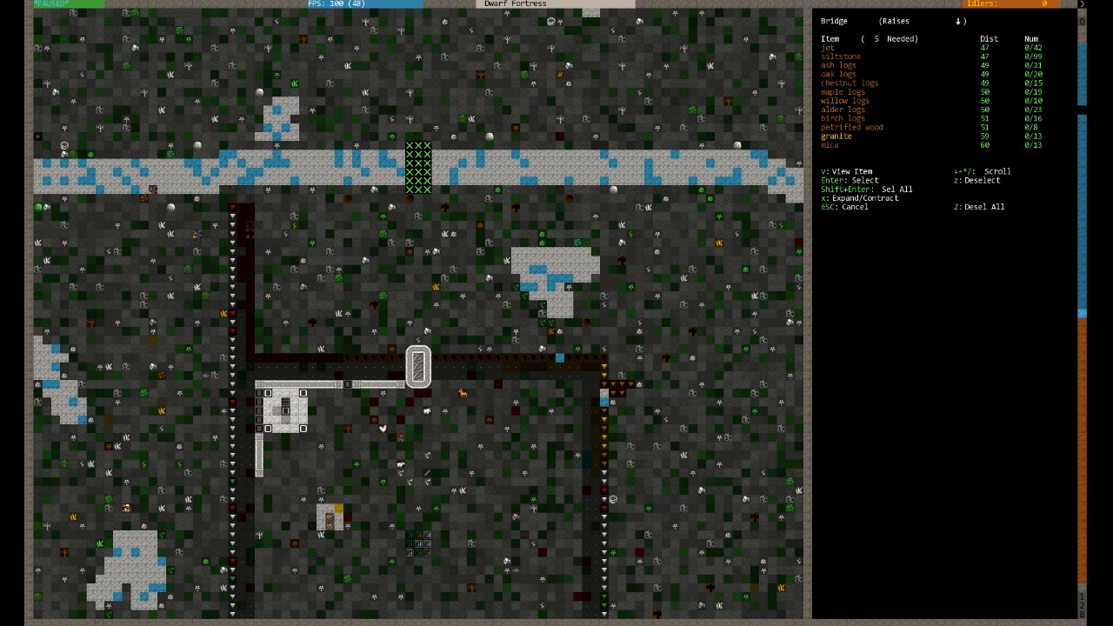
key("Escape")
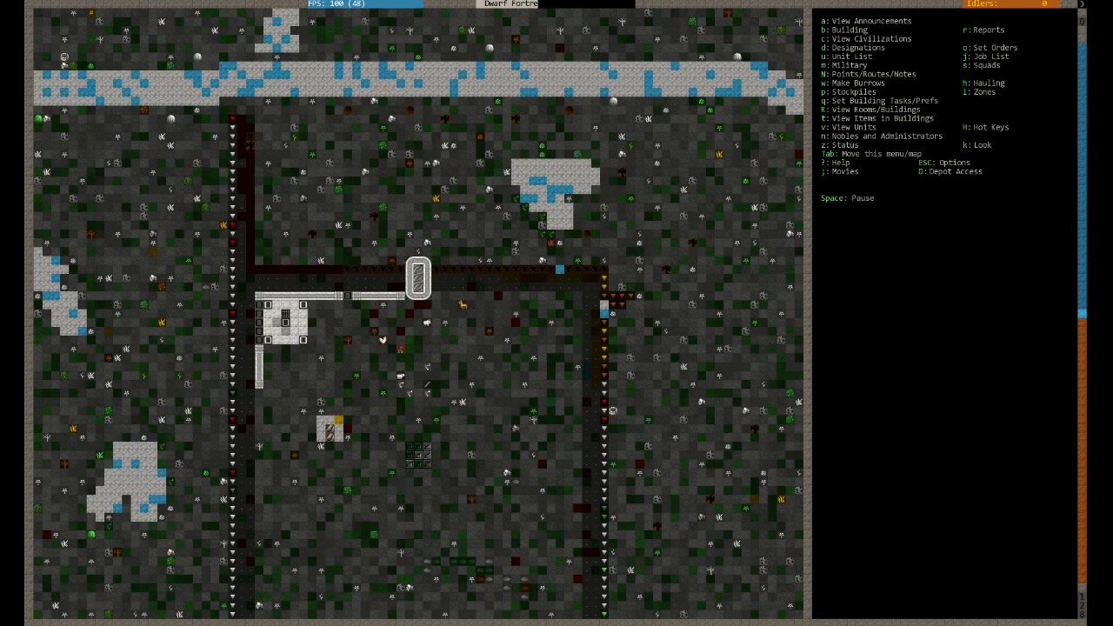
Assign the tame goat, horses and poultry to the courtyard pasture zone
scroll("down", 3)
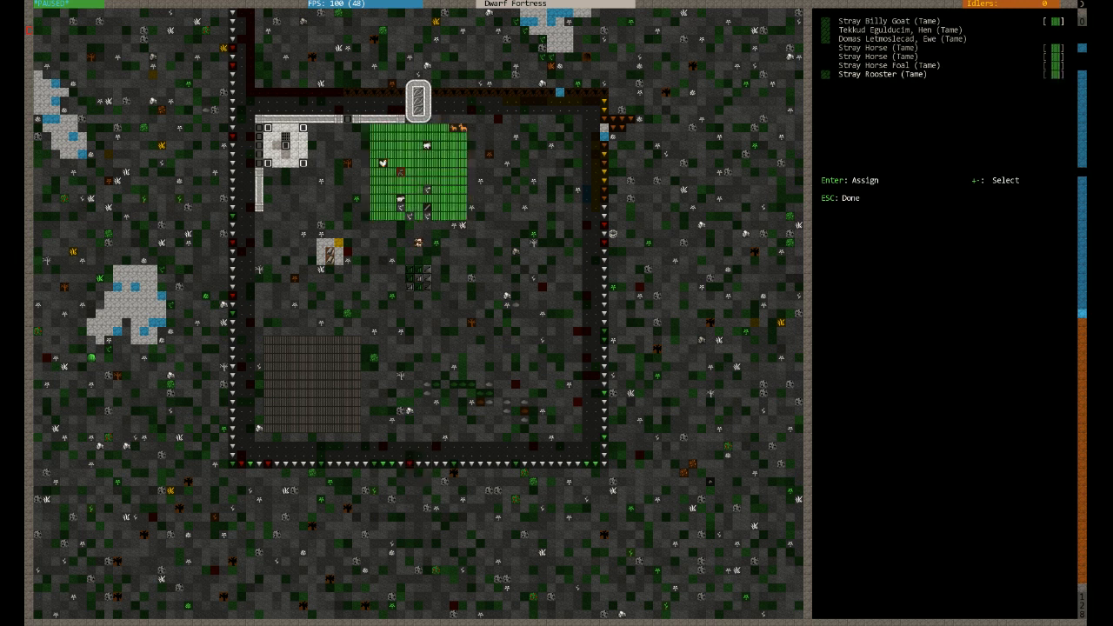
key("Escape")
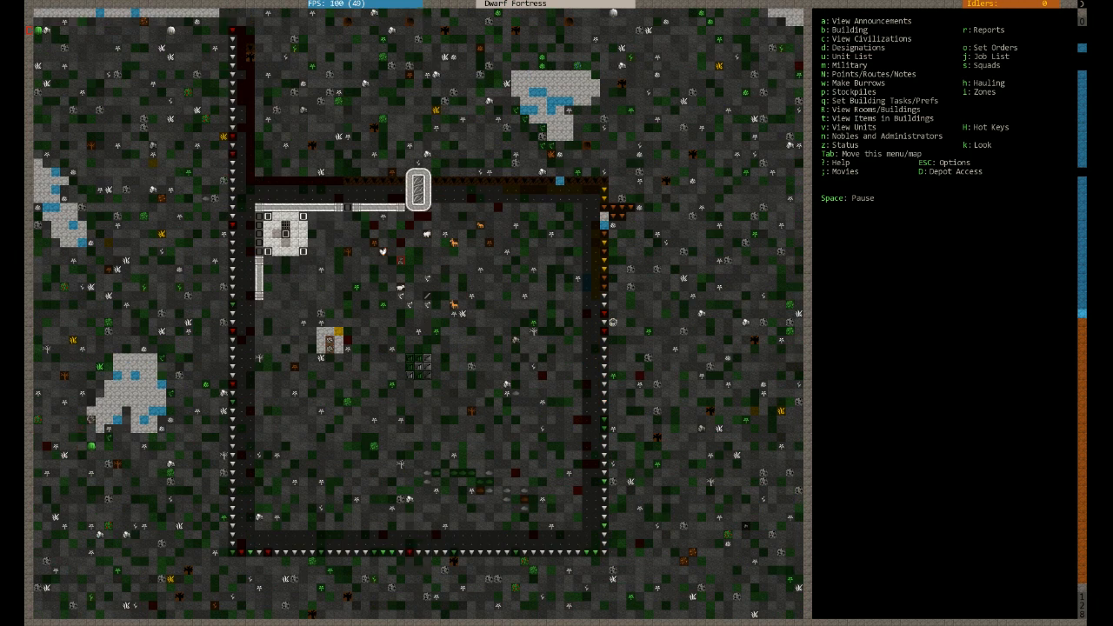
scroll("down", 3)
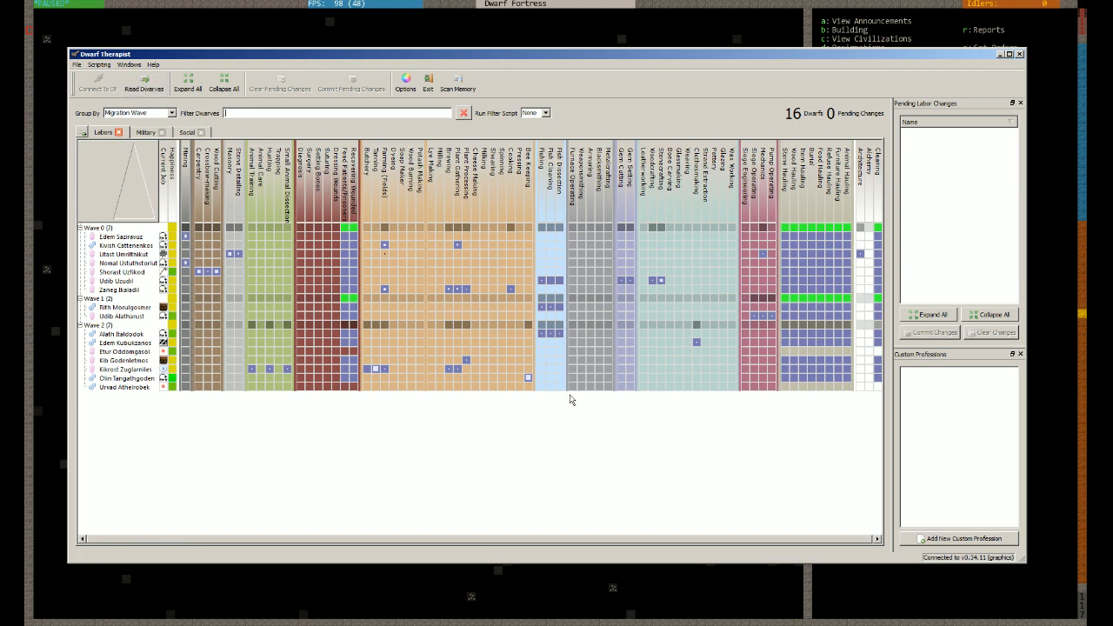
mouse_move(487, 202)
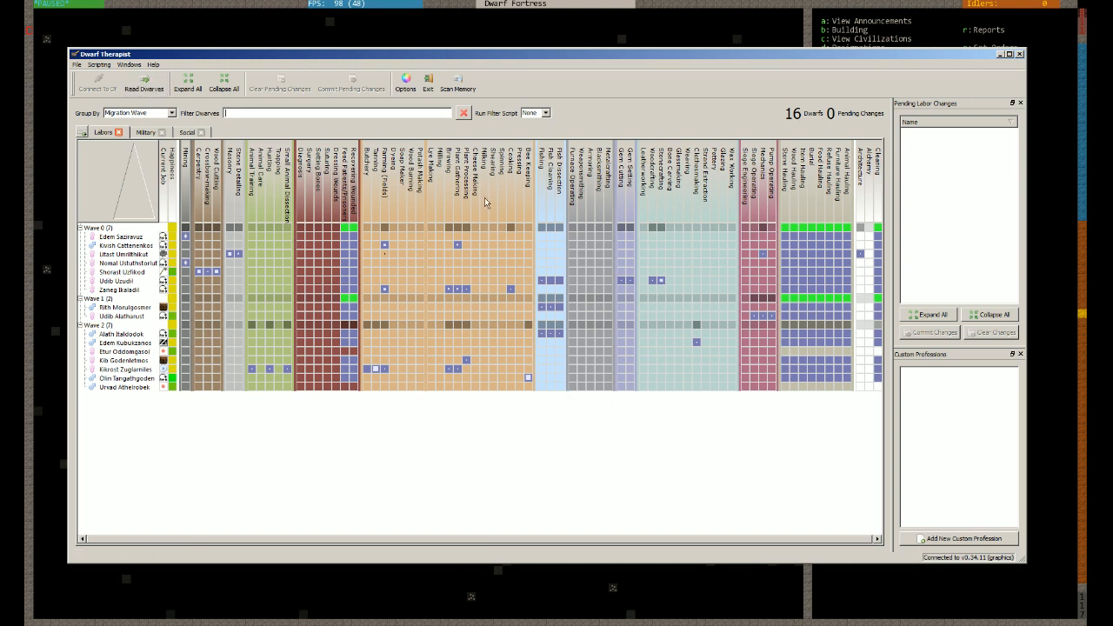
mouse_move(411, 206)
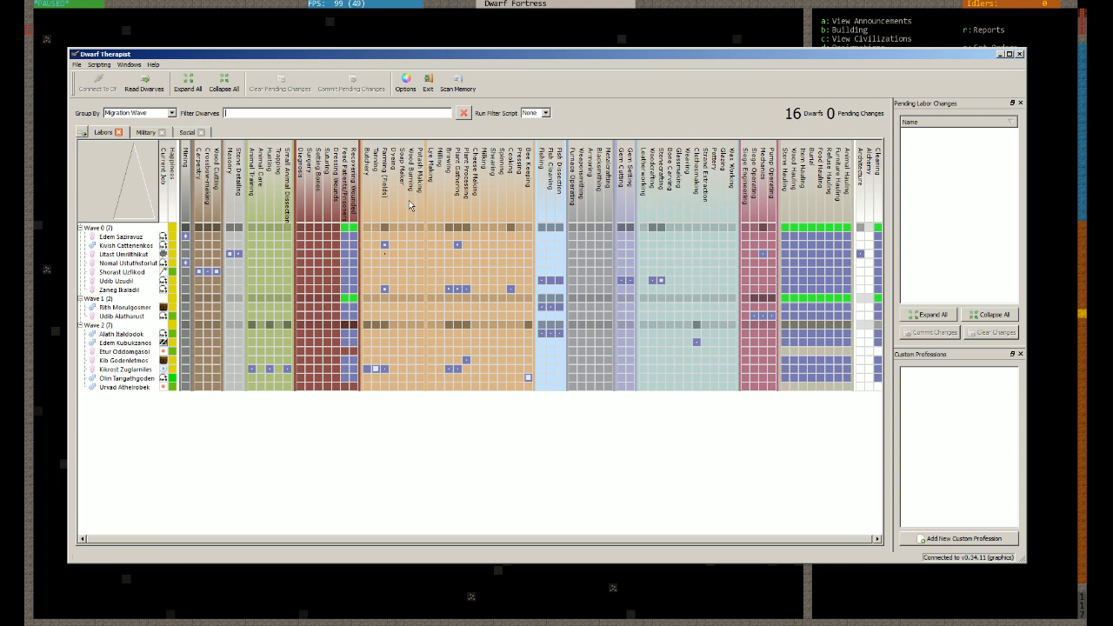
mouse_move(410, 339)
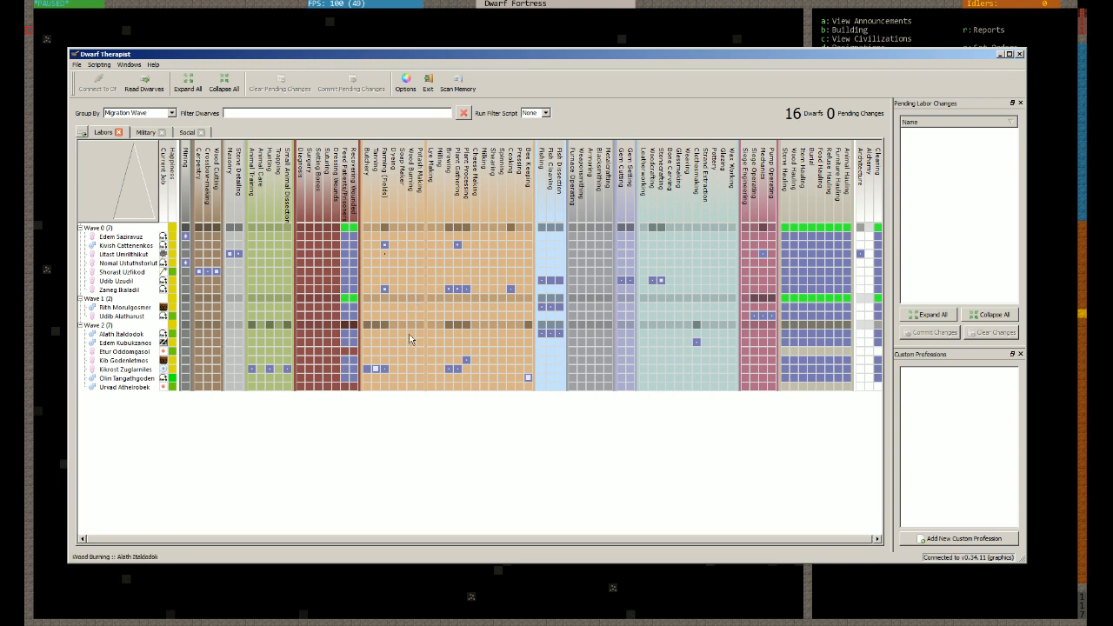
mouse_move(410, 339)
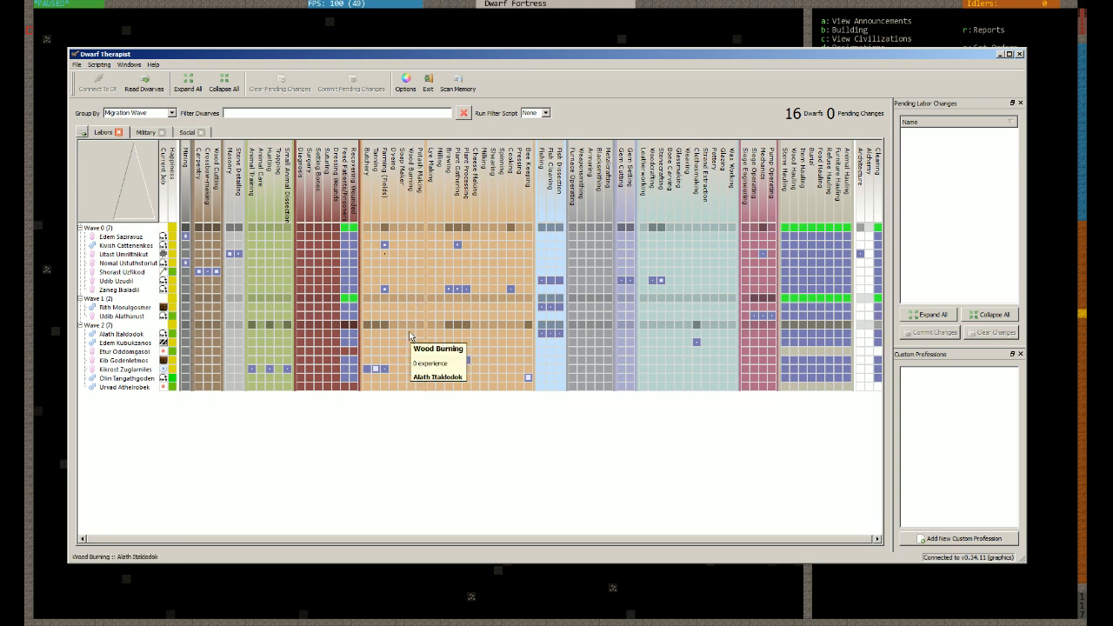
Toggle Wood Burning labour cells for Wave 2 dwarves in the Labors grid
left_click(411, 342)
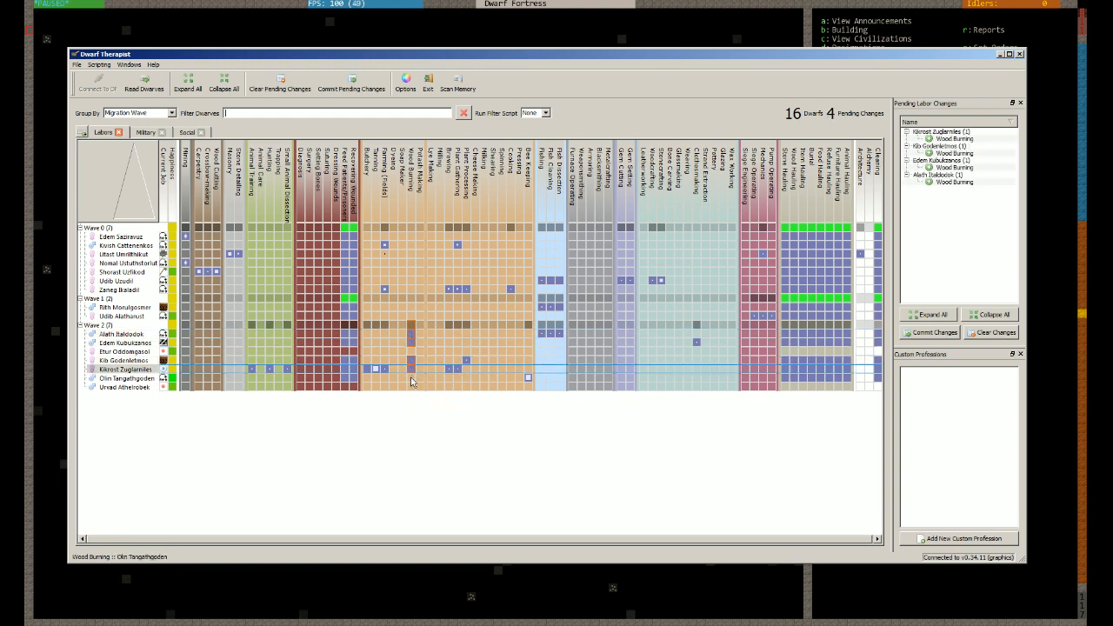
left_click(413, 377)
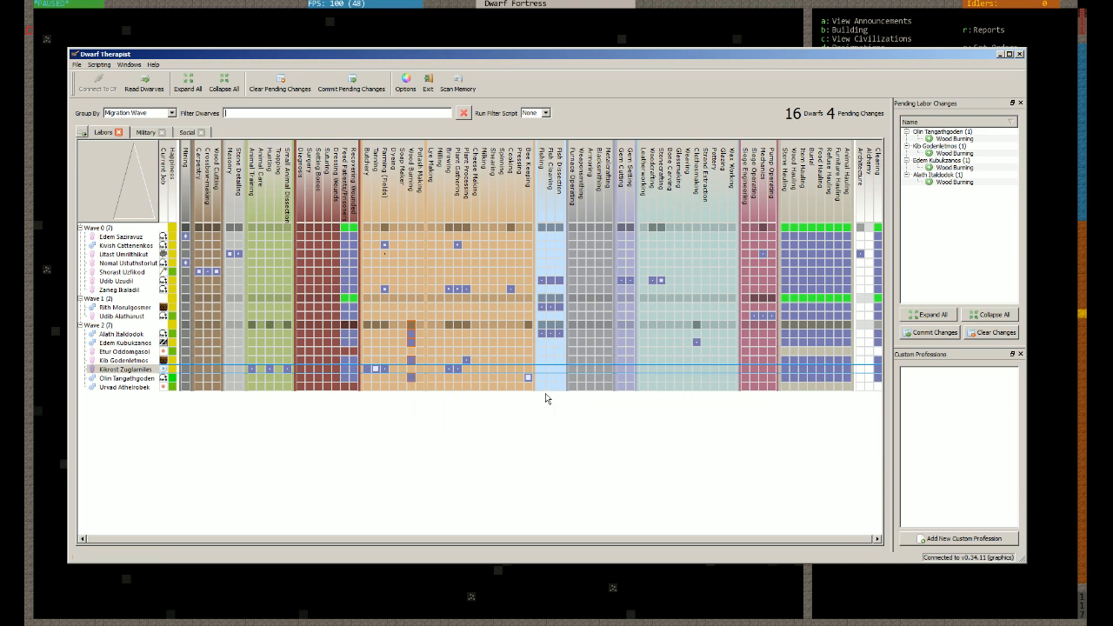
mouse_move(617, 378)
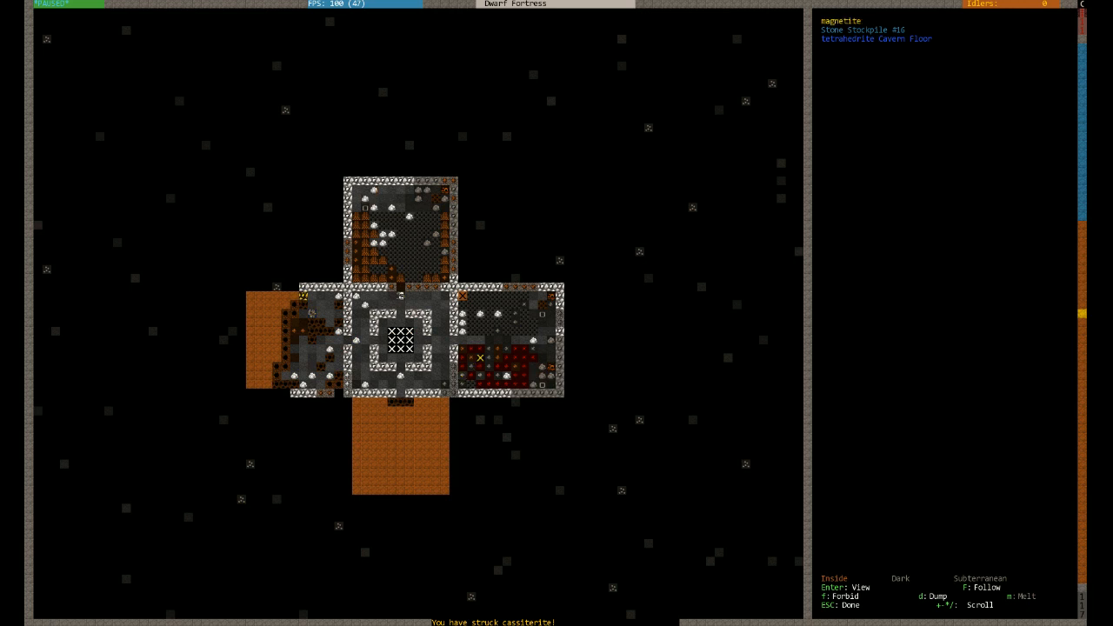
mouse_move(498, 375)
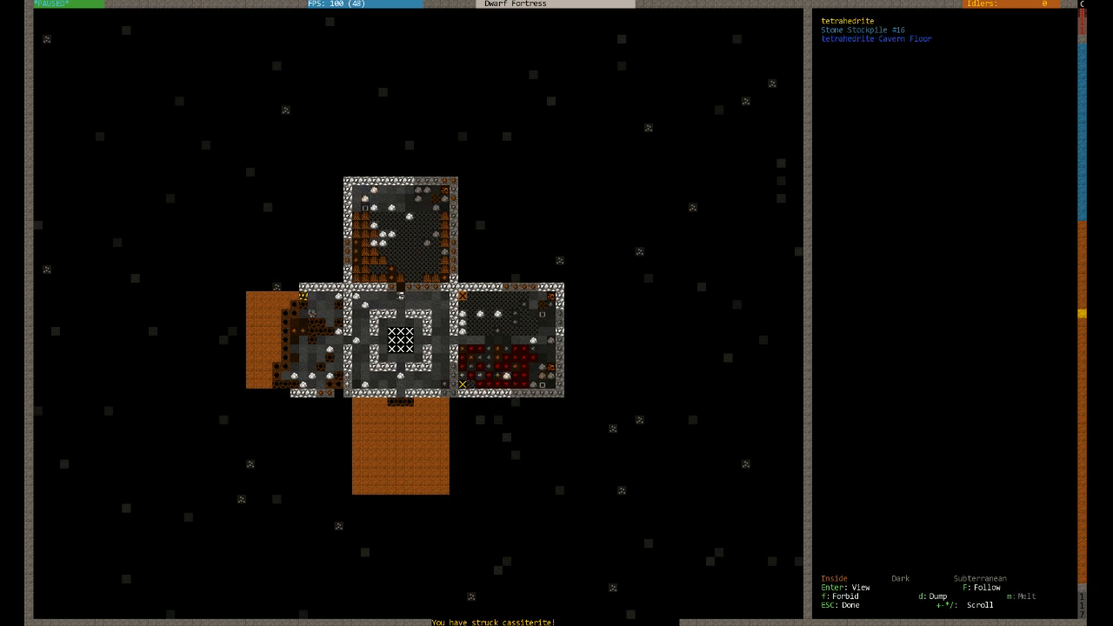
Exit tile inspection to return to the fortress map
key("Escape")
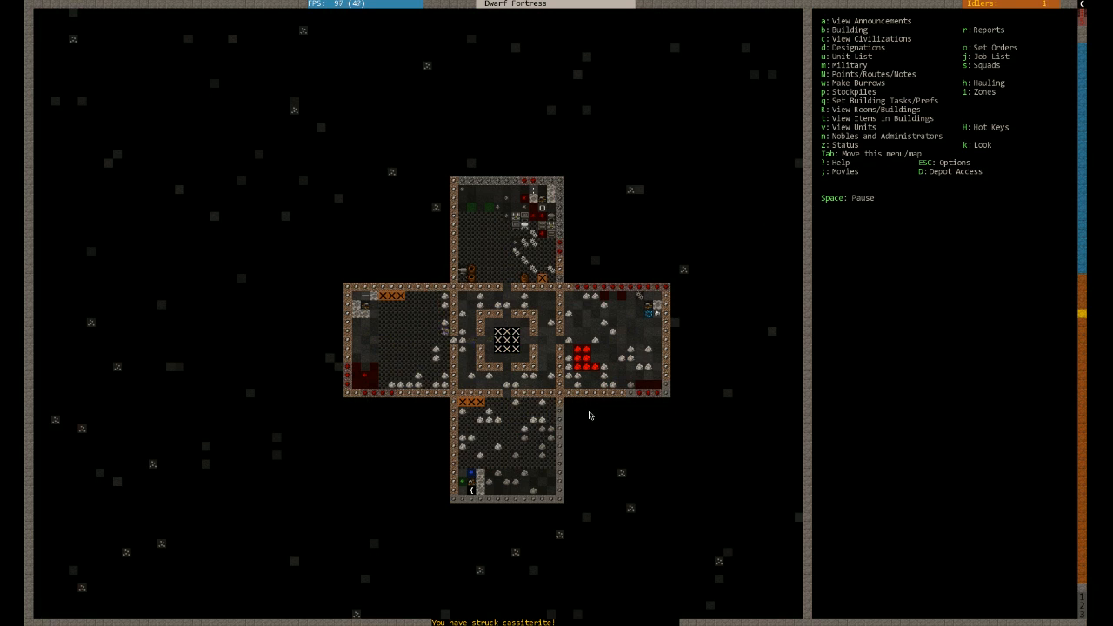
mouse_move(669, 448)
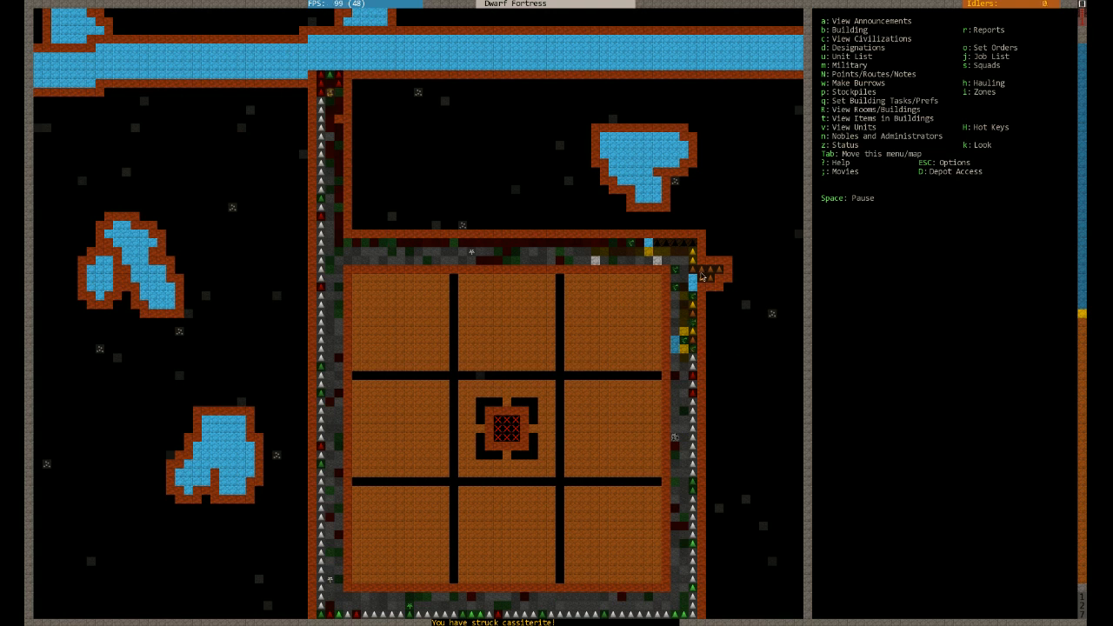
mouse_move(469, 203)
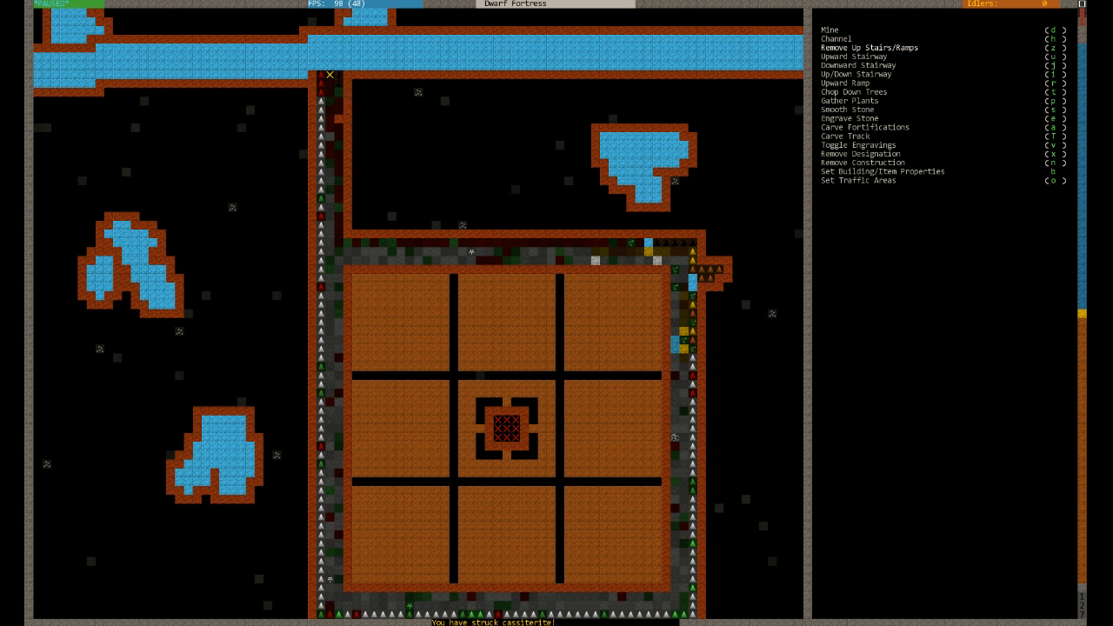
key("Escape")
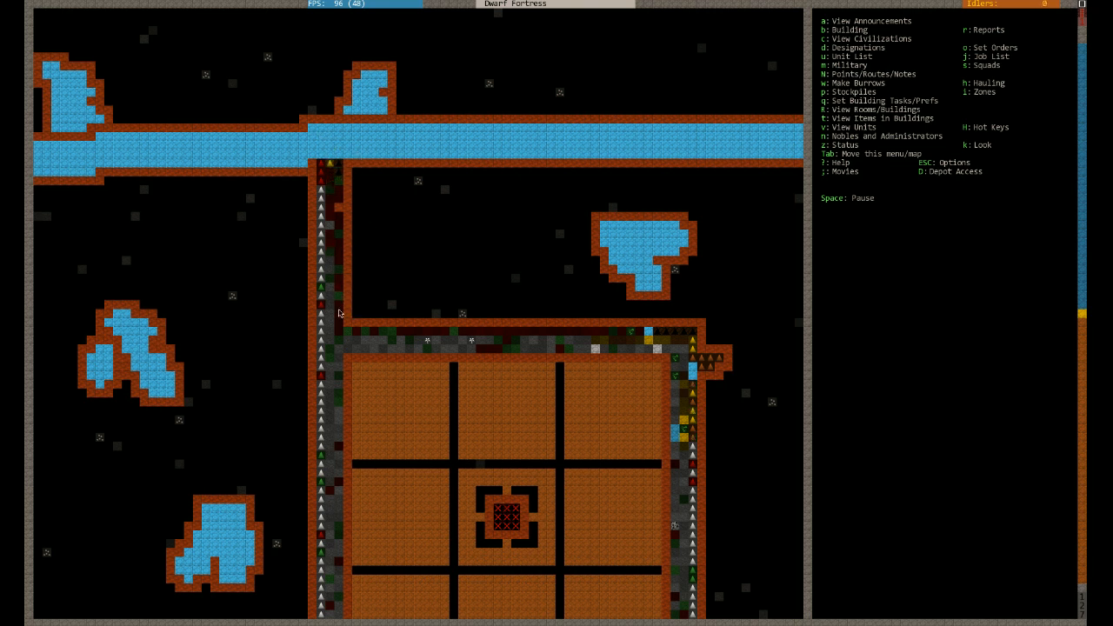
mouse_move(372, 194)
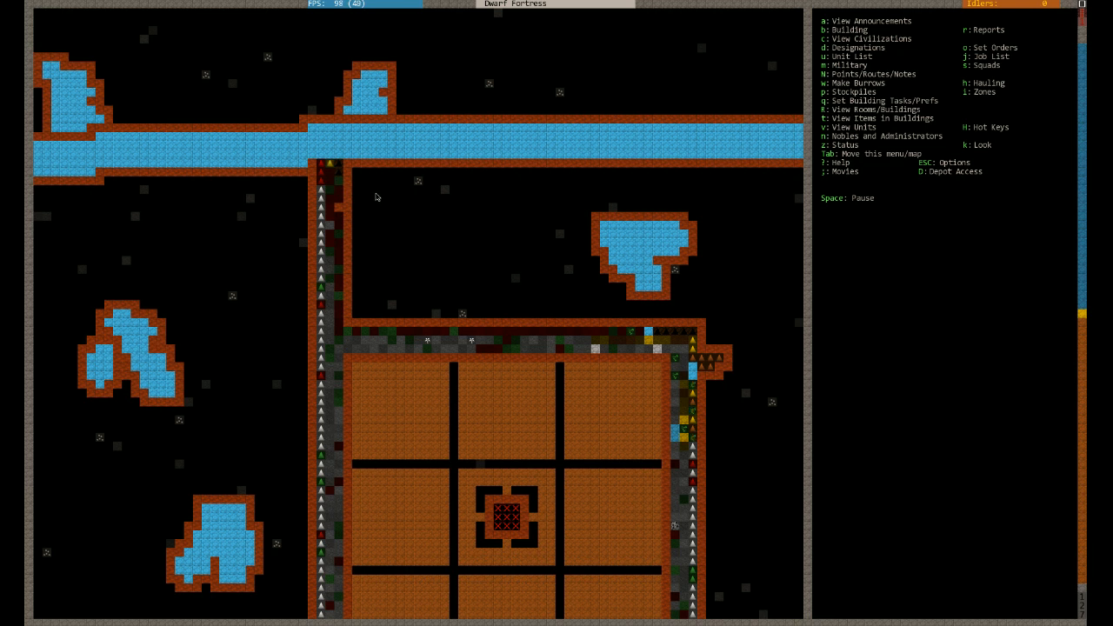
mouse_move(486, 210)
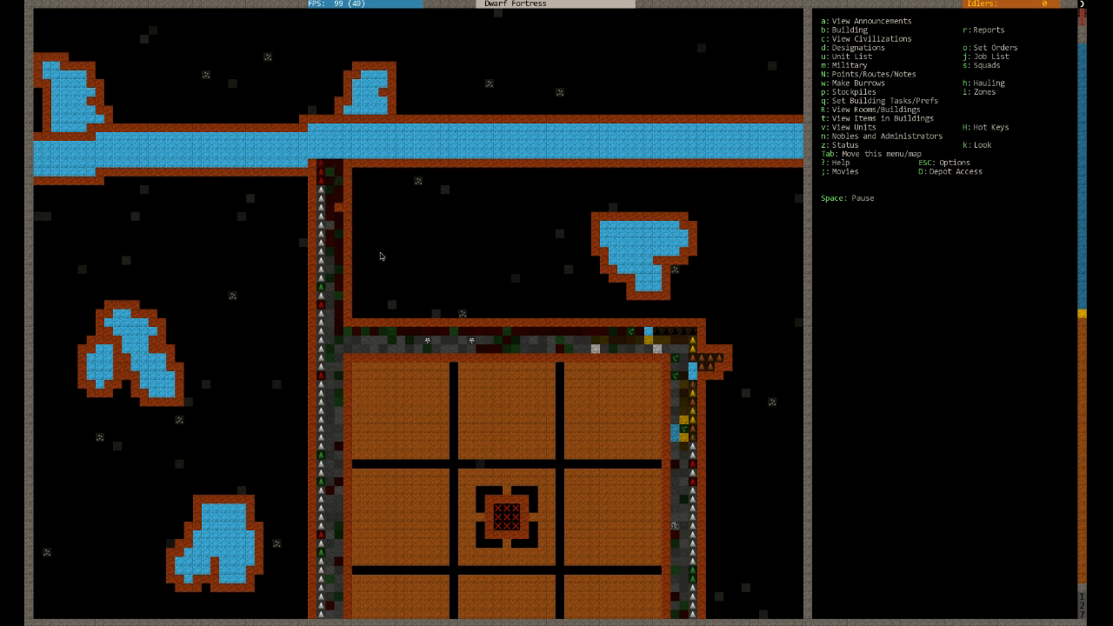
Move up to the surface enclosure and trench, scroll the map, and pause the game
key("d")
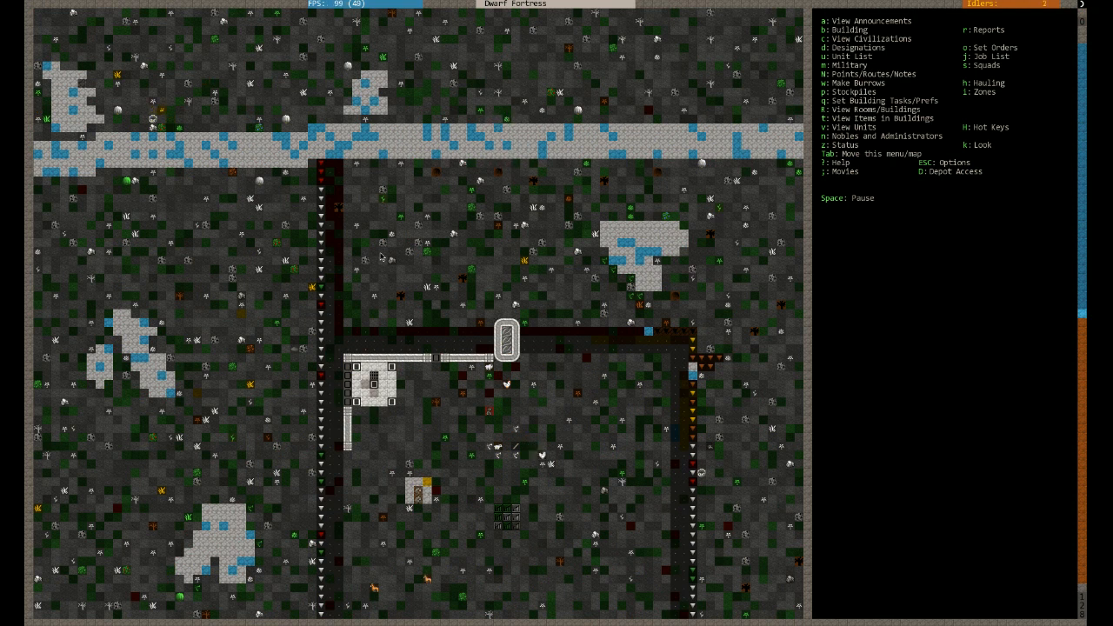
scroll("up", 3)
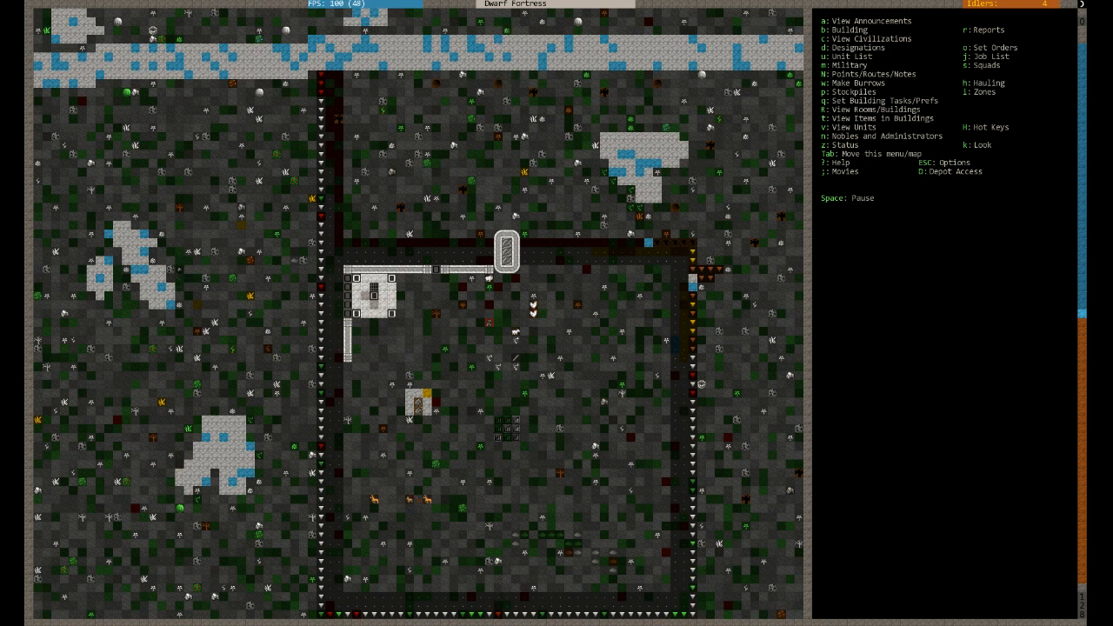
key("space")
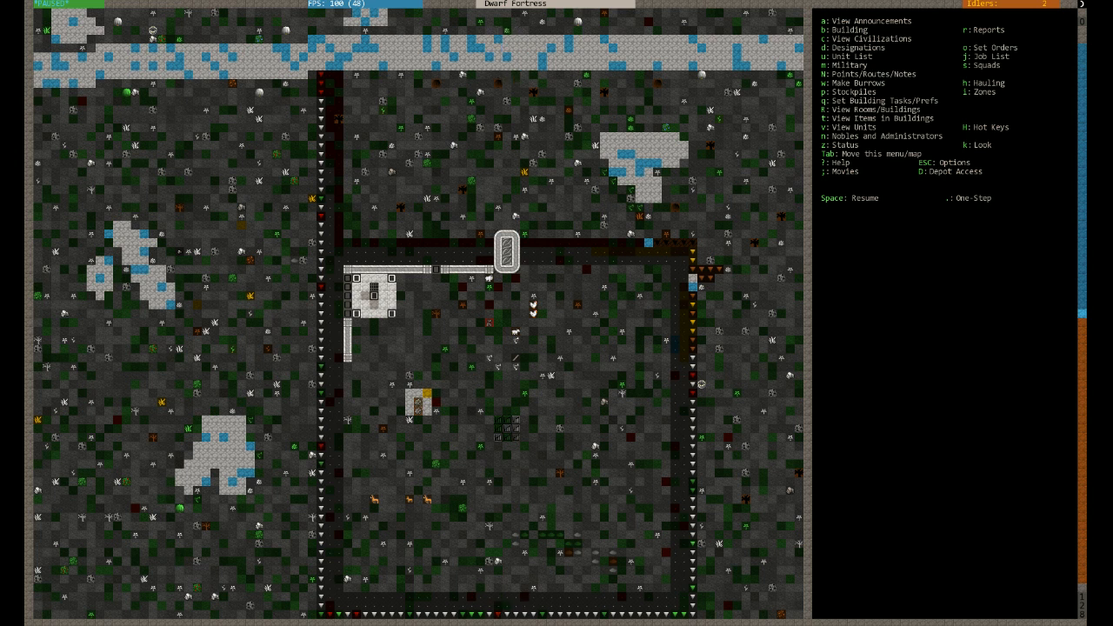
key("space")
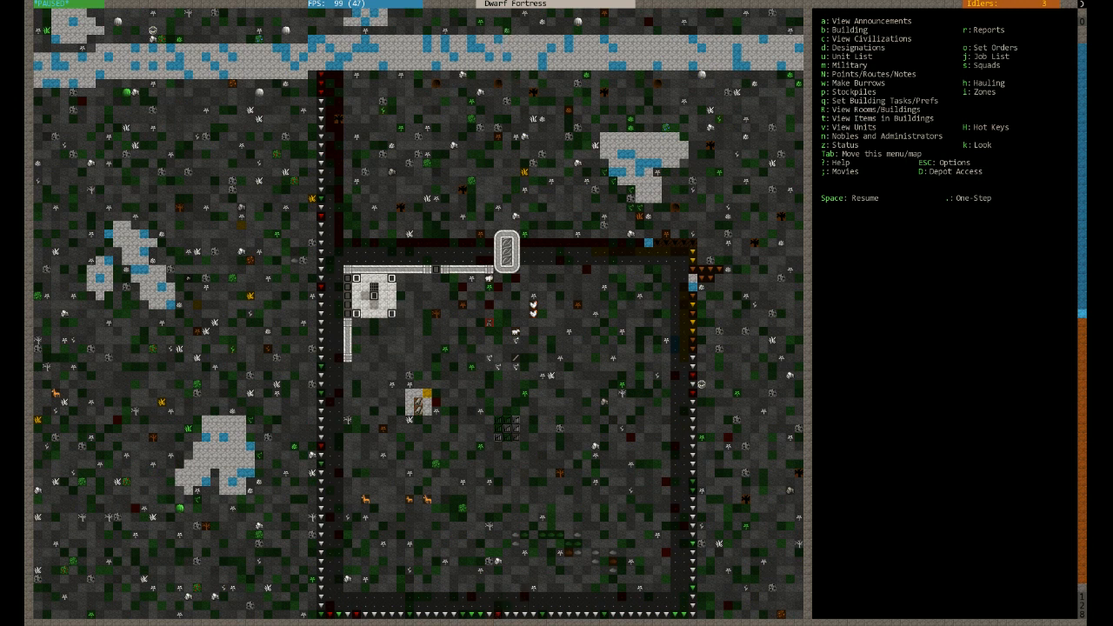
mouse_move(974, 125)
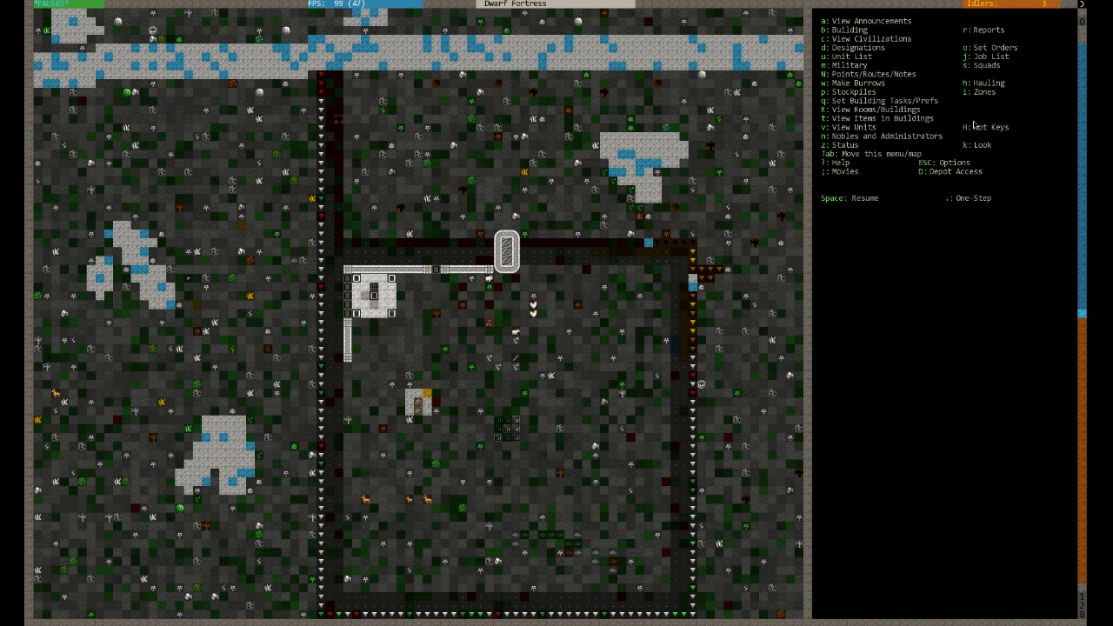
mouse_move(984, 111)
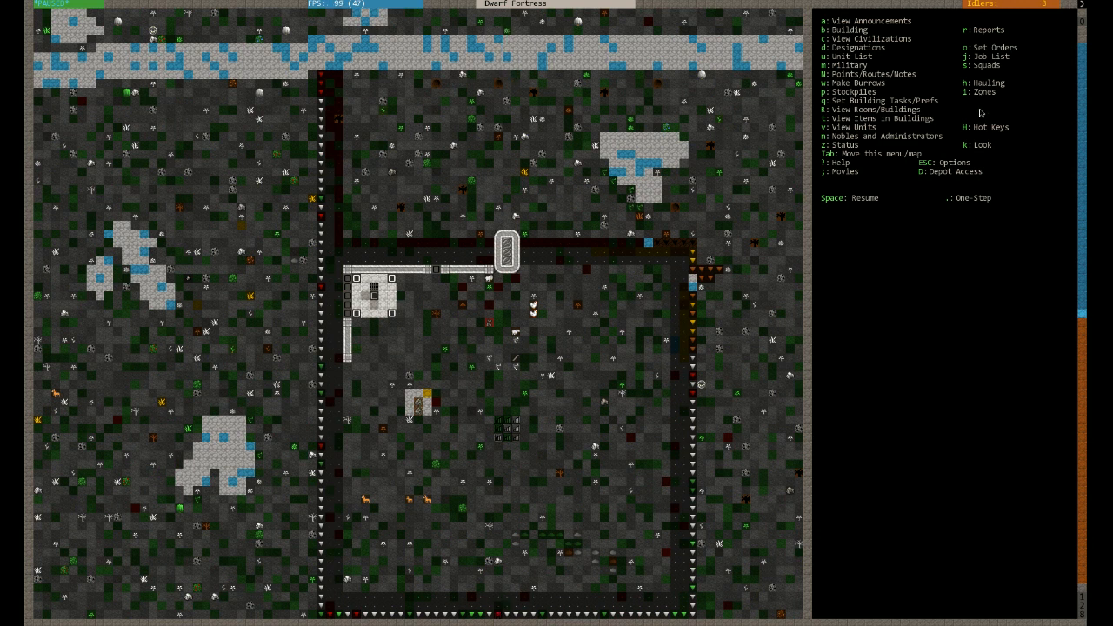
key("N")
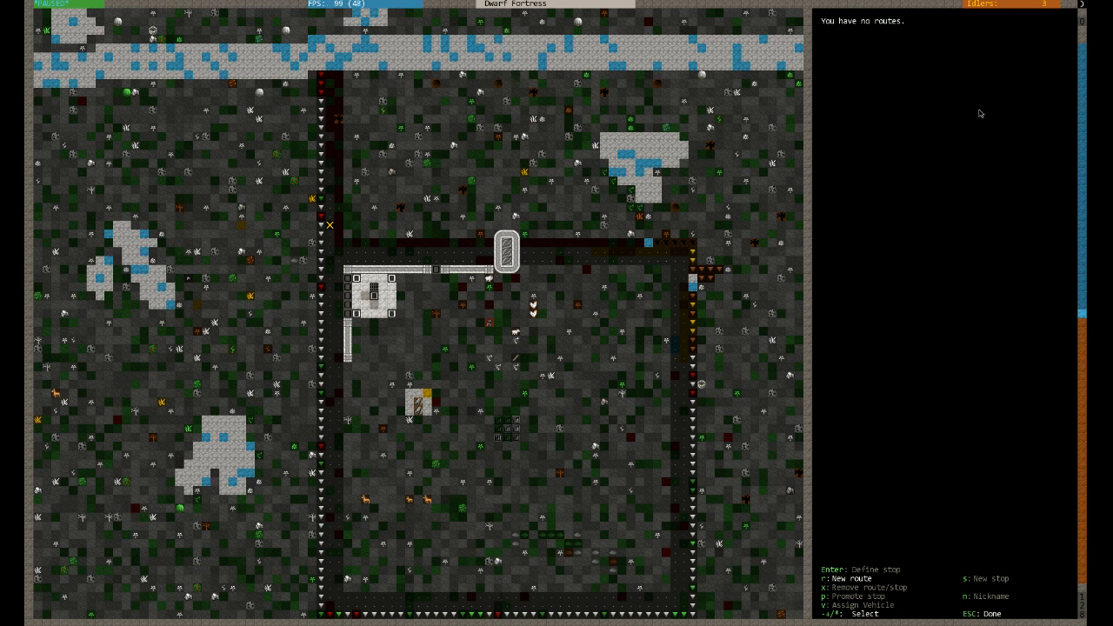
key("Escape")
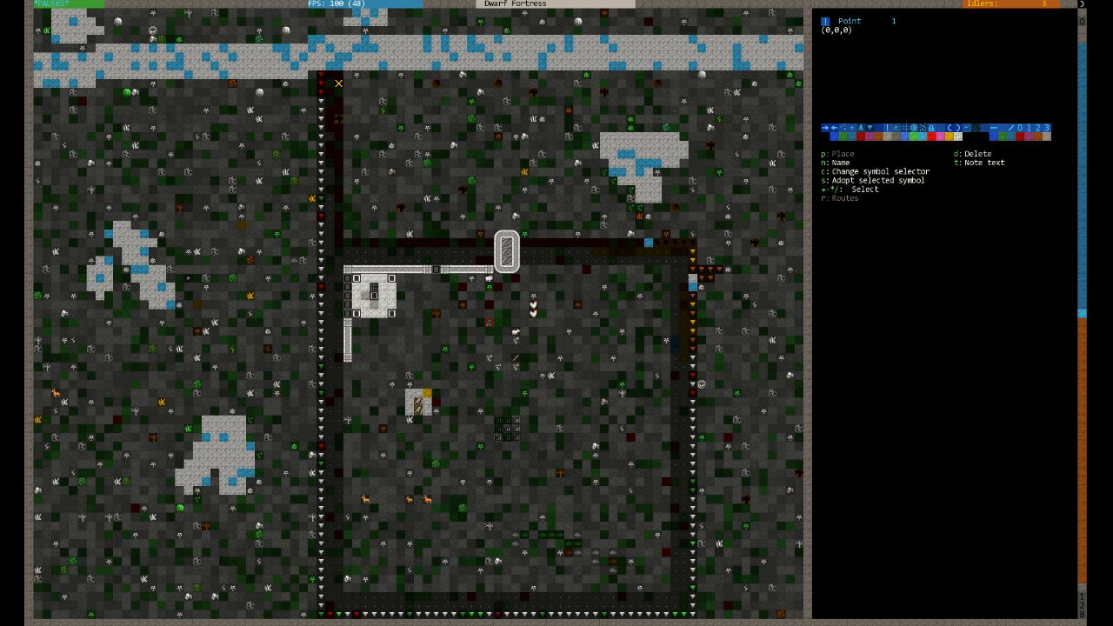
key("Escape")
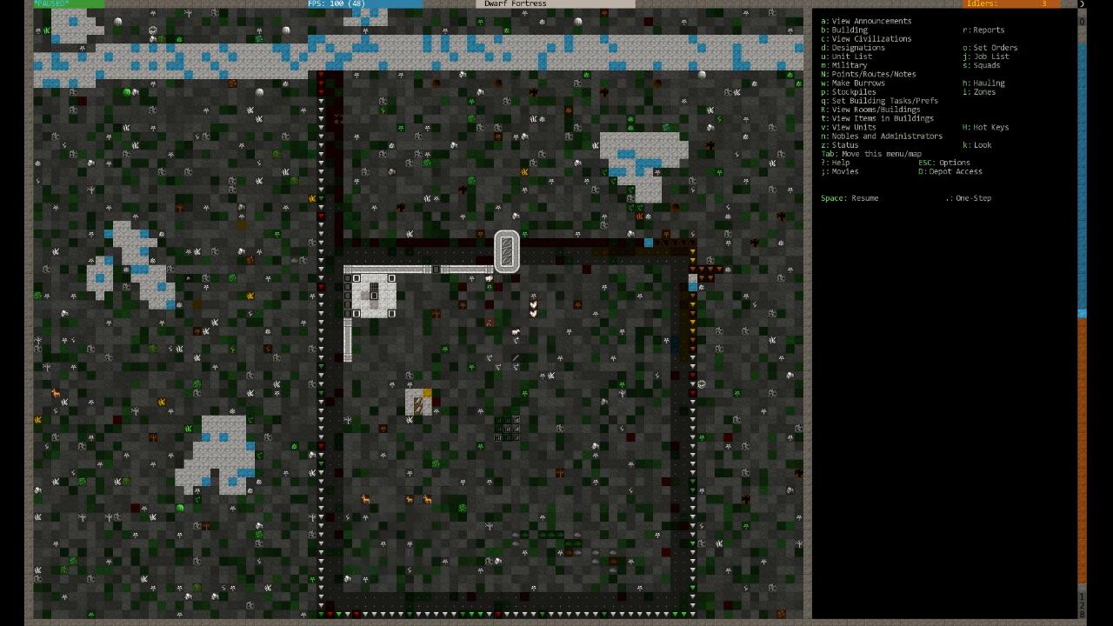
Resume the game and bring up the workshop build list
key("space")
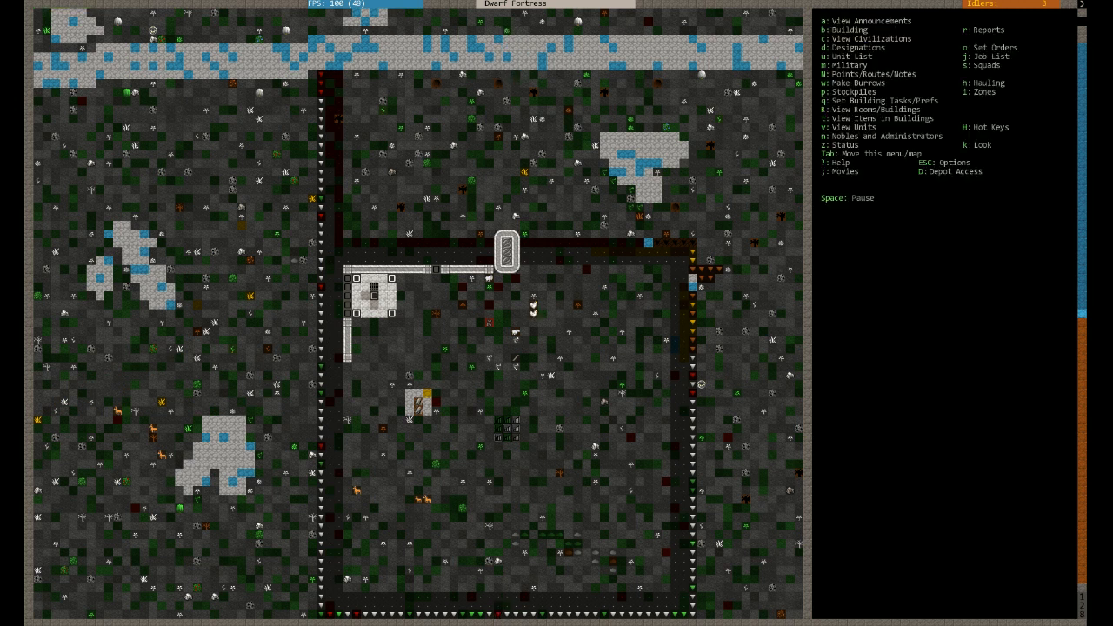
key("i")
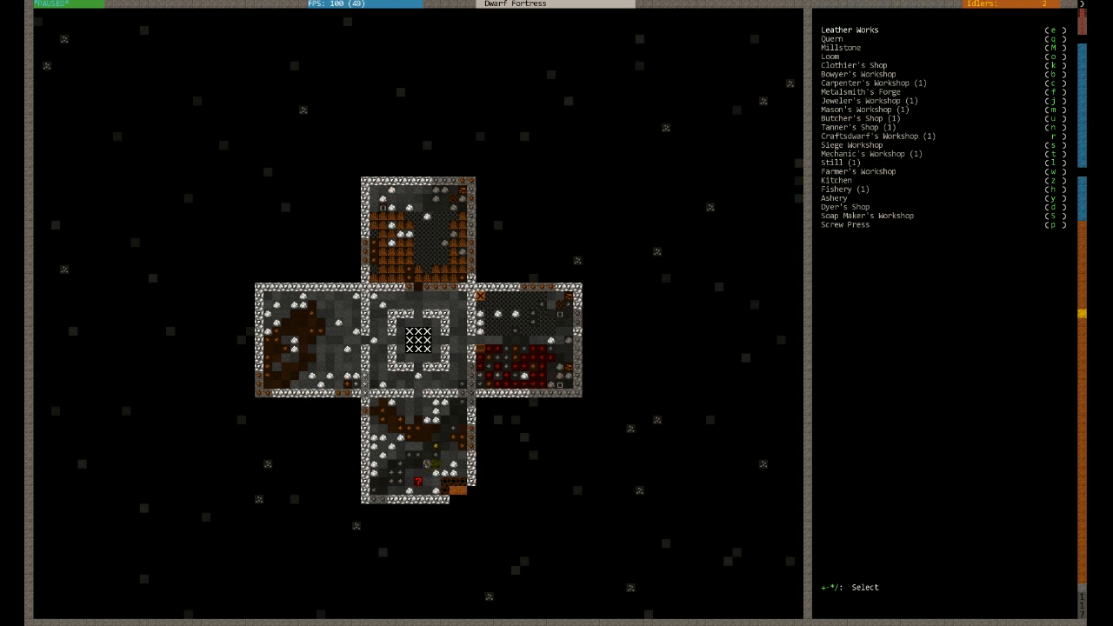
Position a Metalsmith's Forge in the west room, then abandon it at material choice
left_click(860, 92)
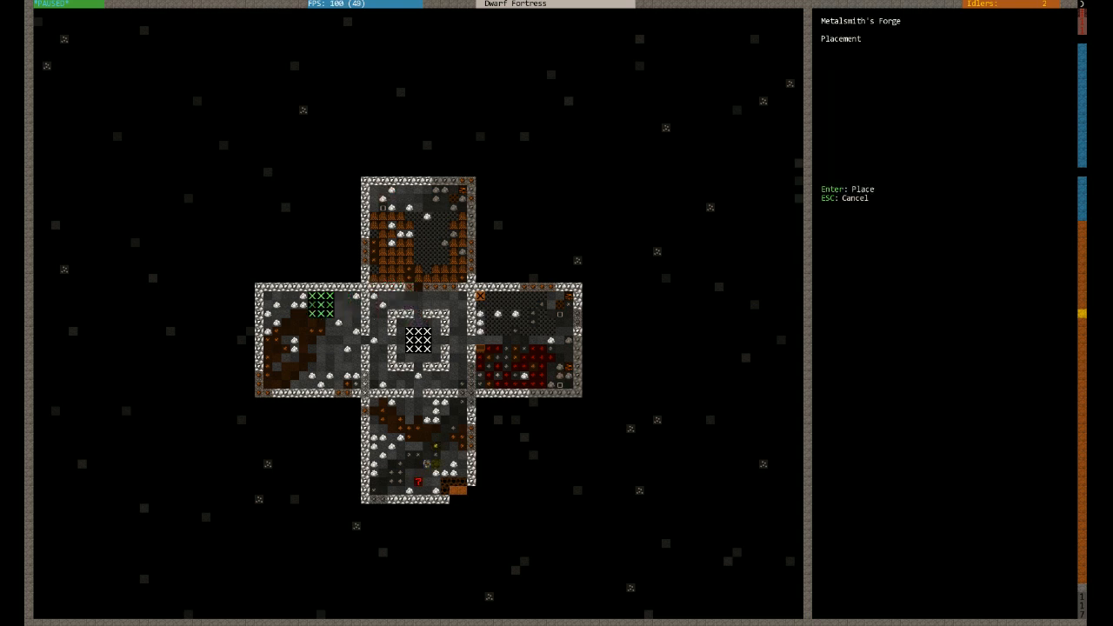
key("Enter")
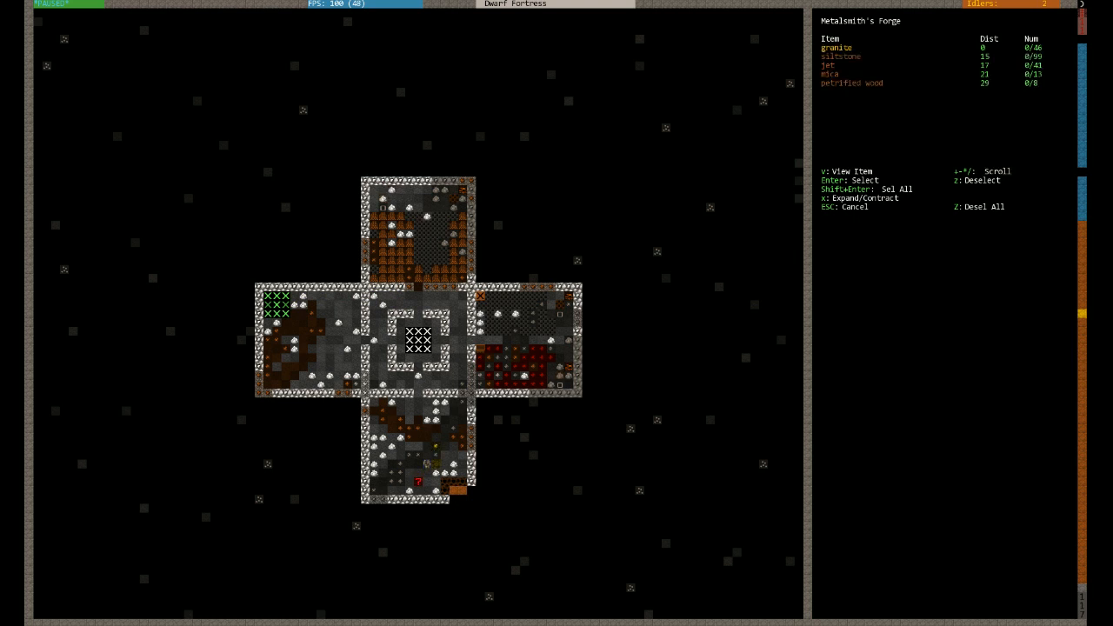
key("Escape")
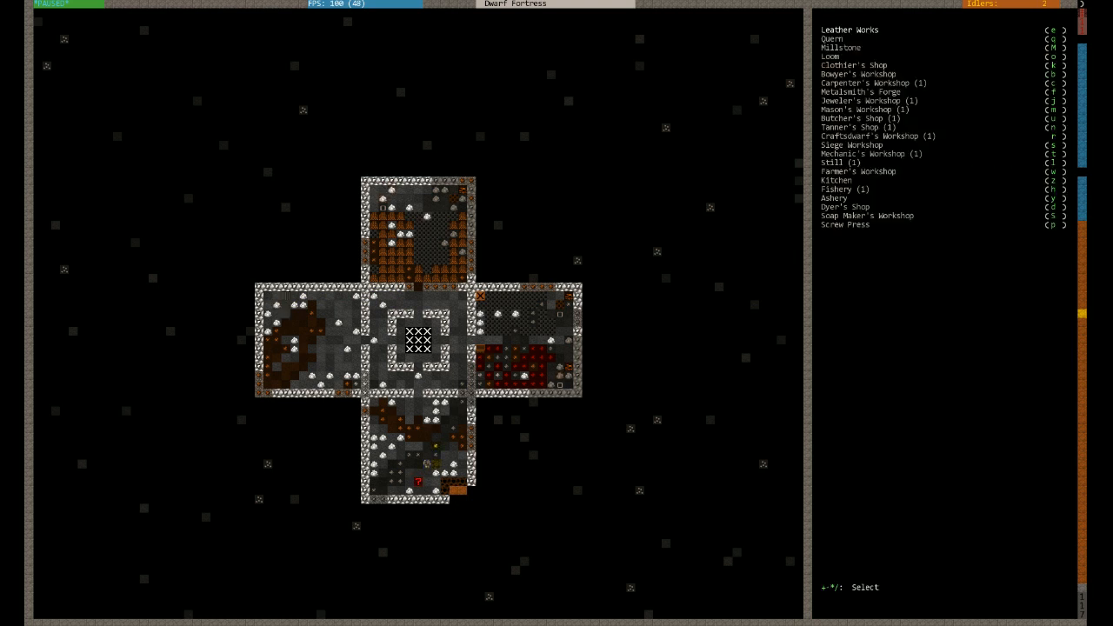
key("Escape")
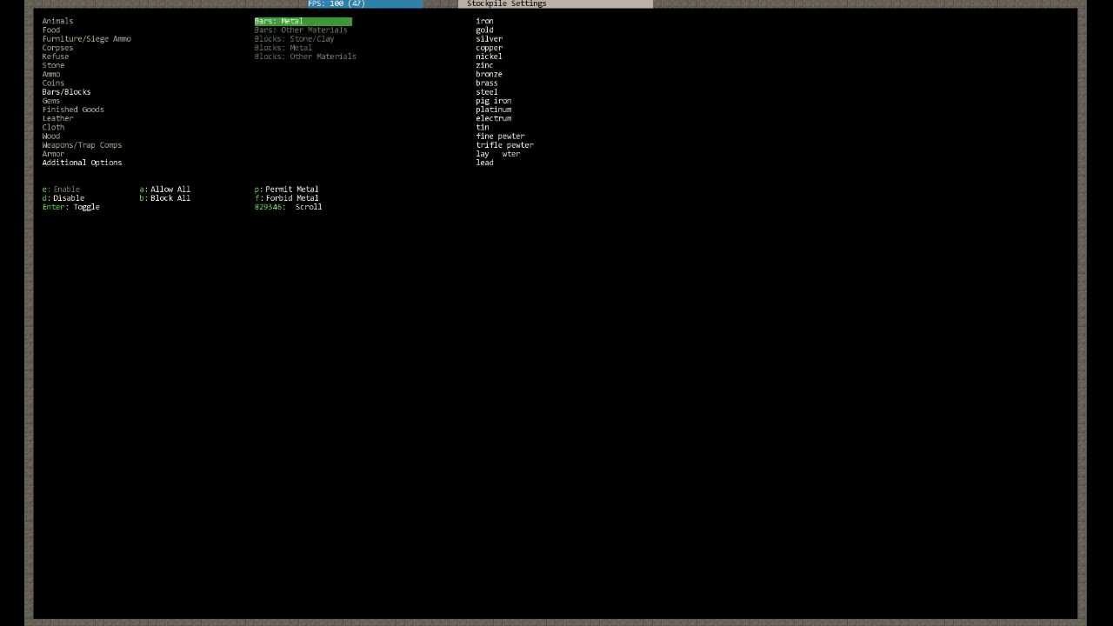
Leave the bar/block stockpile settings and view the expedition leader's profile, which shows no office
key("Escape")
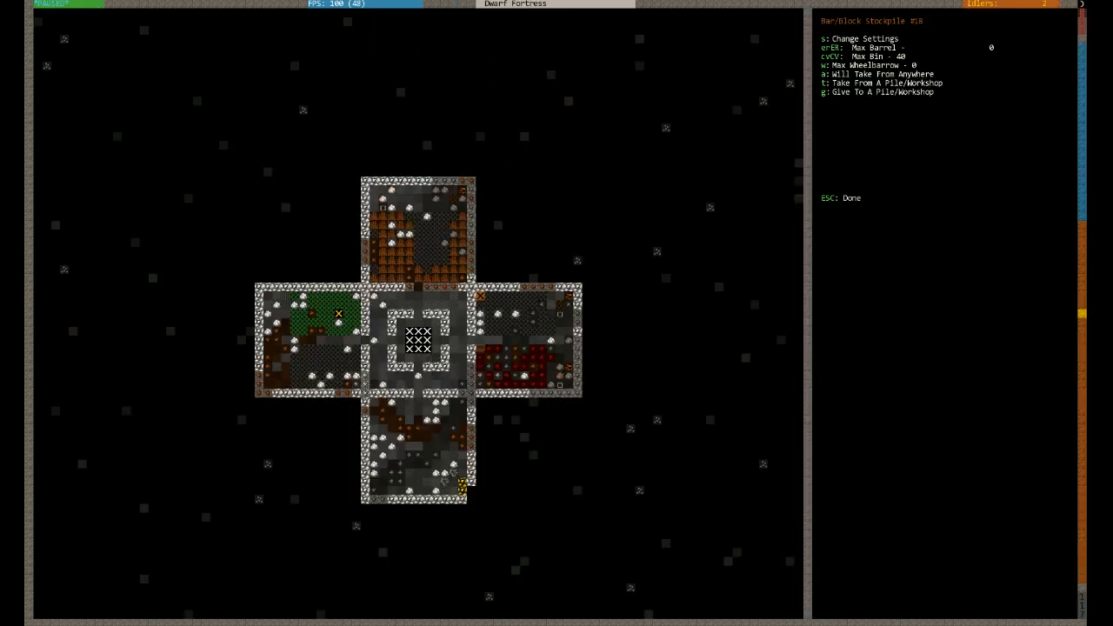
key("s")
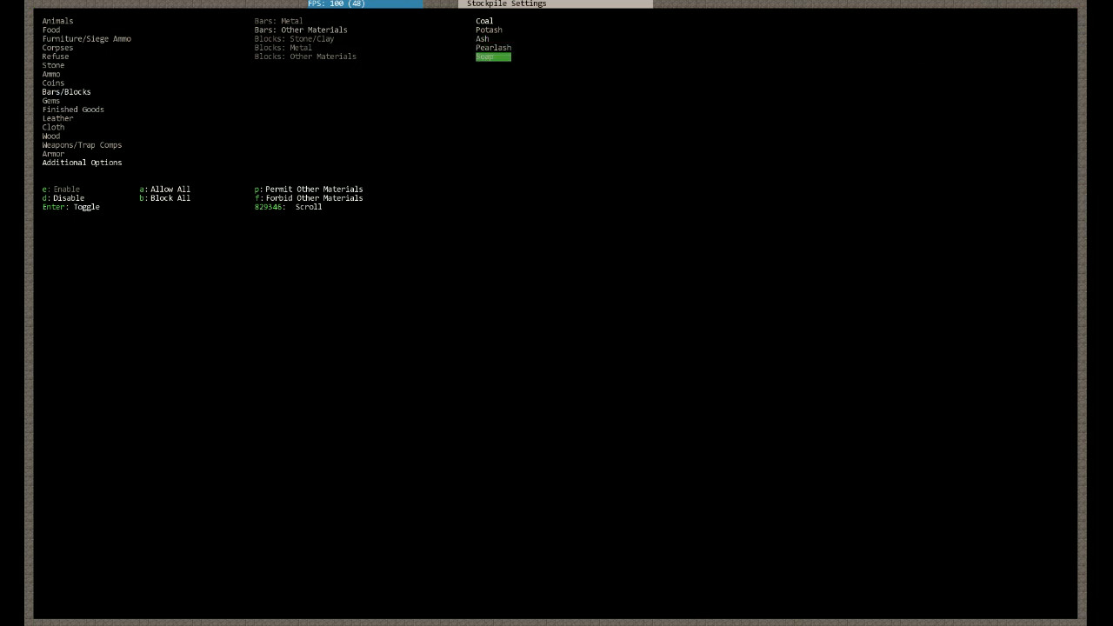
key("Escape")
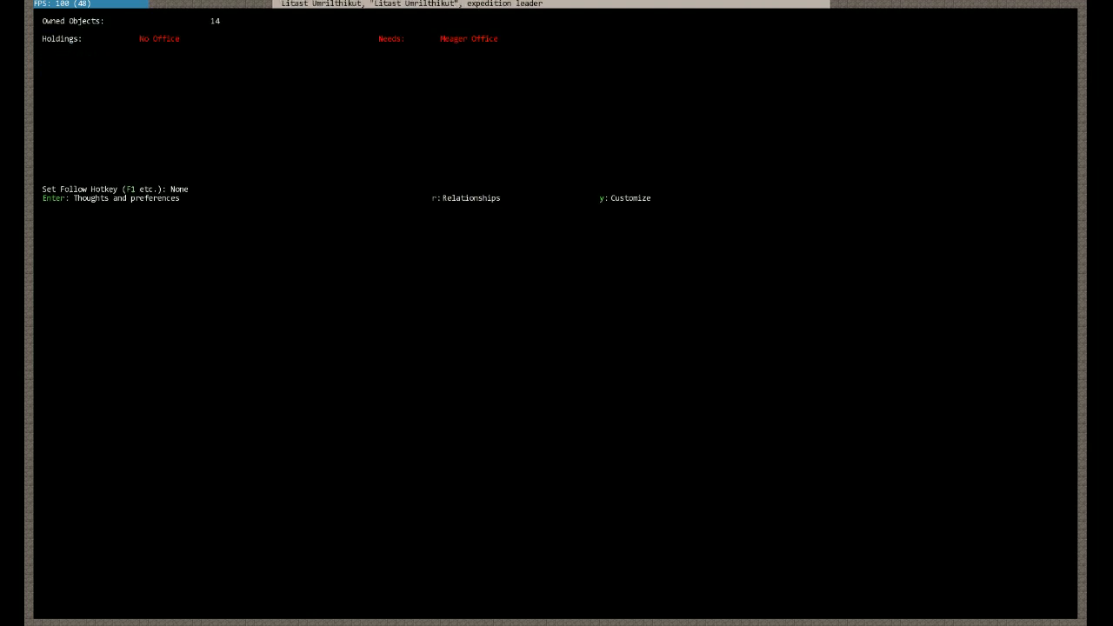
Make the chair in the small upper-left chamber a study, then view the nobles list
key("esc")
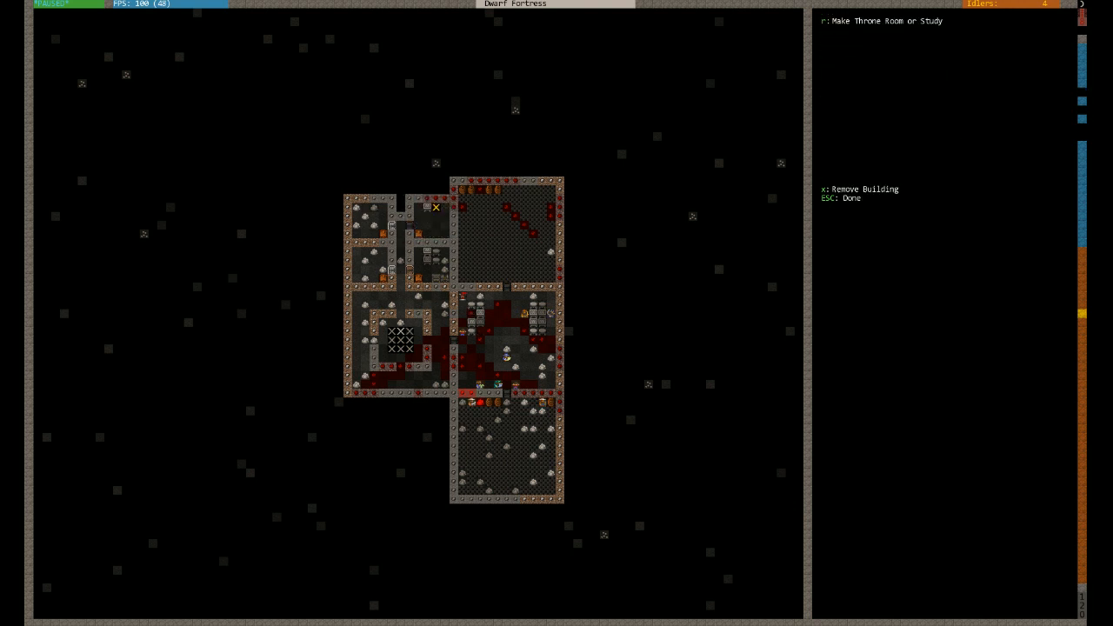
left_click(434, 209)
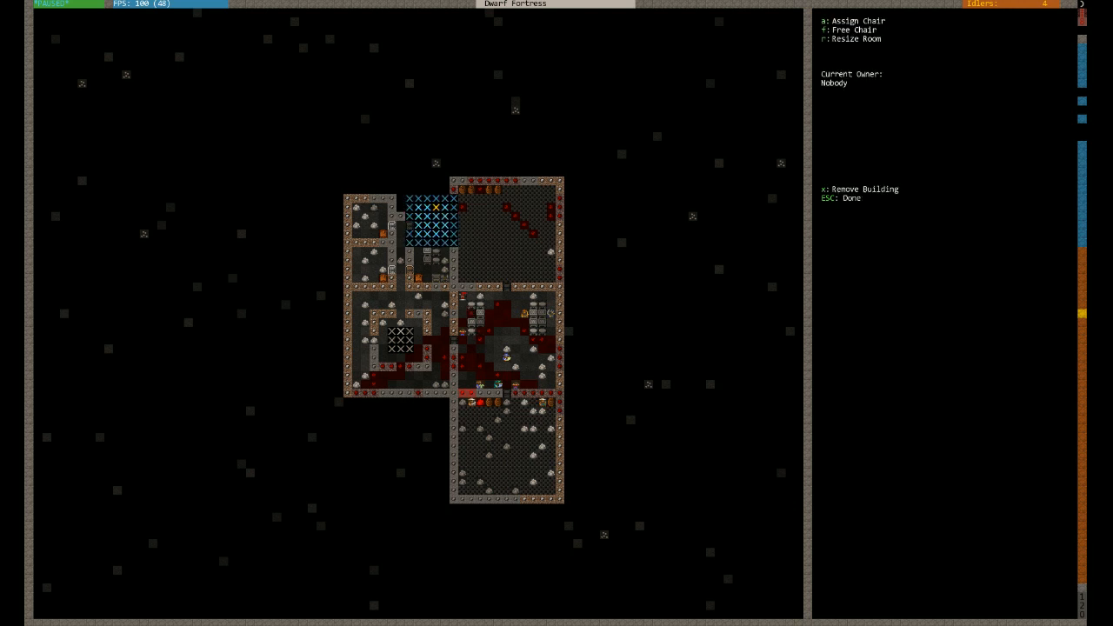
key("Escape")
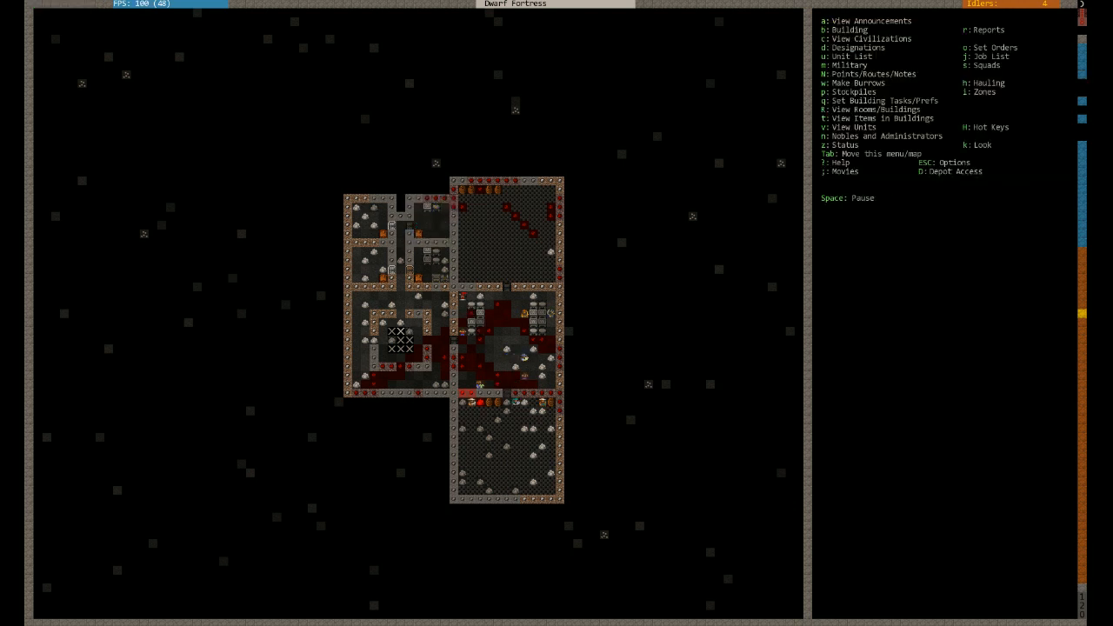
left_click(826, 135)
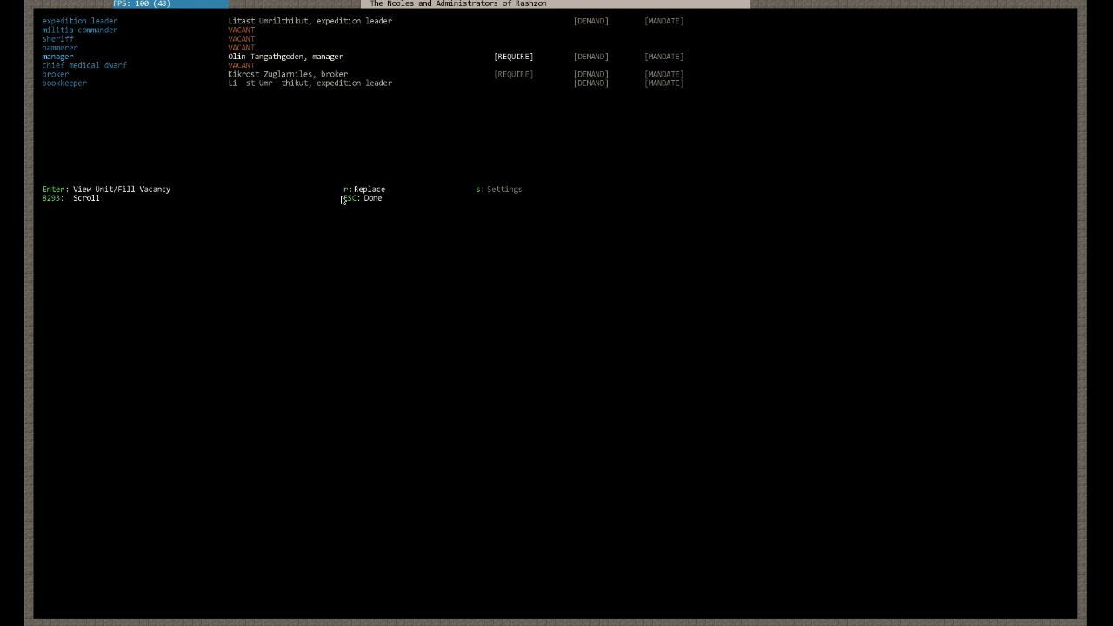
mouse_move(366, 297)
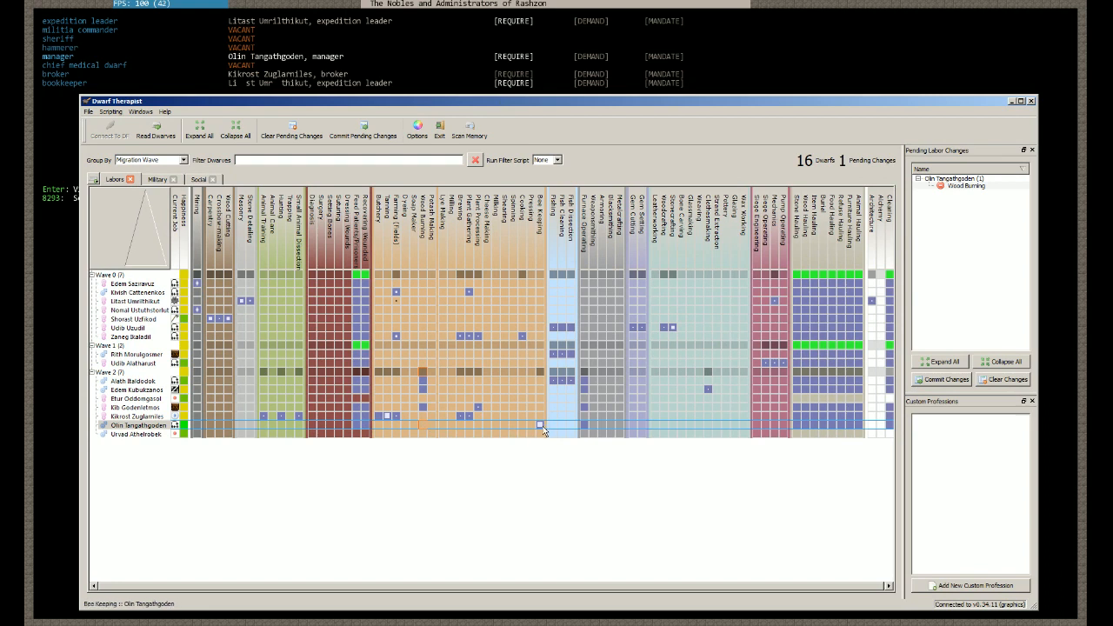
Enable bee keeping and additional hauling labors for the manager in Dwarf Therapist
left_click(539, 425)
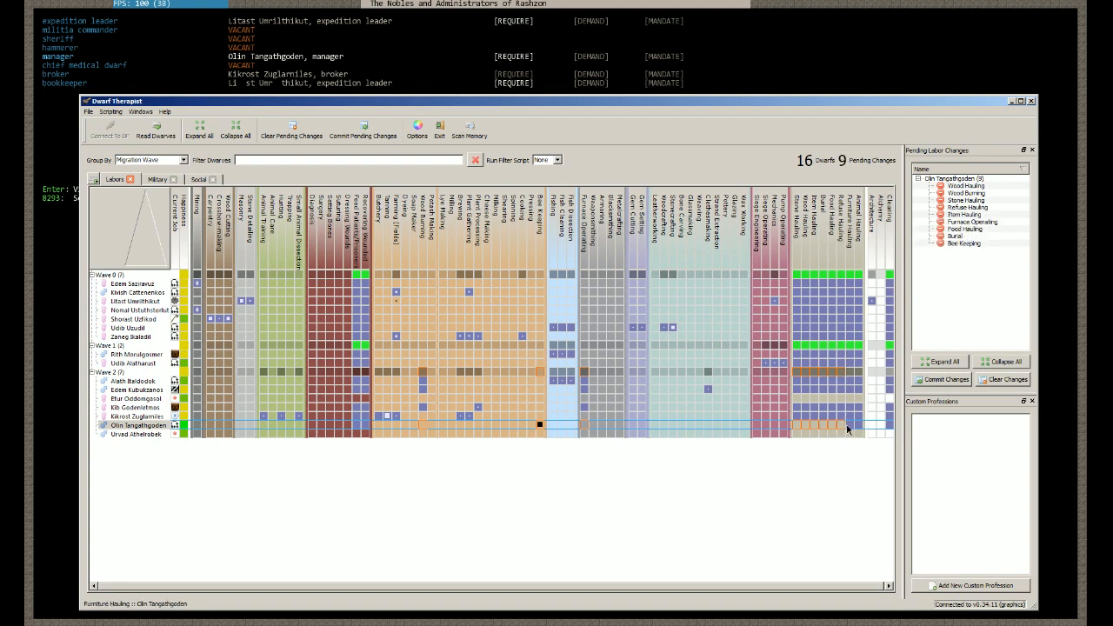
left_click(852, 425)
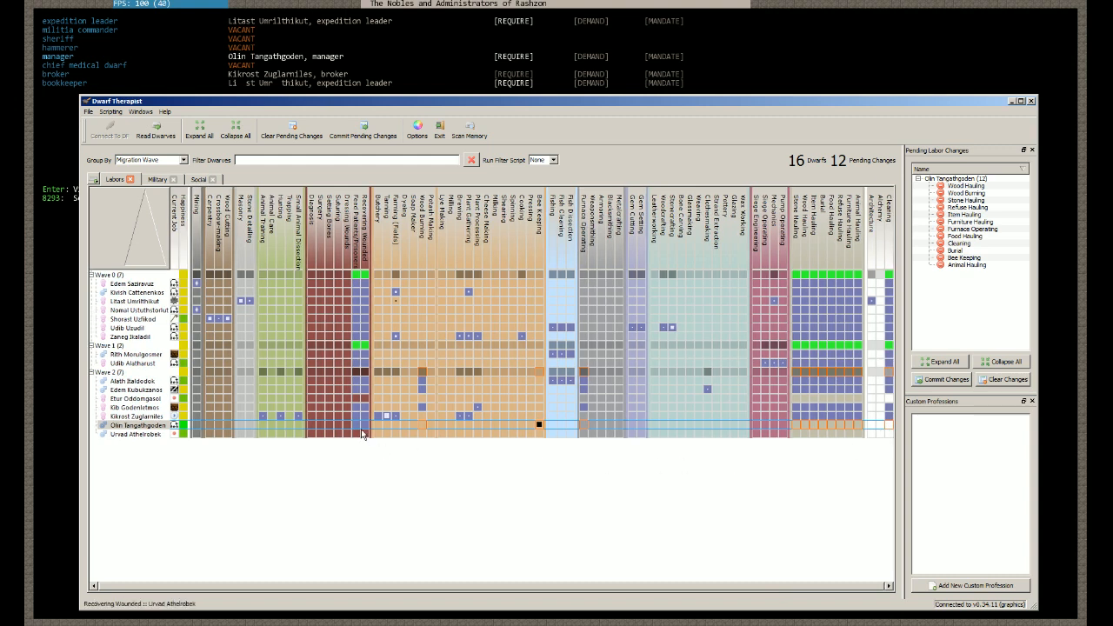
left_click(356, 424)
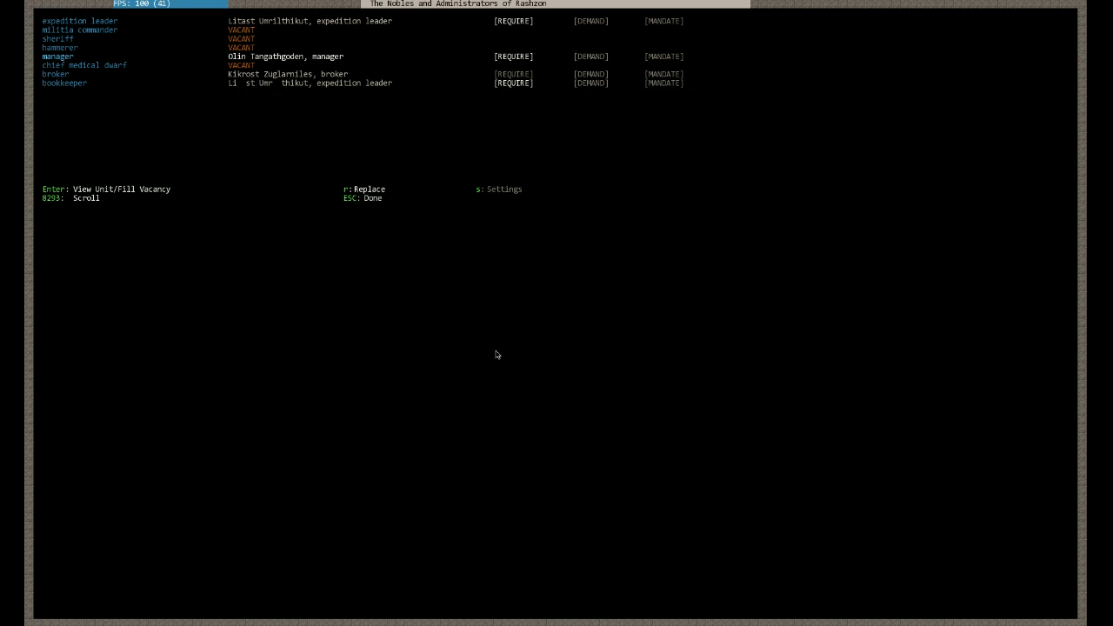
Close the nobles and administrators list to reach the job list of current tasks
key("Escape")
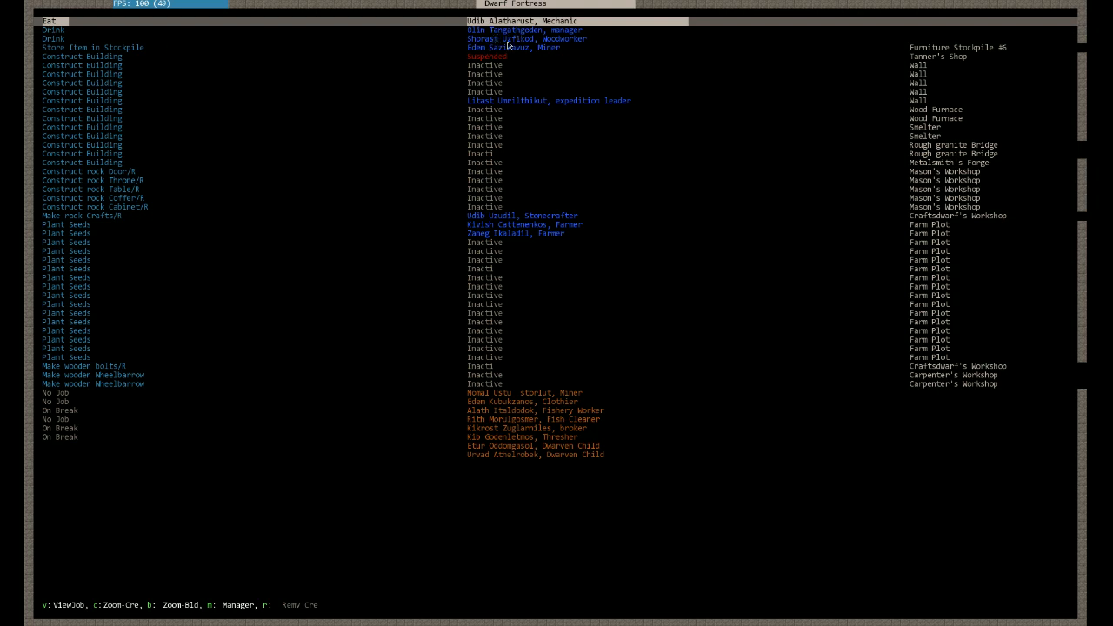
mouse_move(366, 388)
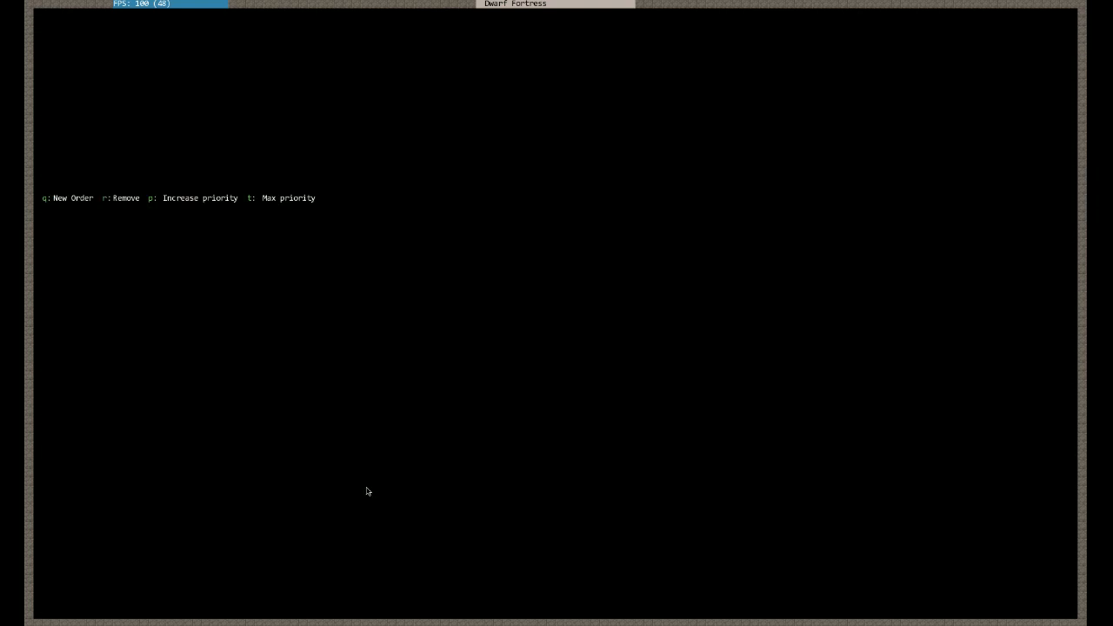
mouse_move(139, 157)
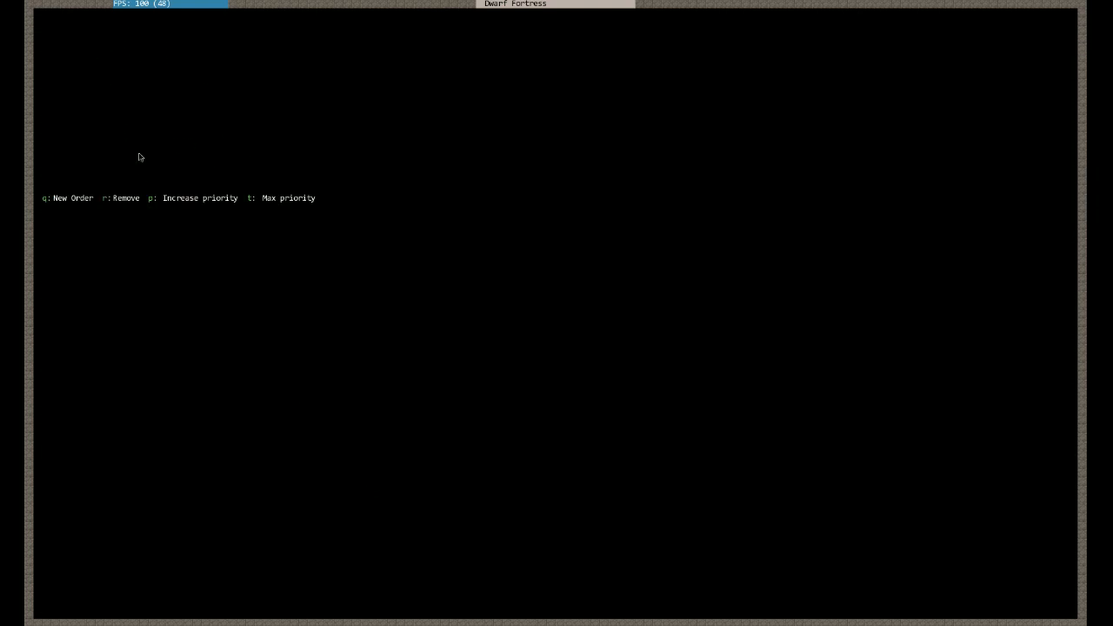
mouse_move(297, 67)
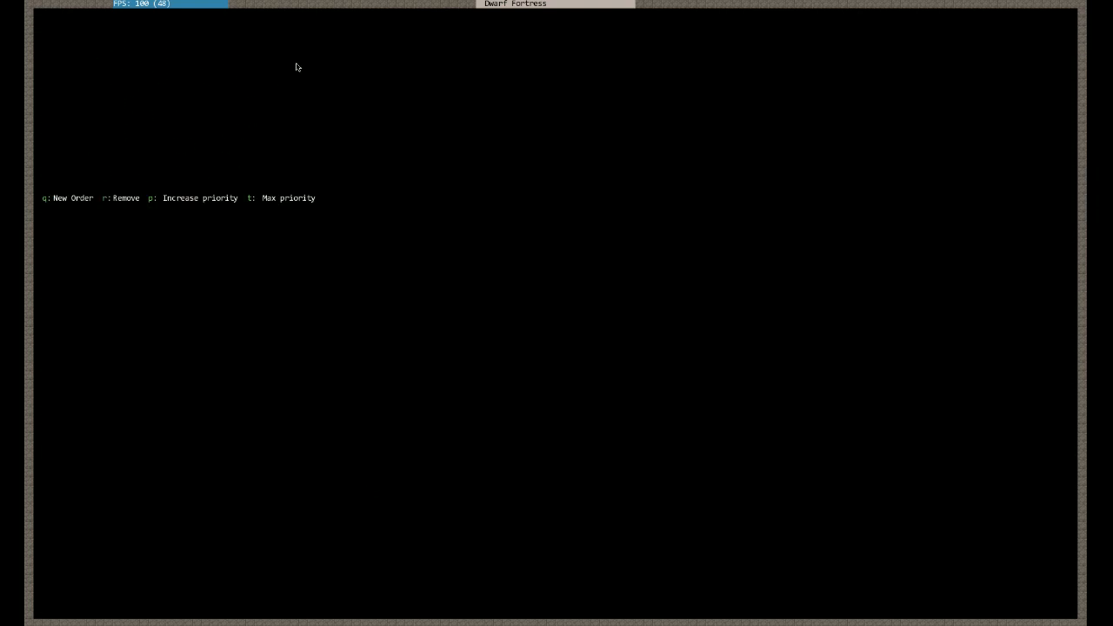
mouse_move(275, 66)
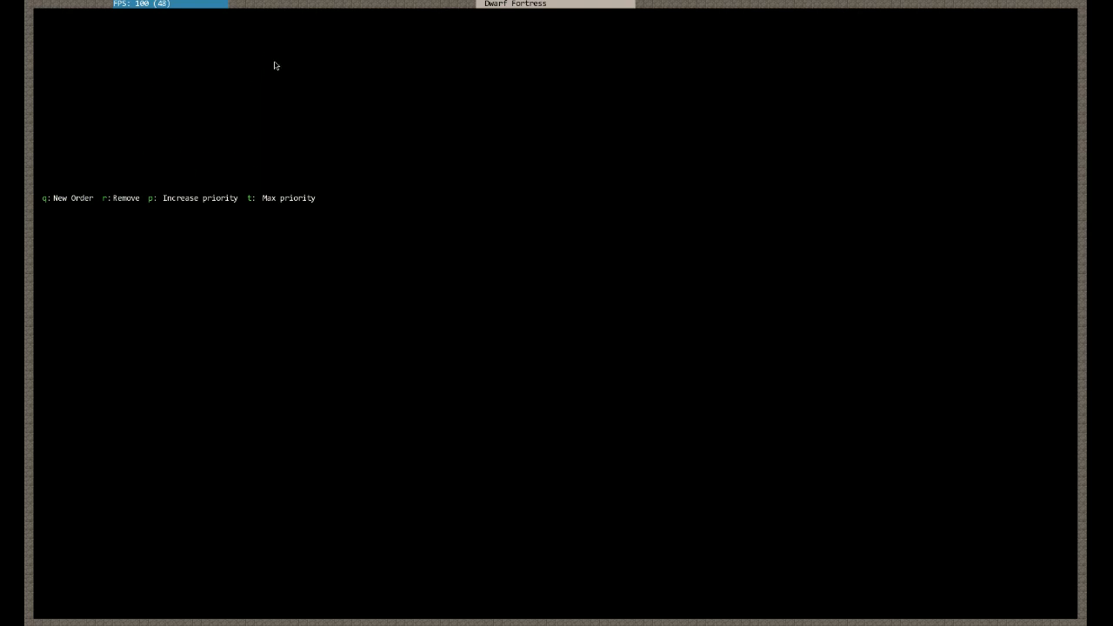
mouse_move(196, 140)
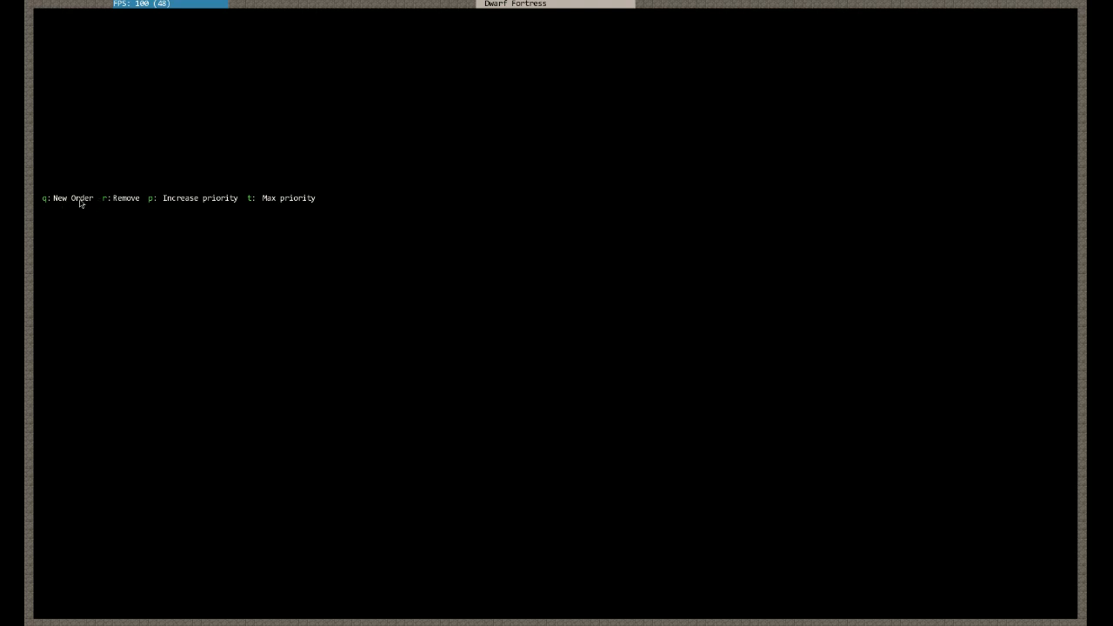
mouse_move(268, 208)
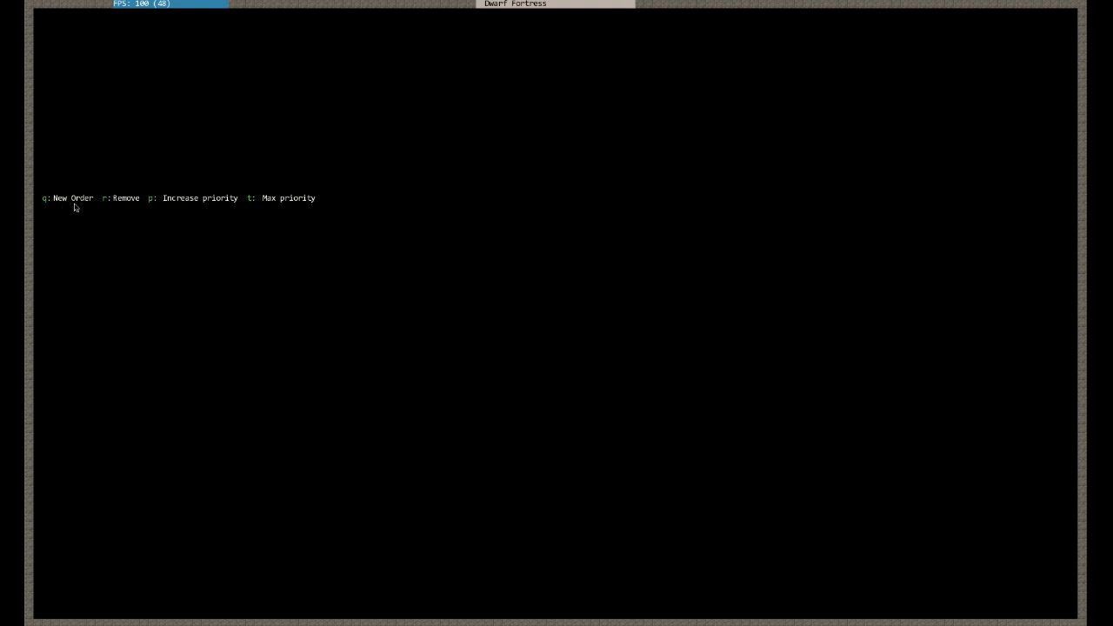
Queue a manager work order for a wooden bin and search for 'WOOD BED'
key("q")
type("WOOD BIN")
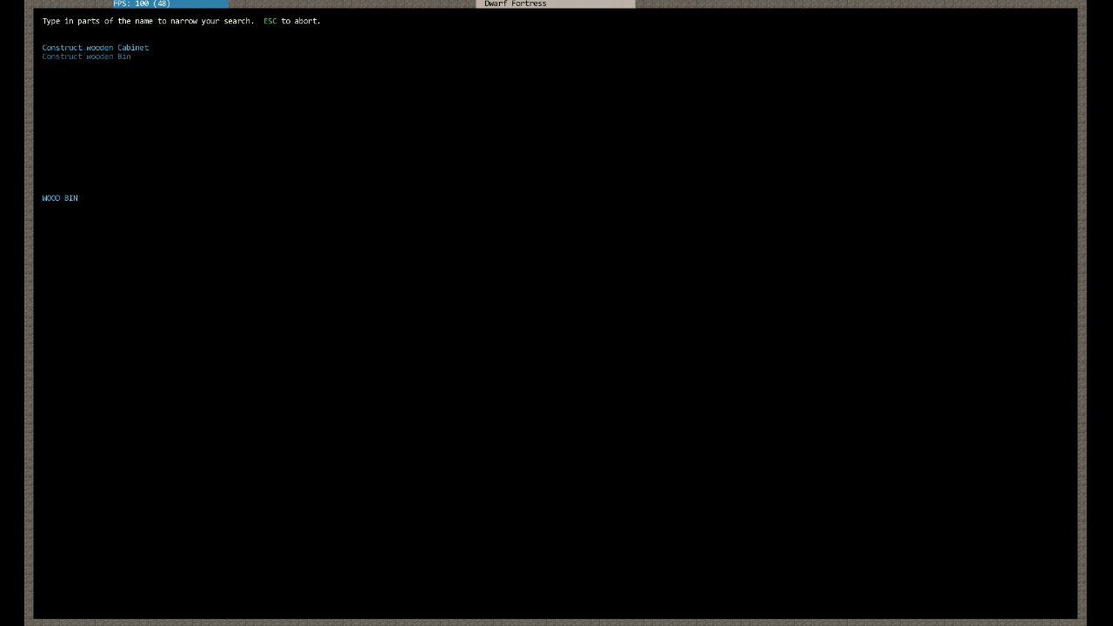
key("down")
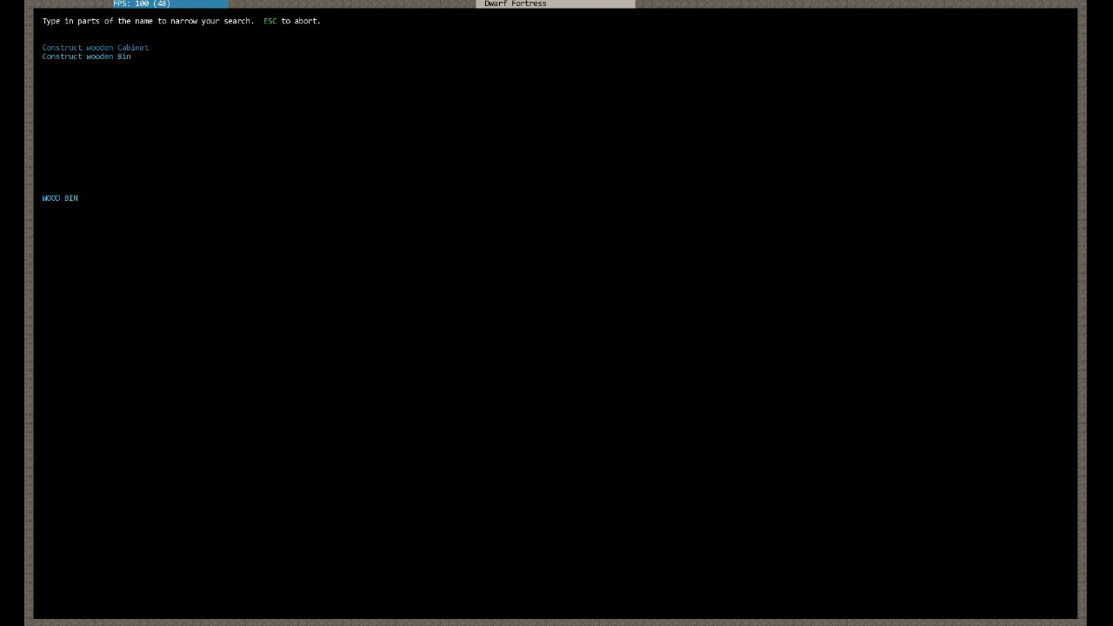
left_click(86, 56)
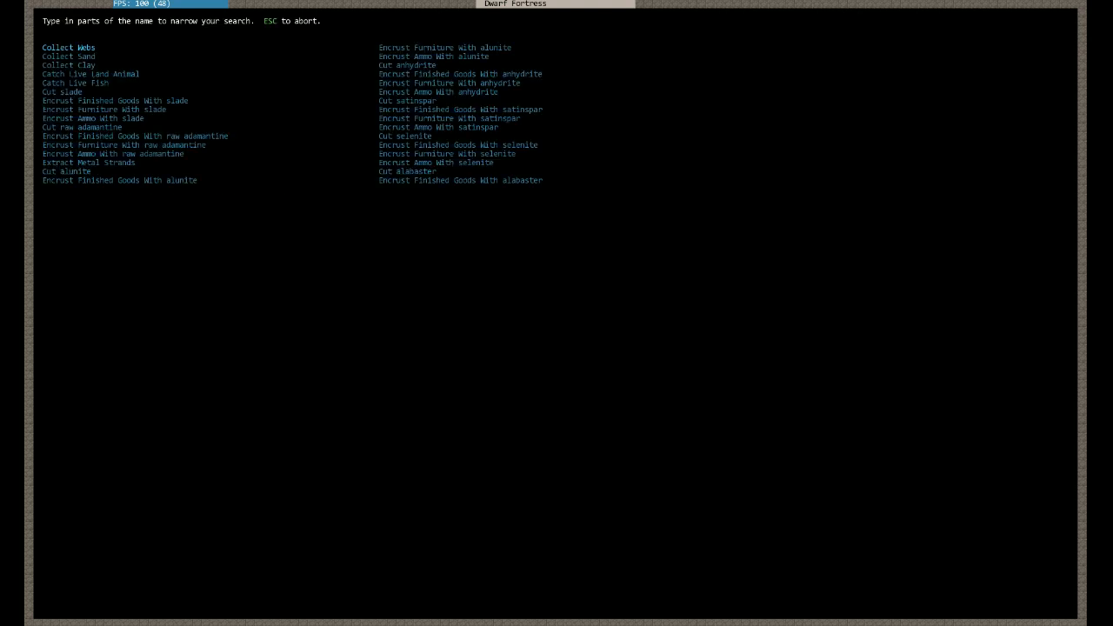
type("WOOD BED")
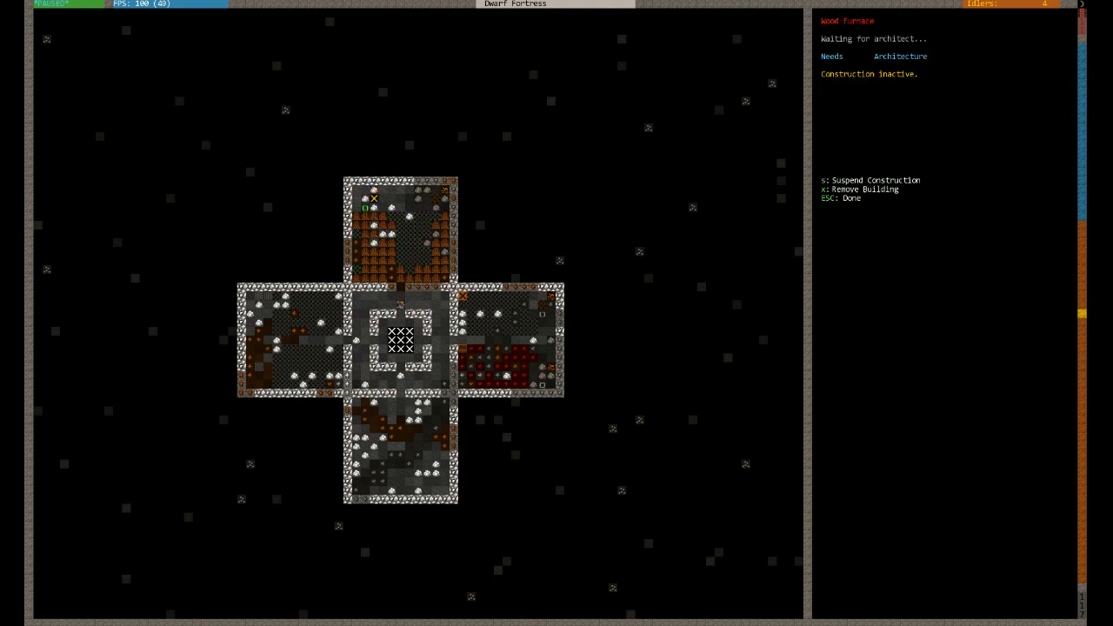
Close the wood furnace details and cancel the blocked cabinet placement
key("Escape")
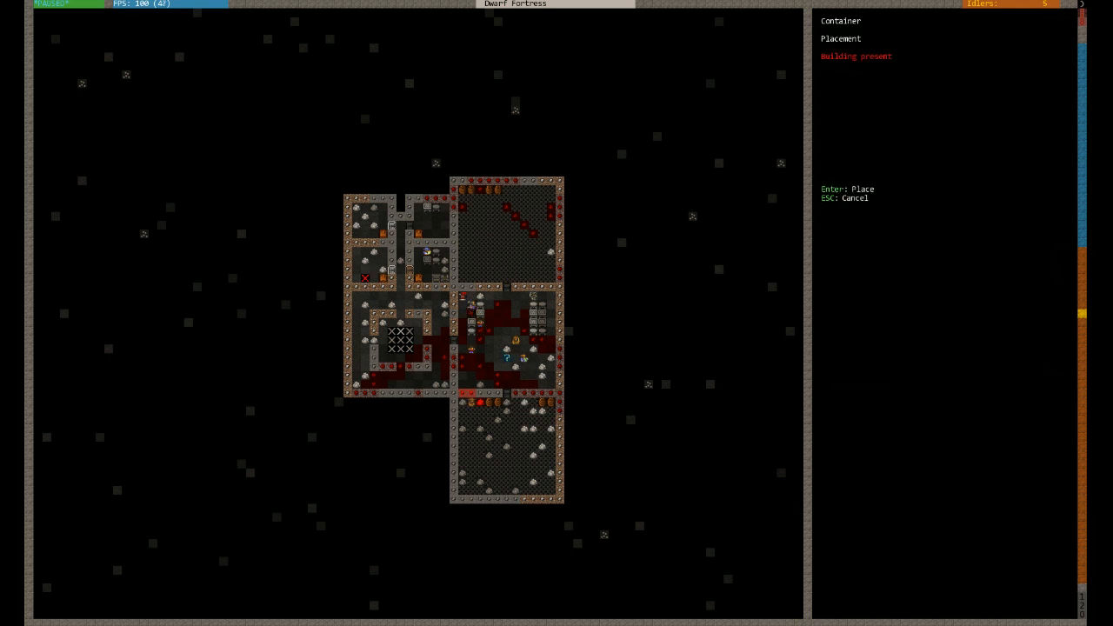
key("Enter")
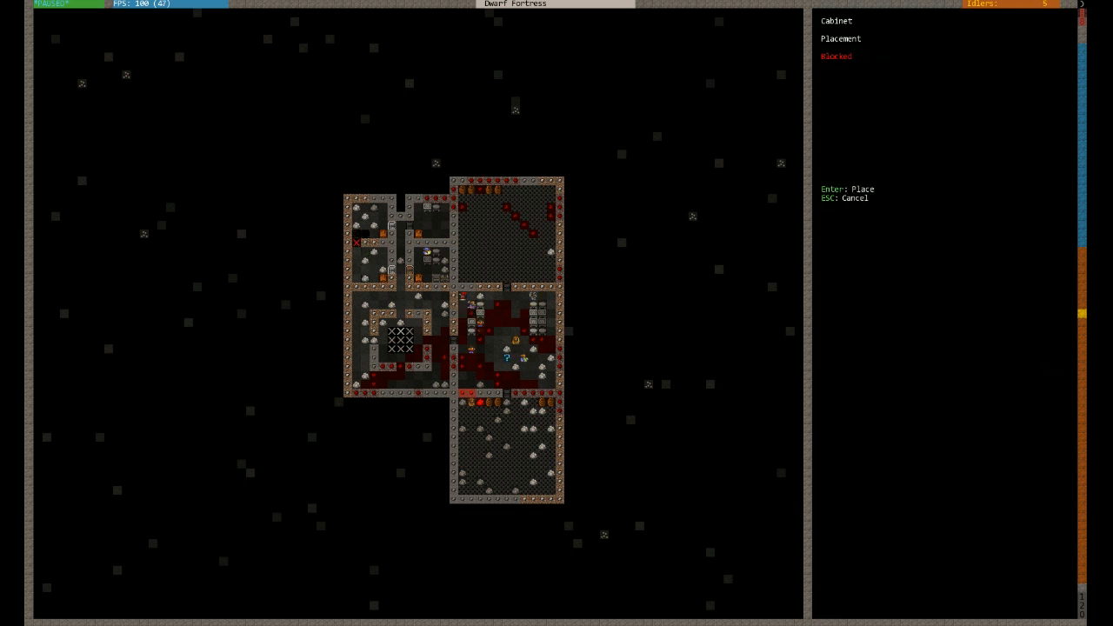
key("Escape")
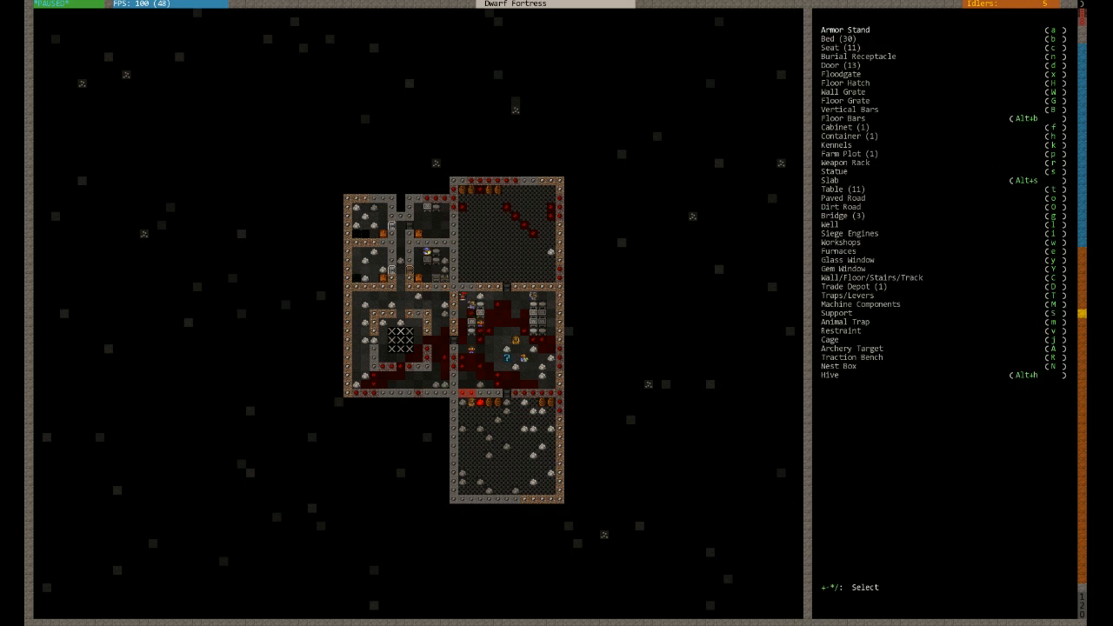
left_click(842, 189)
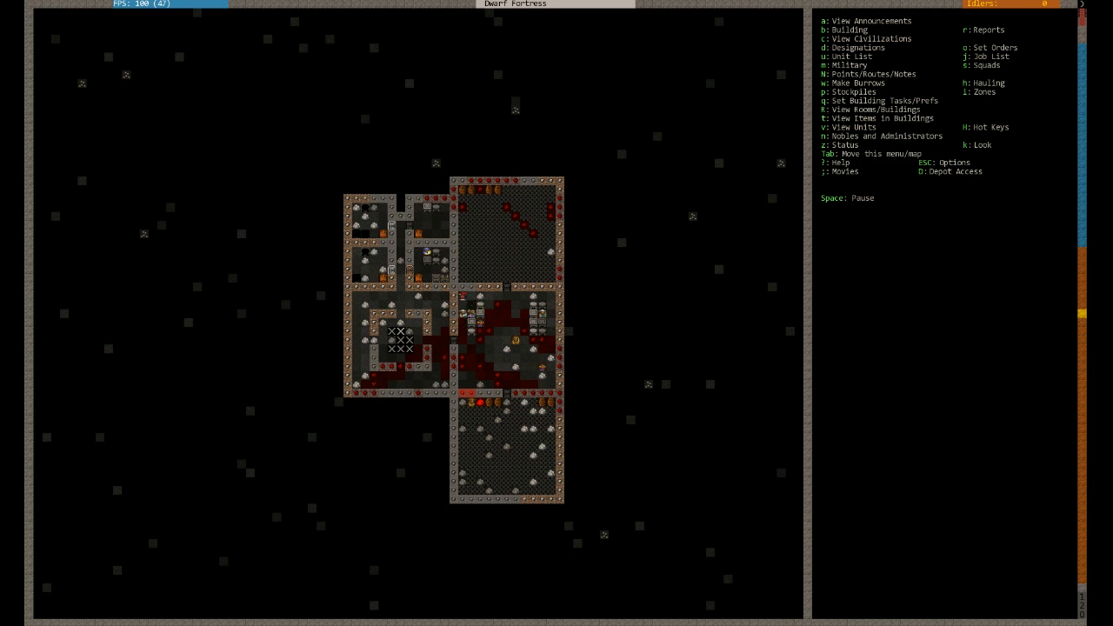
Move the view up to the surface with the river, moat channel and bridge sites
left_click(826, 136)
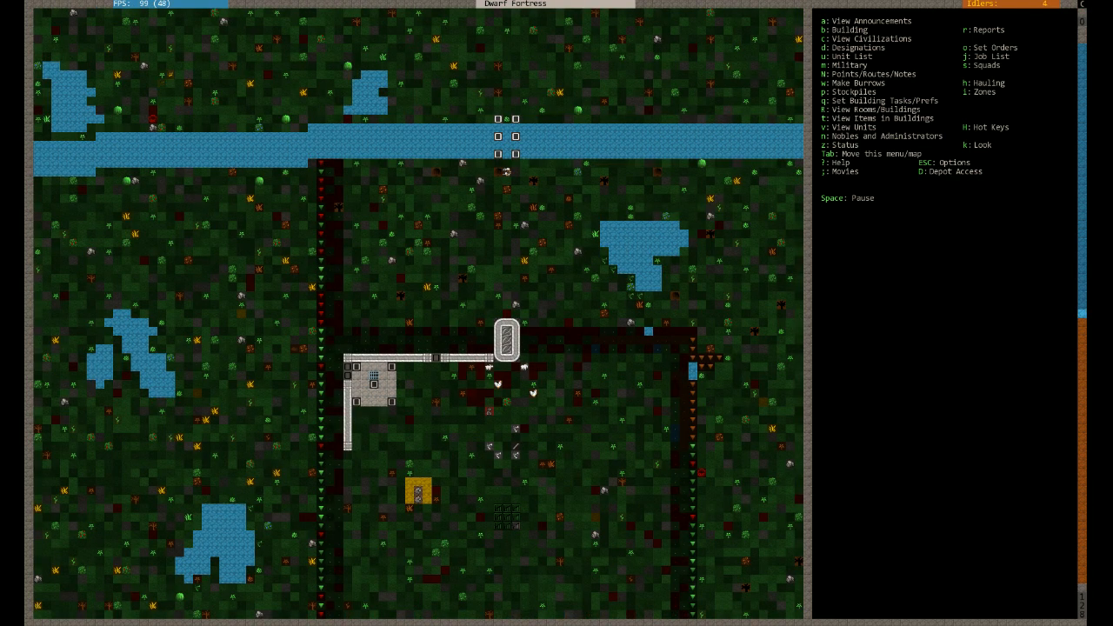
Scroll around the surface map to watch river water fill the western moat channel
scroll("down", 3)
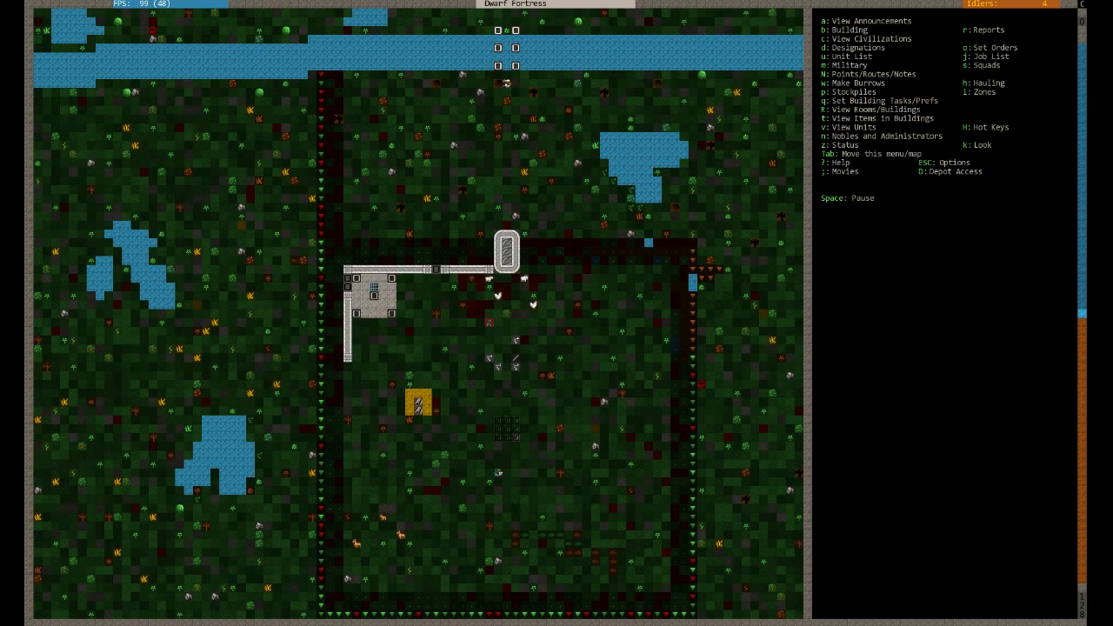
scroll("down", 3)
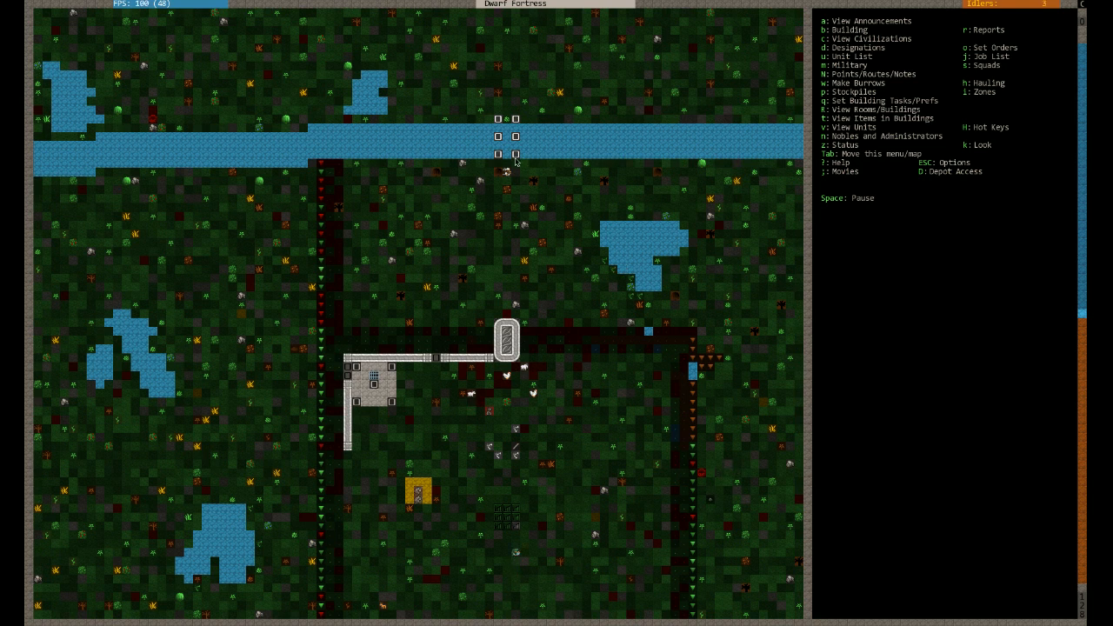
scroll("down", 3)
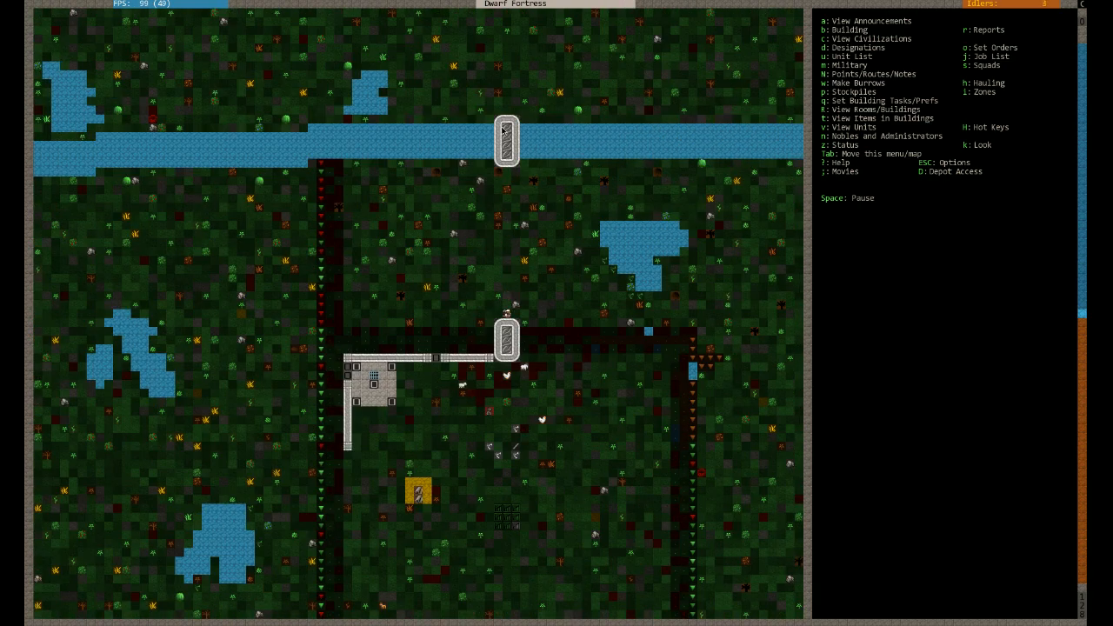
scroll("down", 3)
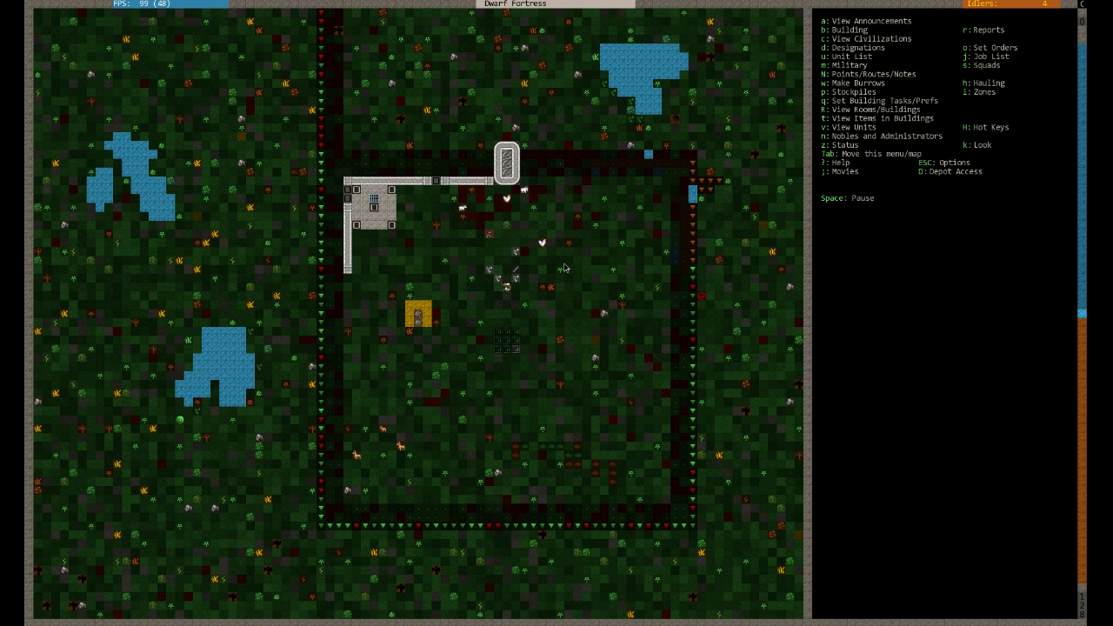
scroll("up", 3)
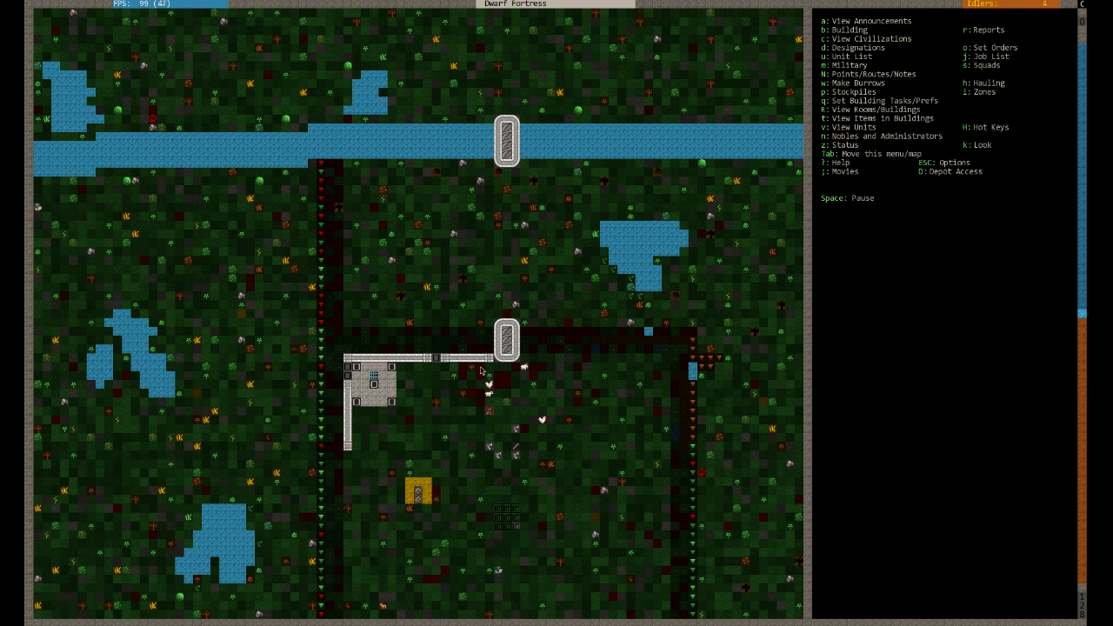
mouse_move(674, 311)
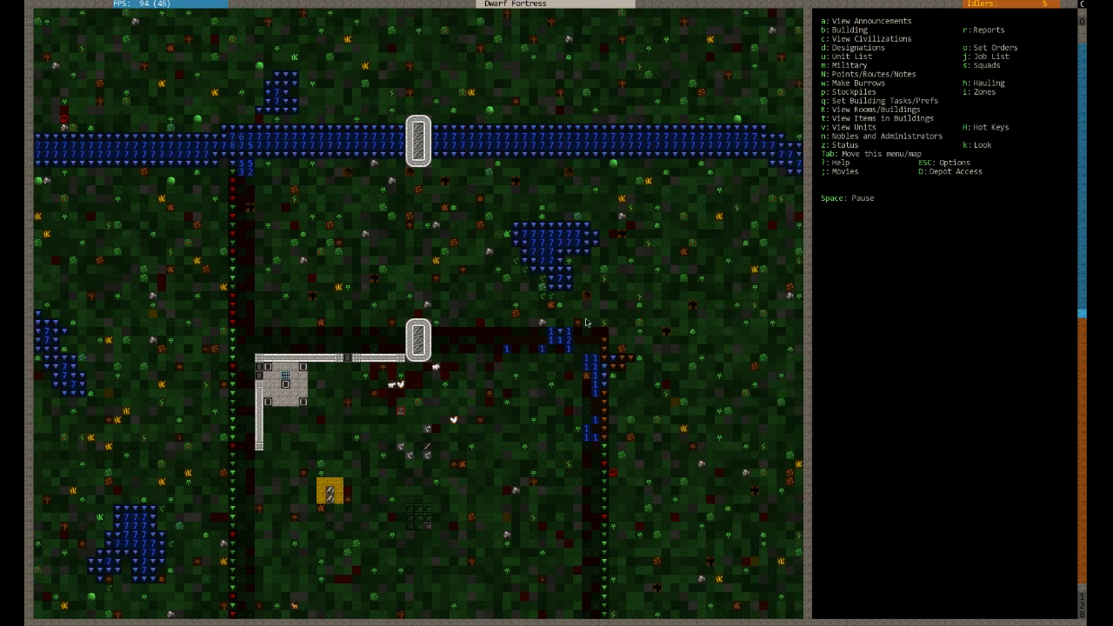
scroll("up", 3)
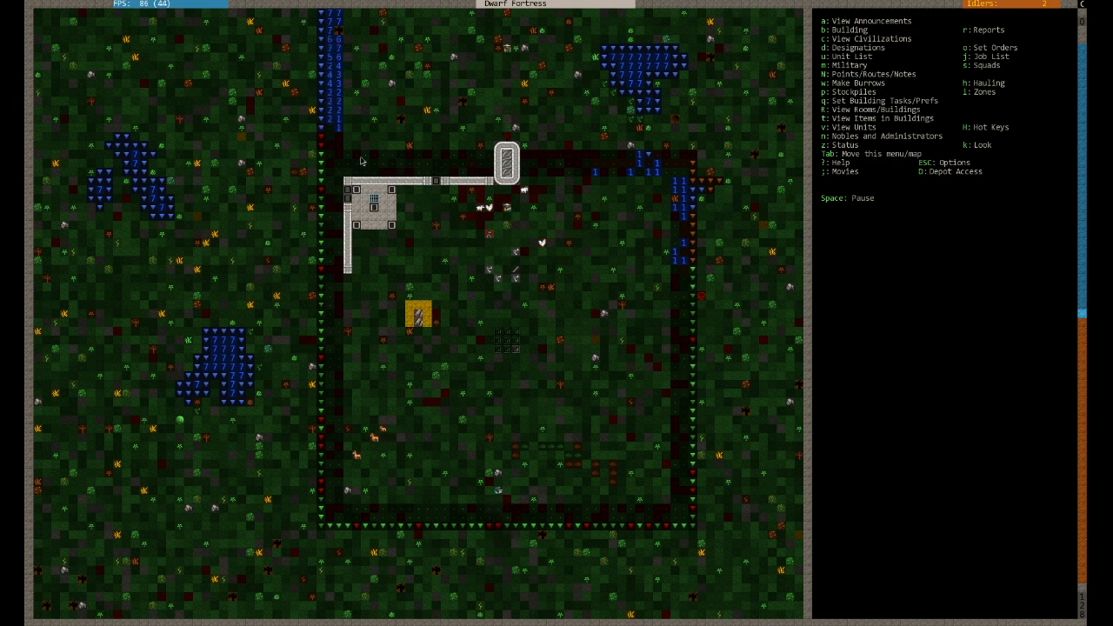
mouse_move(409, 192)
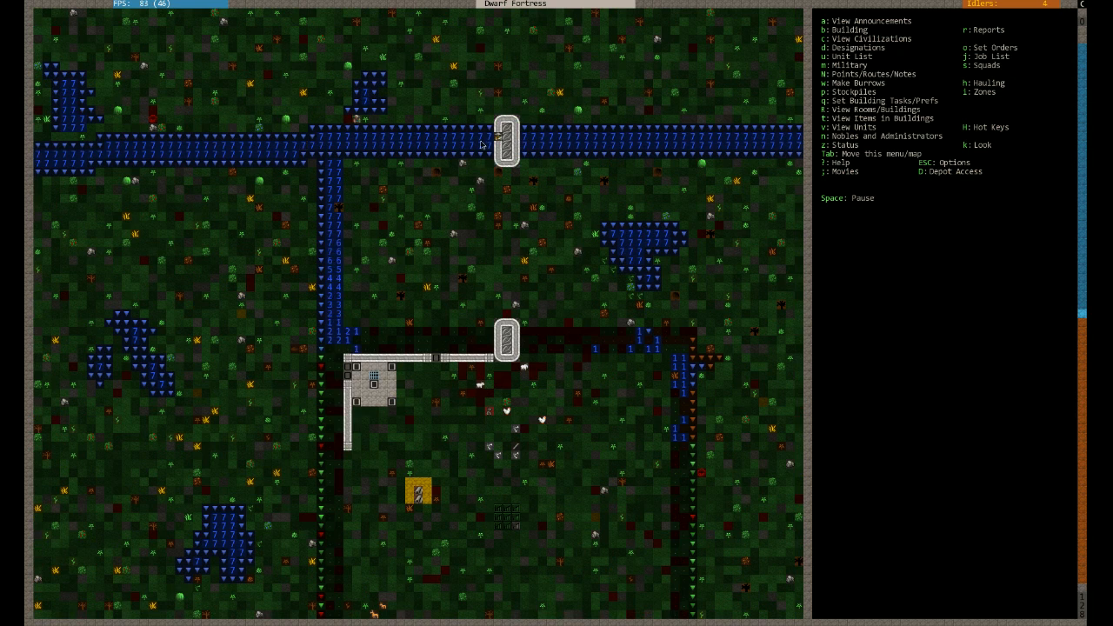
scroll("right", 3)
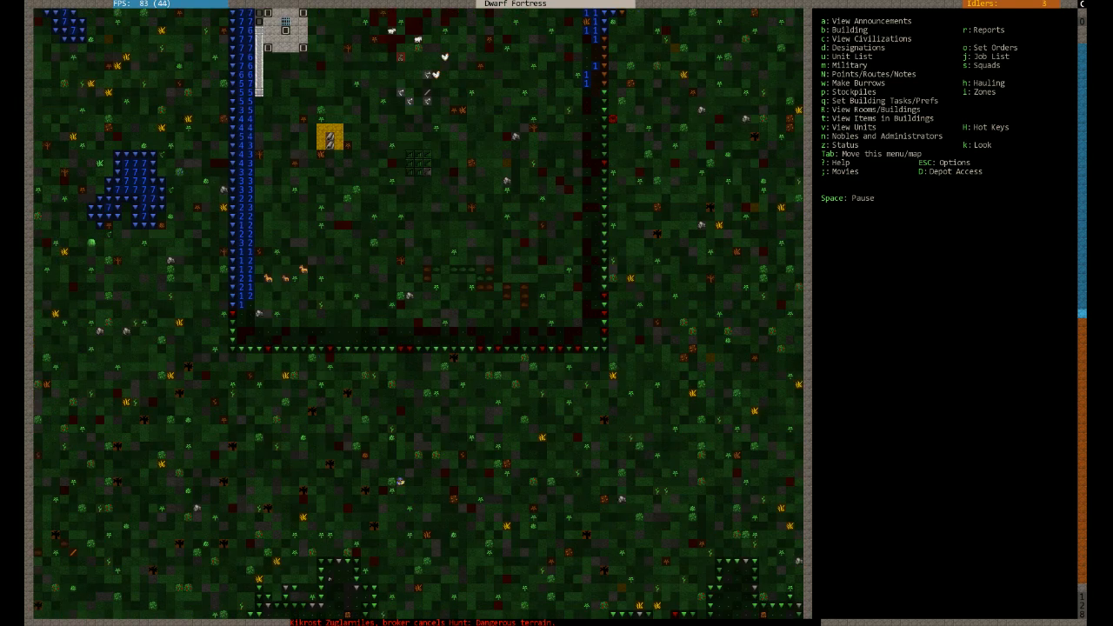
scroll("down", 3)
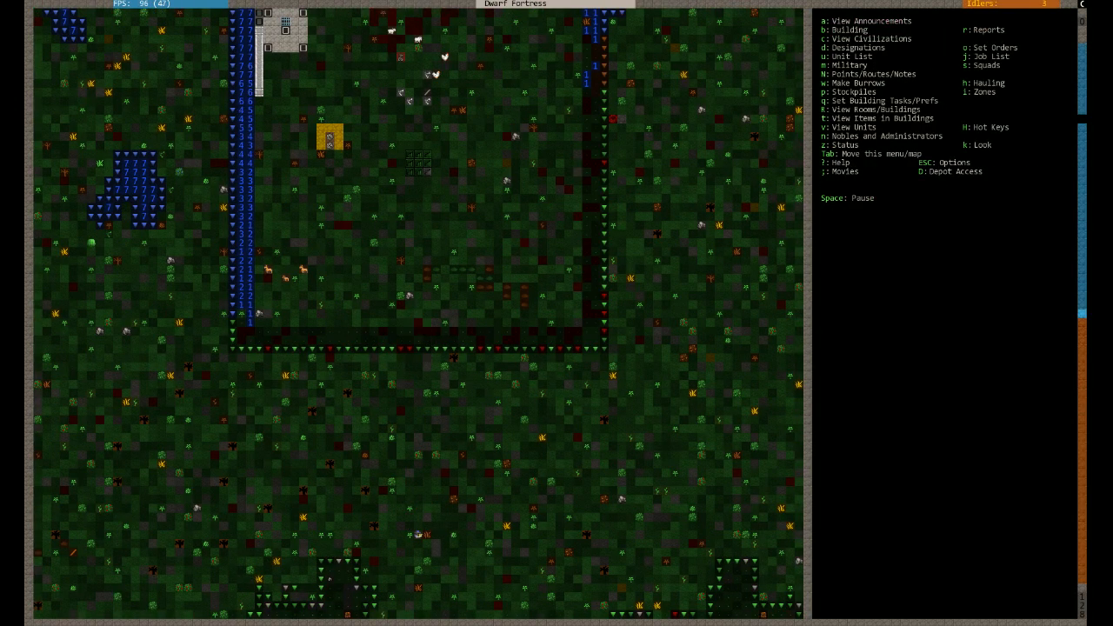
Check the nobles and administrators list, then return to the cross-shaped underground level
left_click(825, 136)
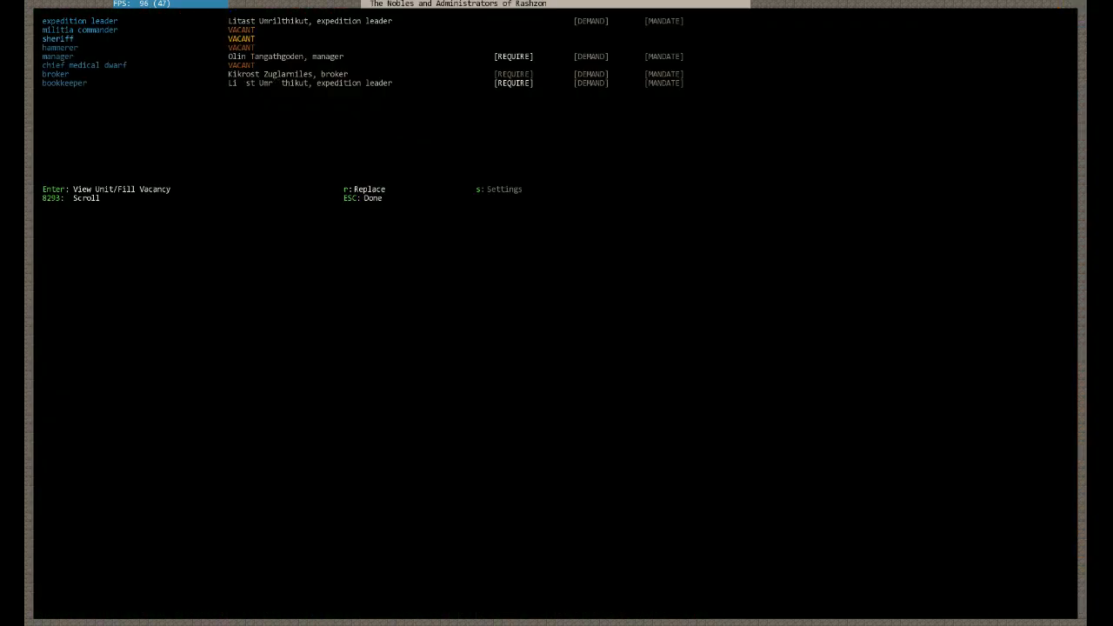
key("Escape")
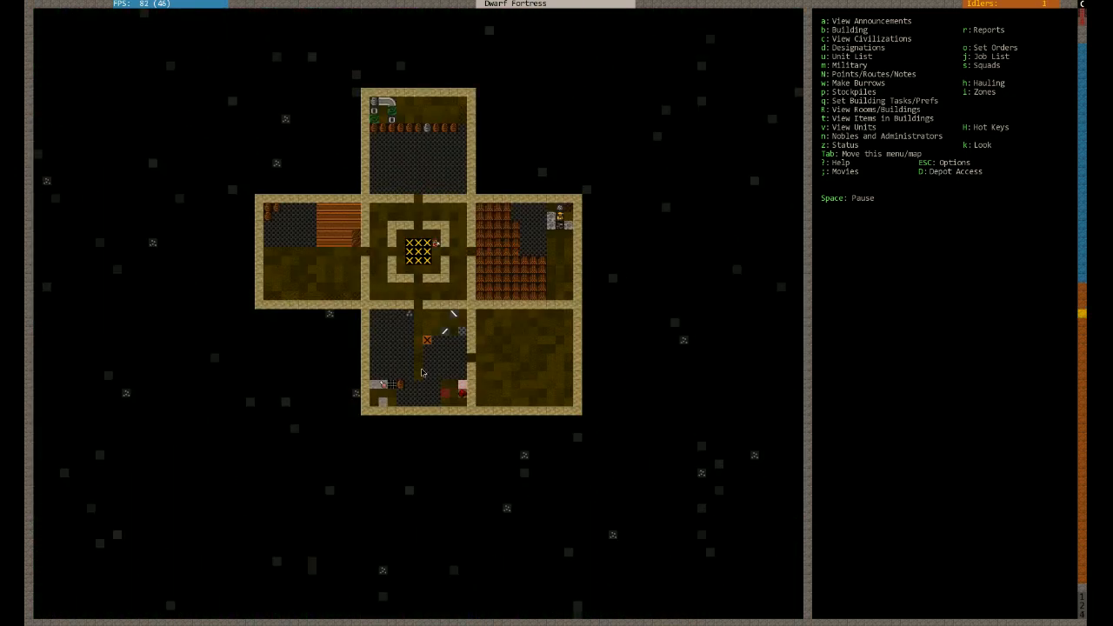
Return to the surface and target the northern drawbridge with the siltstone lever
key("k")
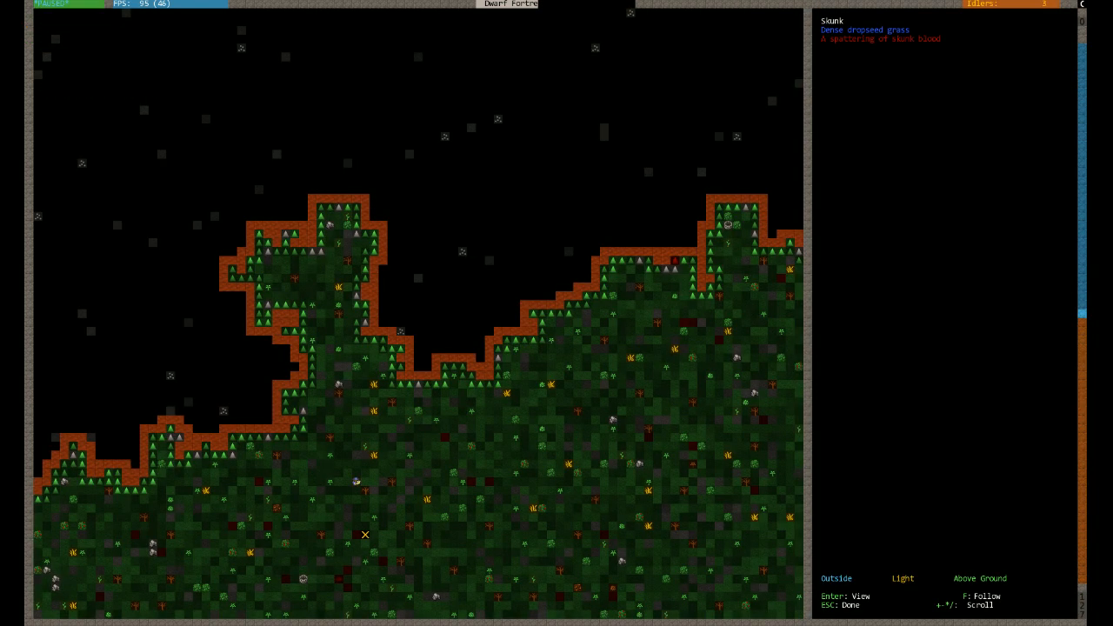
key("Escape")
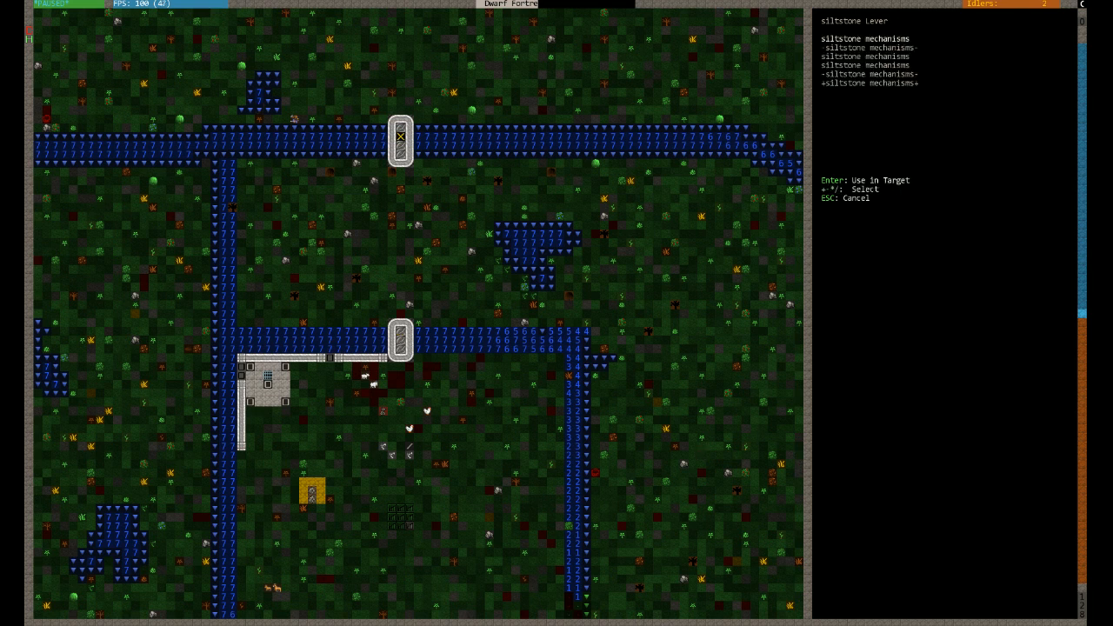
Finish linking the siltstone lever to the drawbridge so water floods the moat
key("Escape")
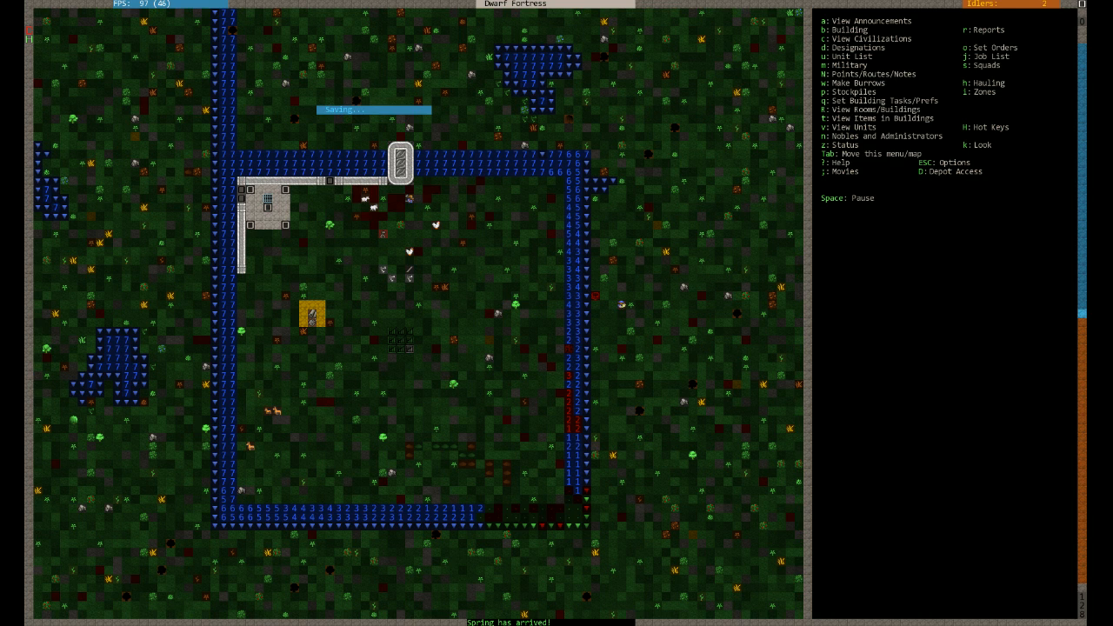
Descend from the surface to the cross-shaped underground fortress level
key("Space")
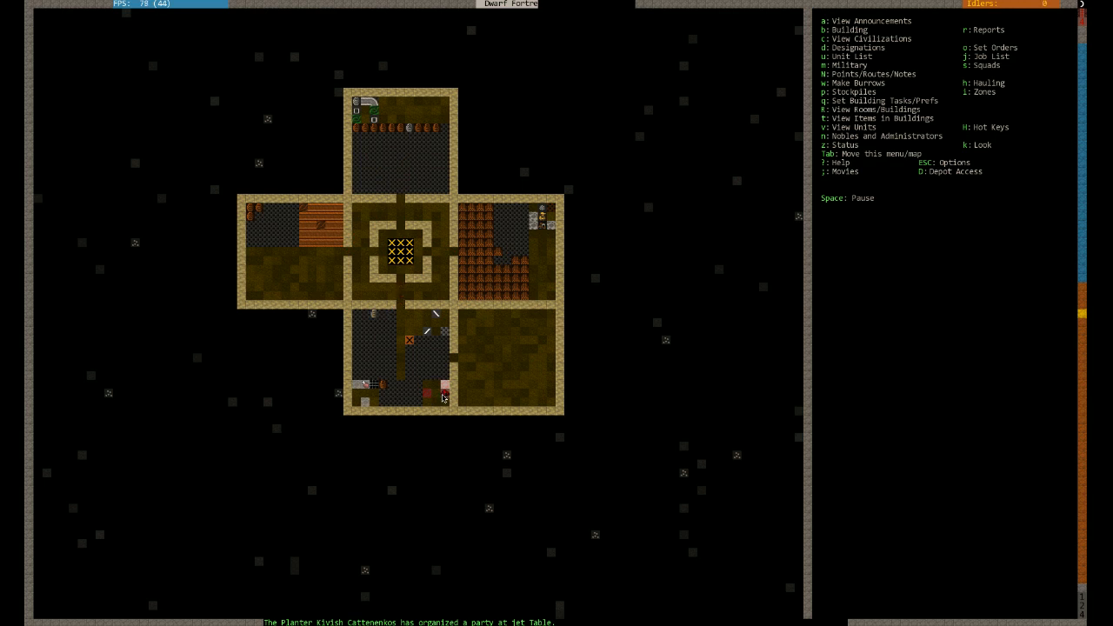
Check fortress status, then view manager work orders for bins, beds and charcoal
key("z")
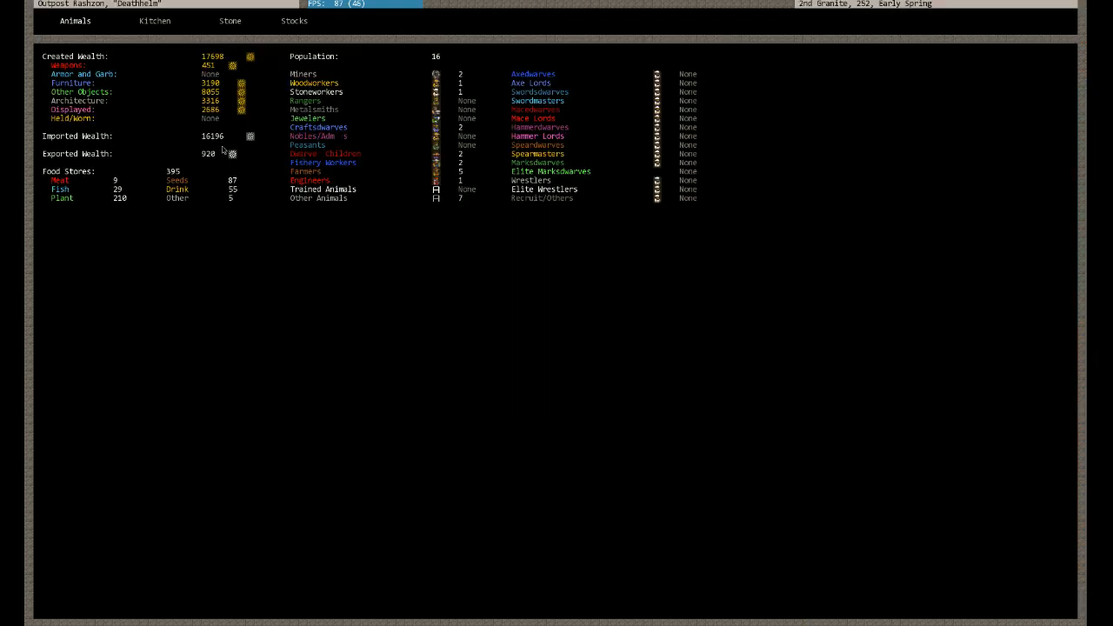
mouse_move(218, 150)
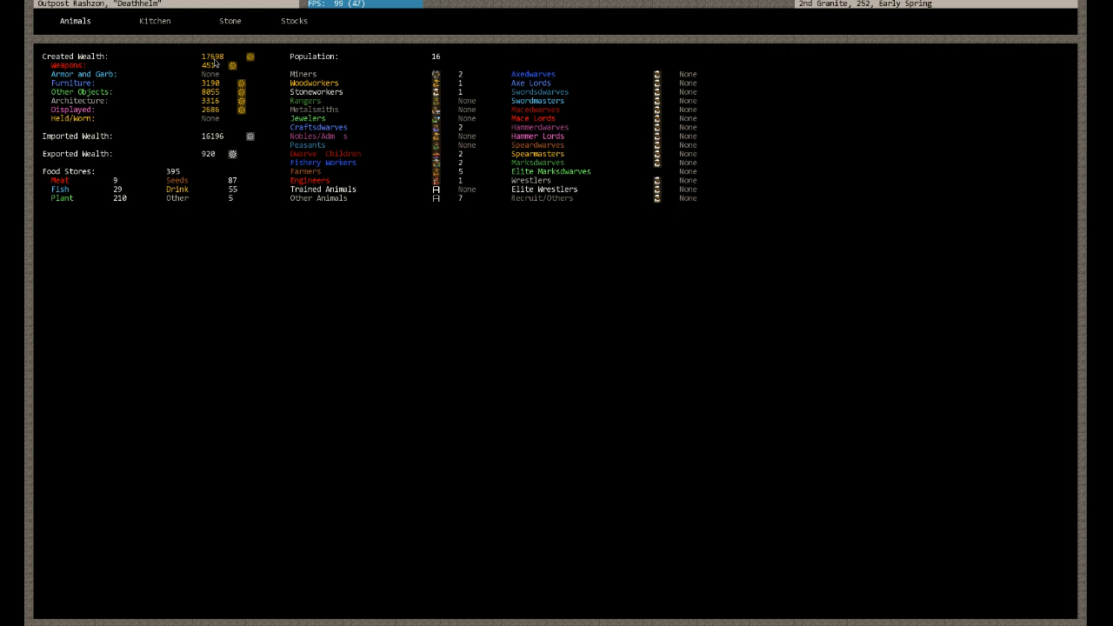
key("Escape")
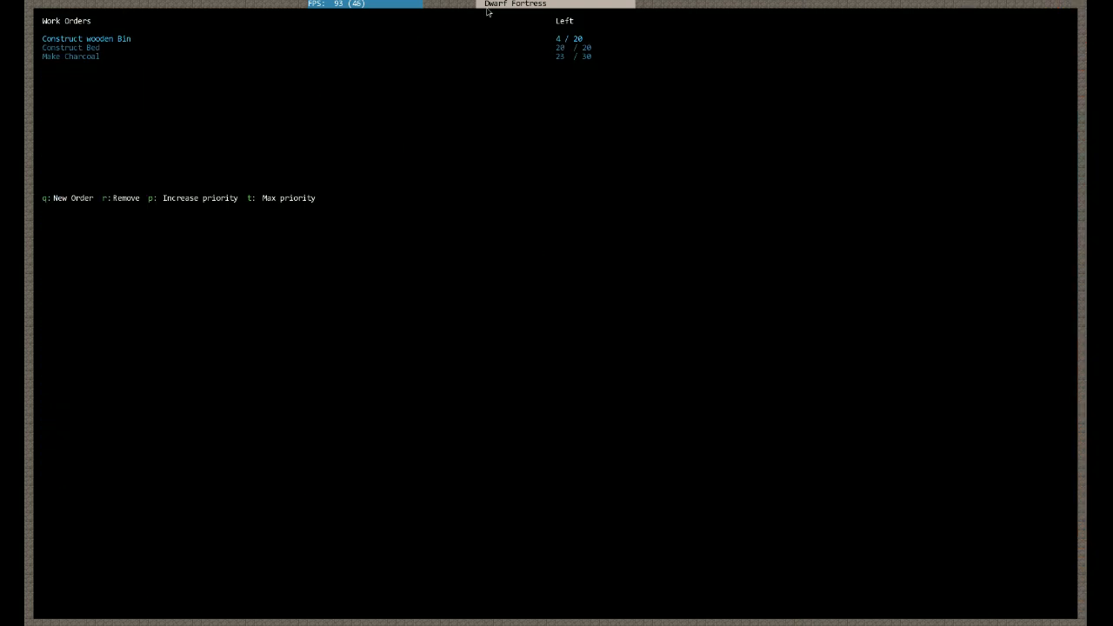
mouse_move(419, 67)
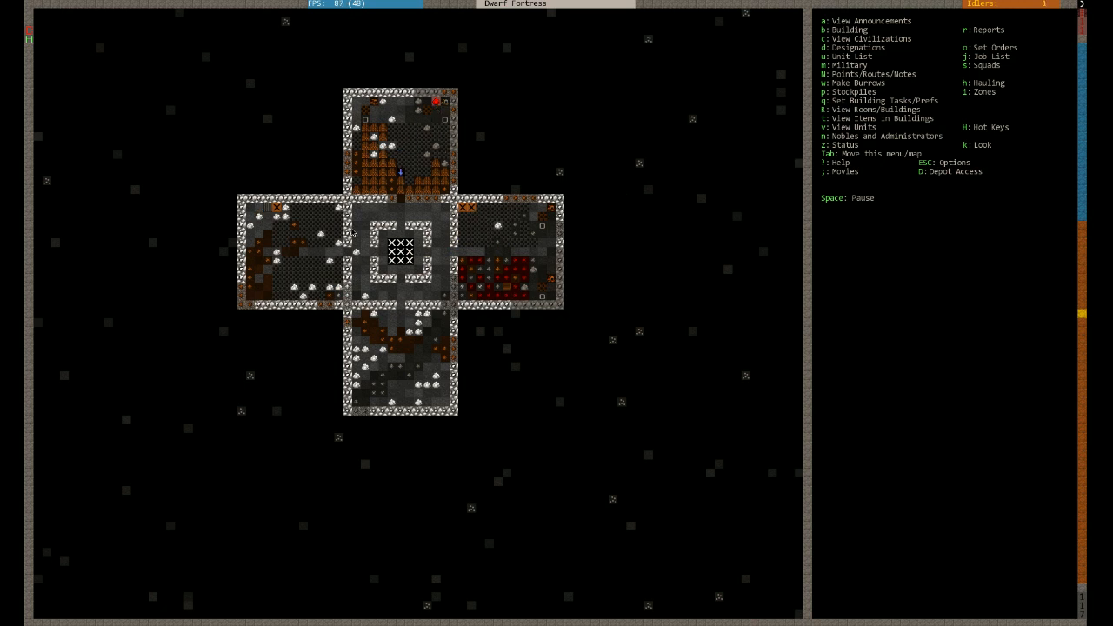
Return to the surface to view the flooded moat ringing the walled courtyard
left_click(977, 29)
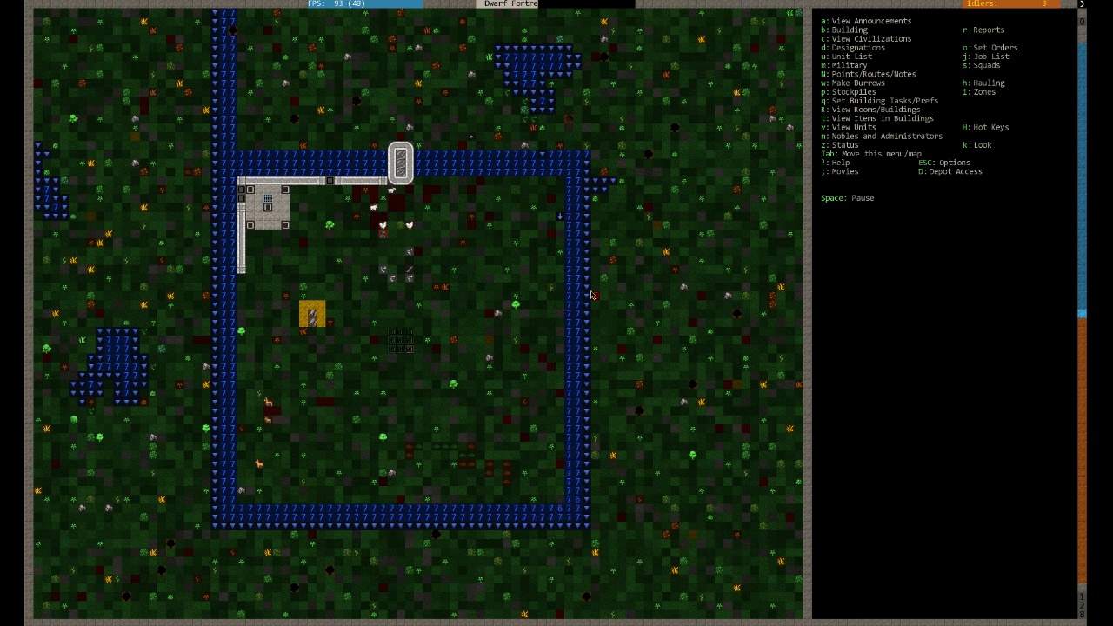
mouse_move(629, 323)
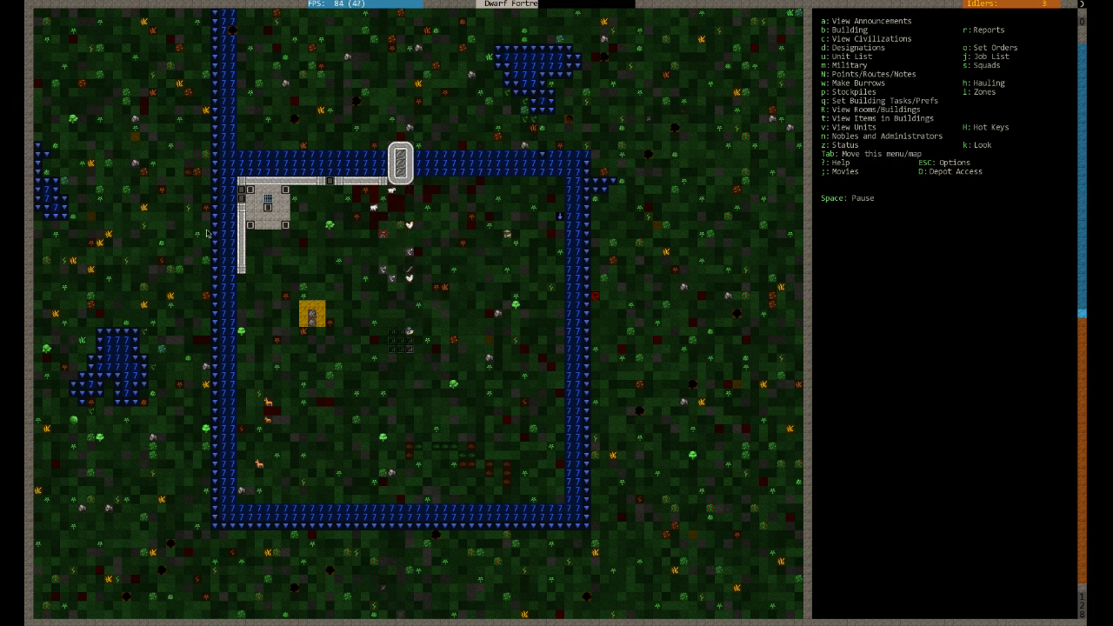
mouse_move(584, 396)
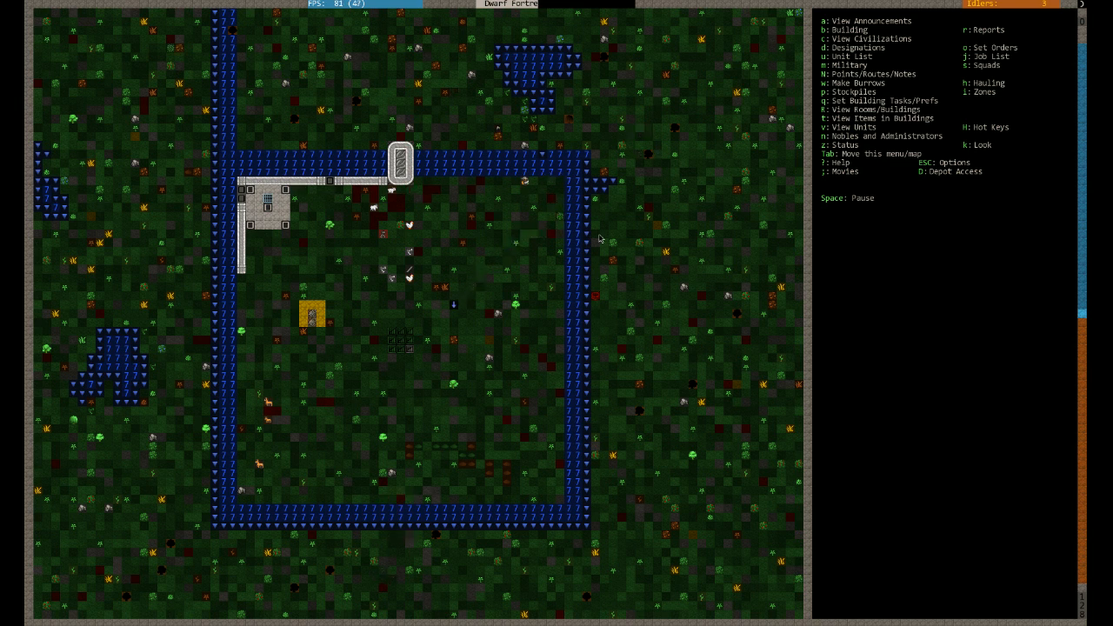
mouse_move(633, 261)
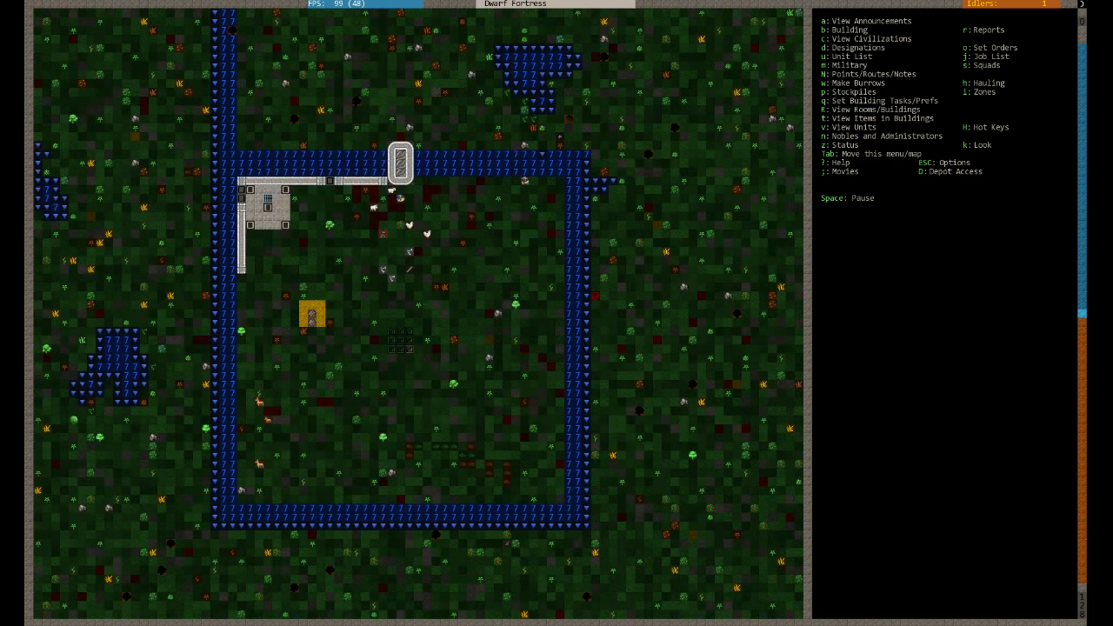
scroll("down", 3)
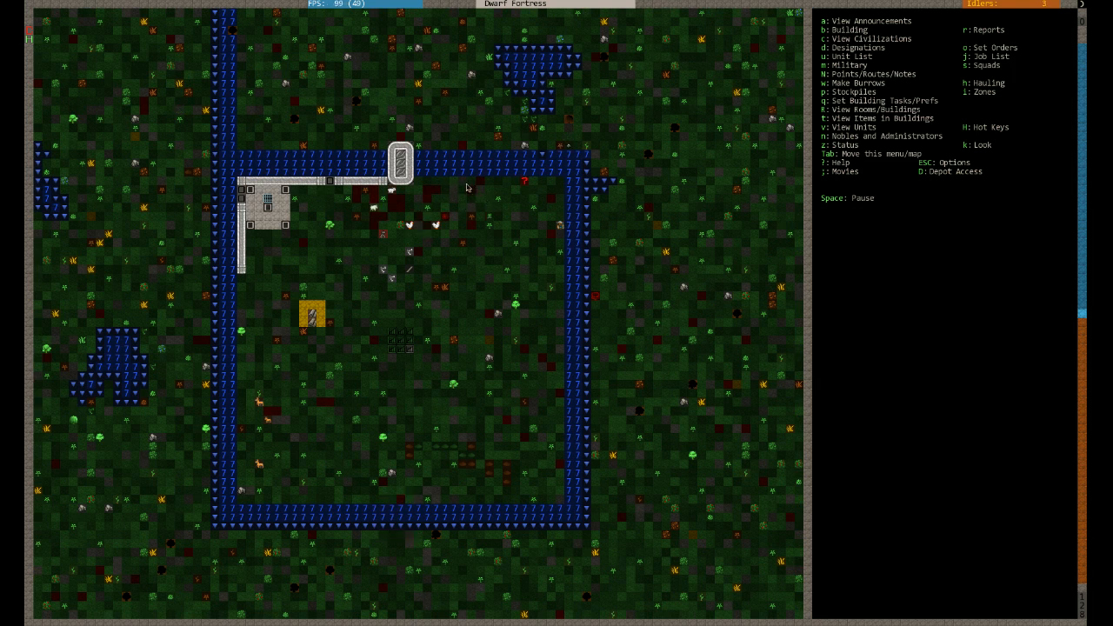
mouse_move(393, 108)
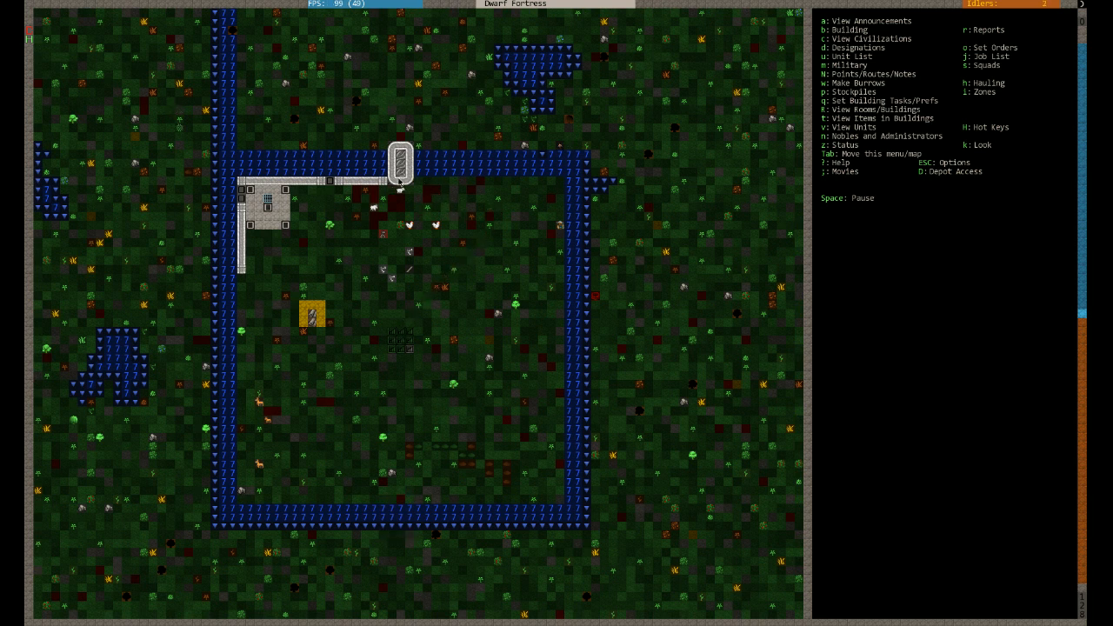
mouse_move(476, 254)
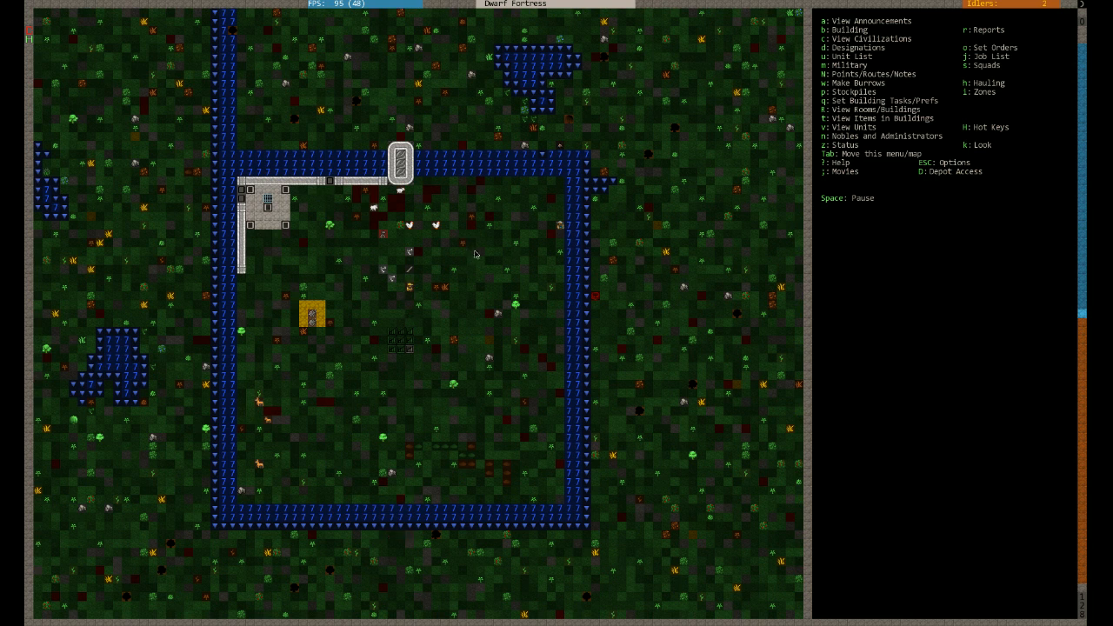
mouse_move(502, 255)
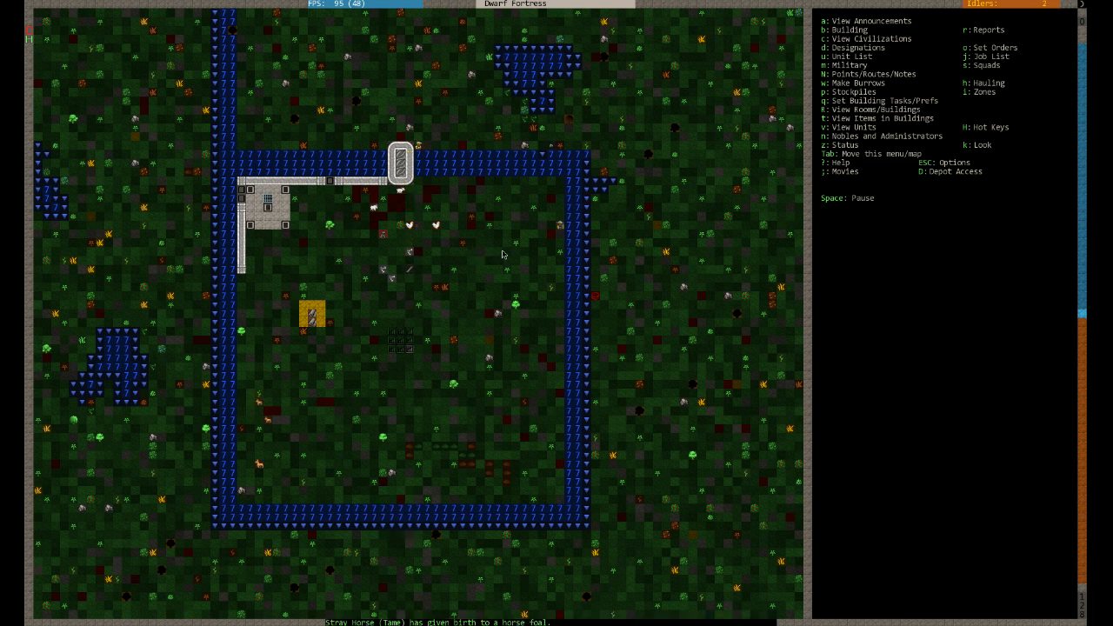
mouse_move(511, 313)
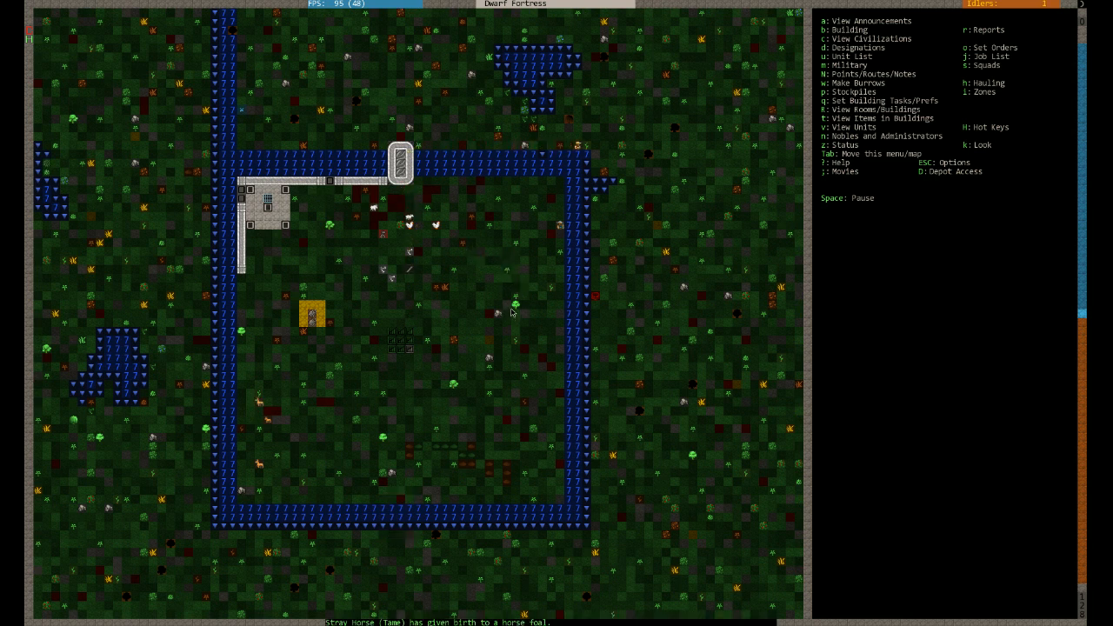